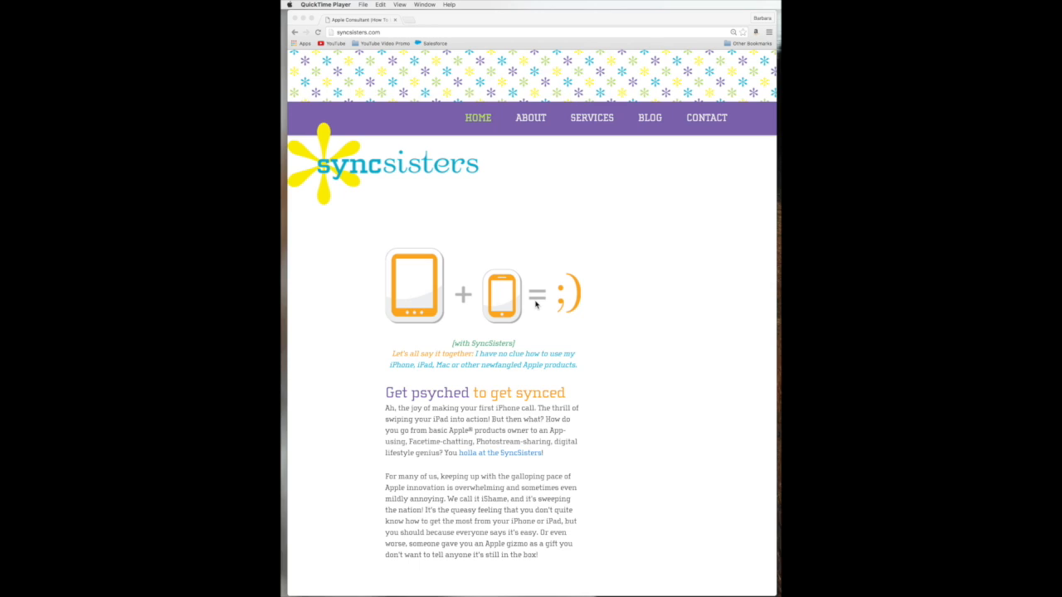
mouse_move(501, 239)
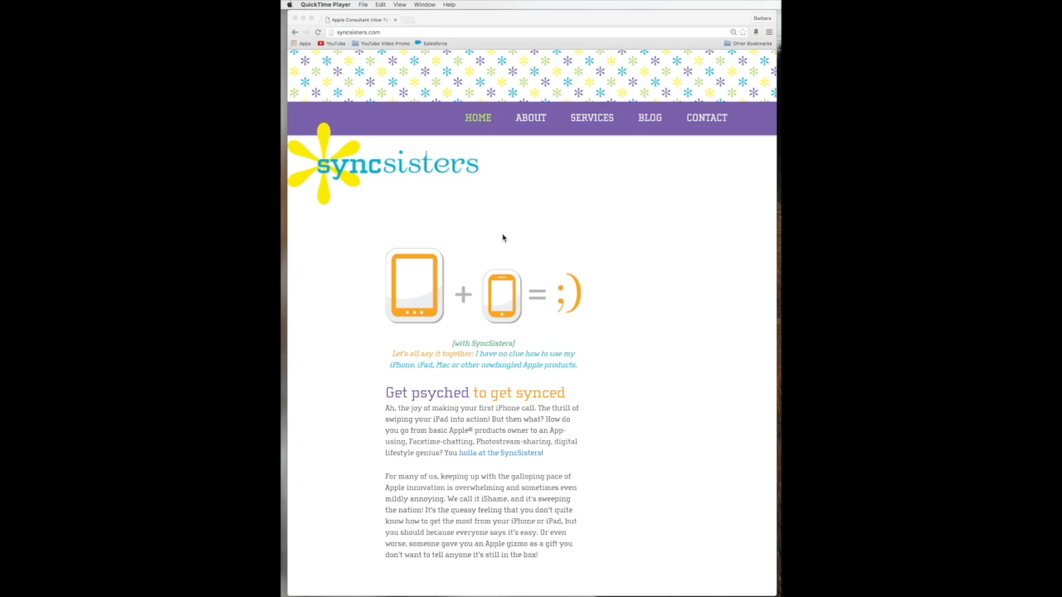
mouse_move(446, 133)
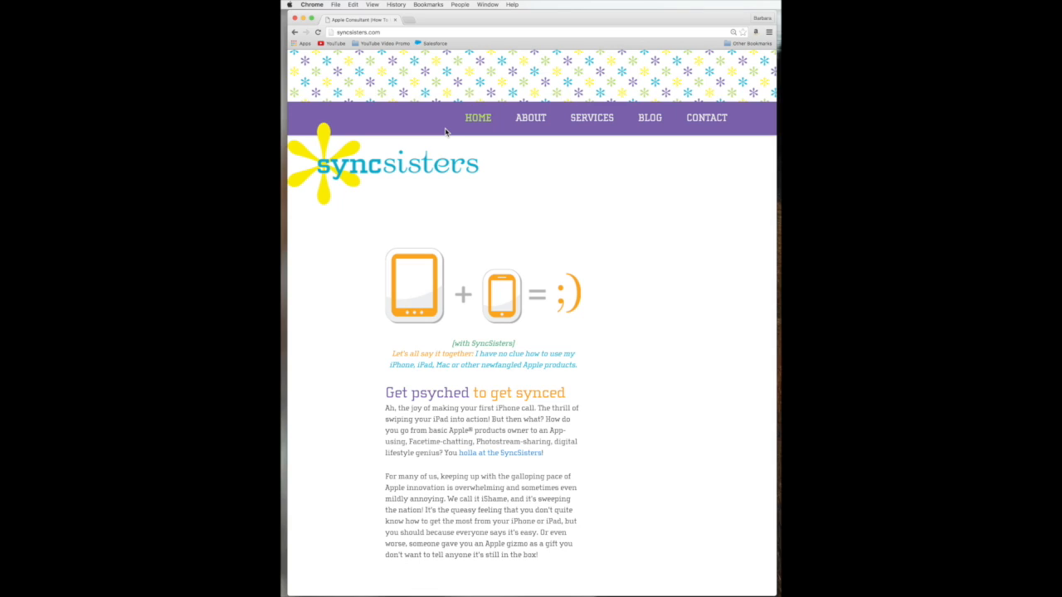
mouse_move(445, 97)
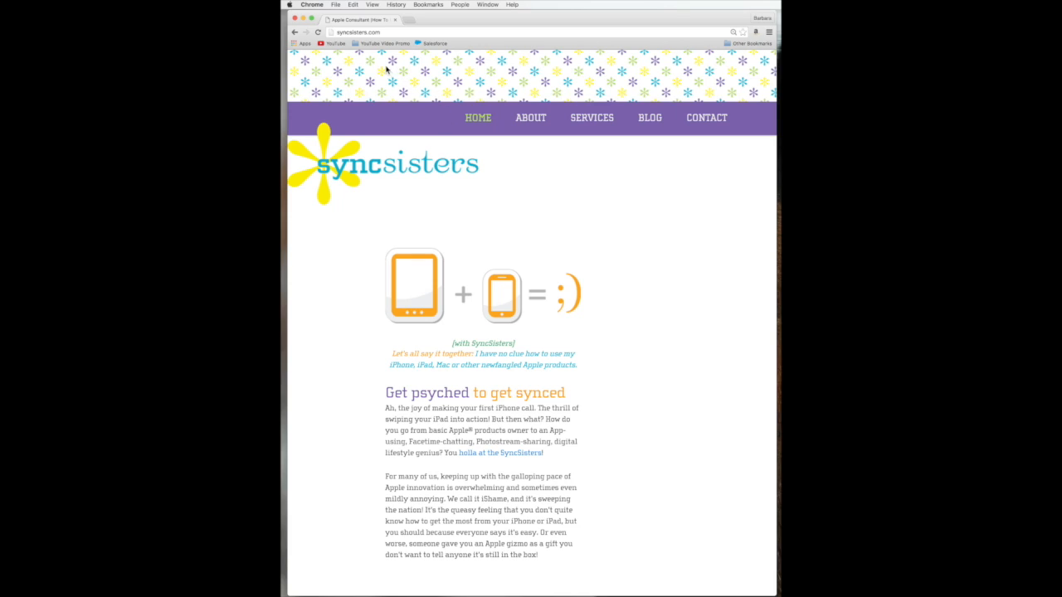
- Go to drive.google.com from the browser address bar
left_click(374, 31)
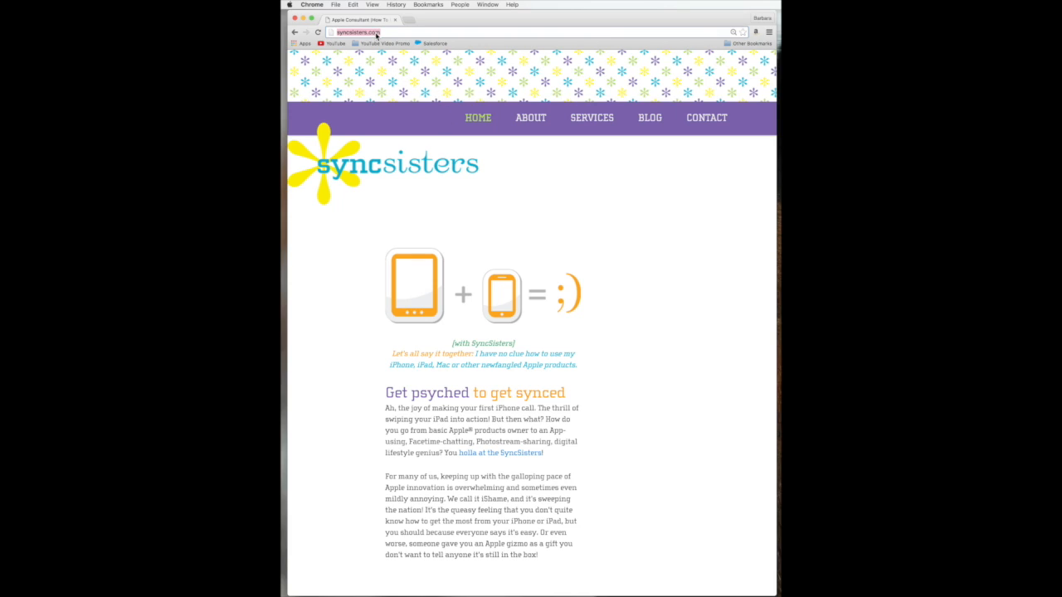
type("drive.google.com/%23&followup=https://drive.googl")
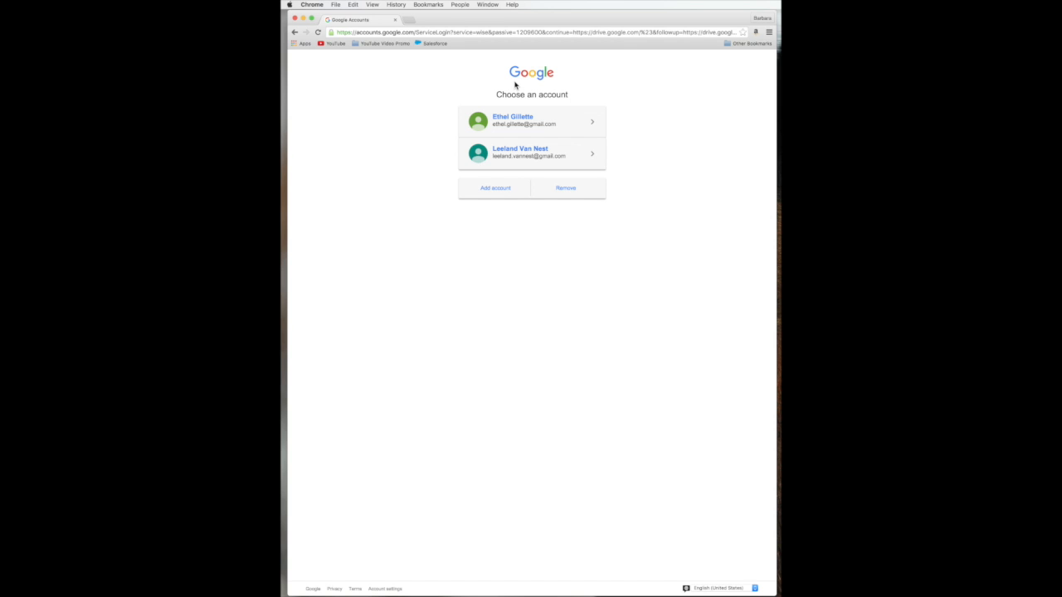
mouse_move(564, 127)
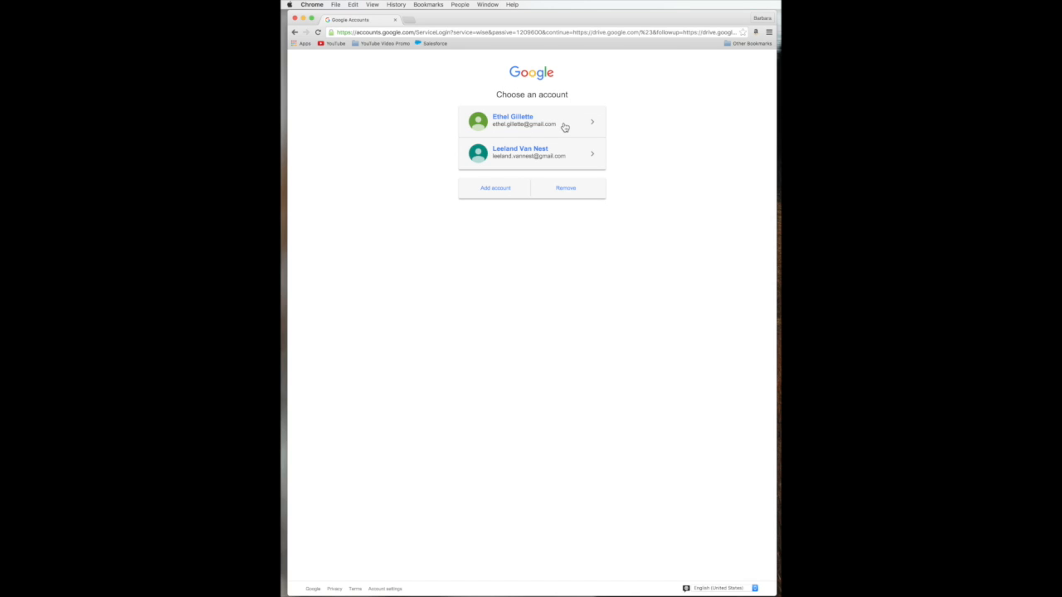
mouse_move(603, 164)
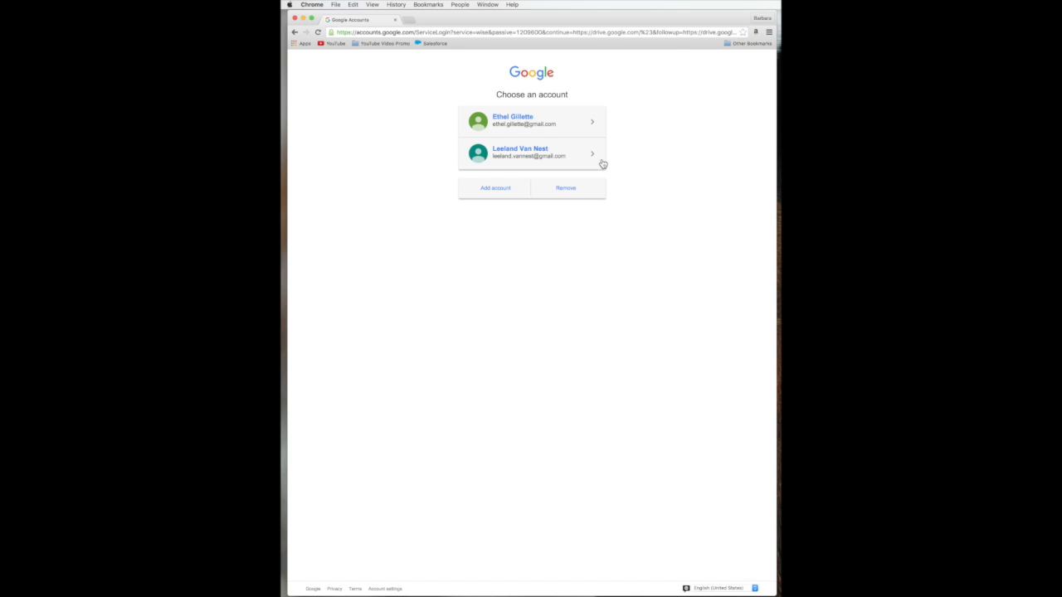
mouse_move(494, 188)
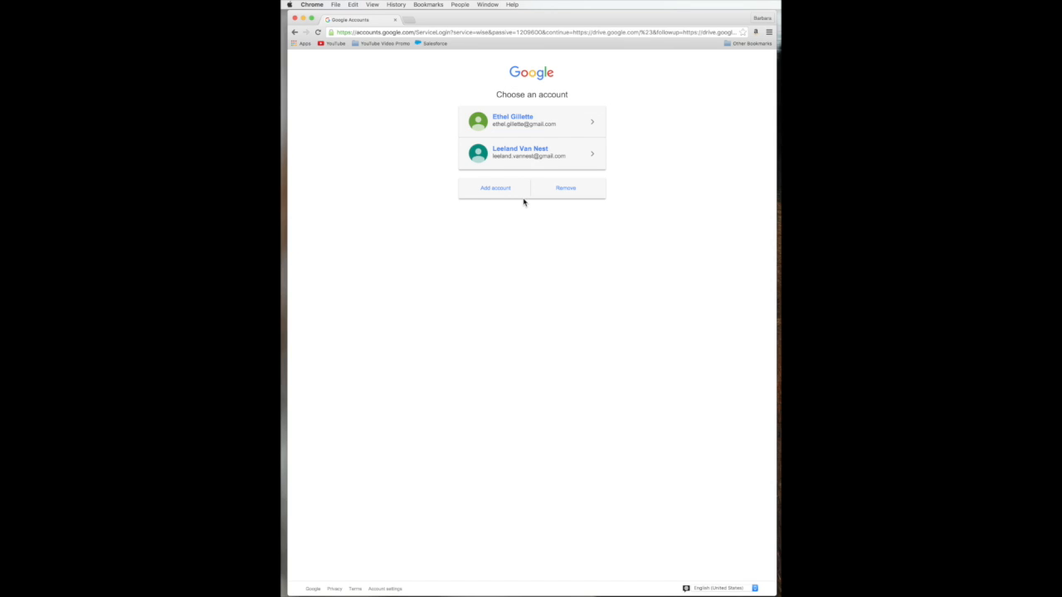
- Sign in to Google Drive with the first listed (Ethan) account
left_click(531, 121)
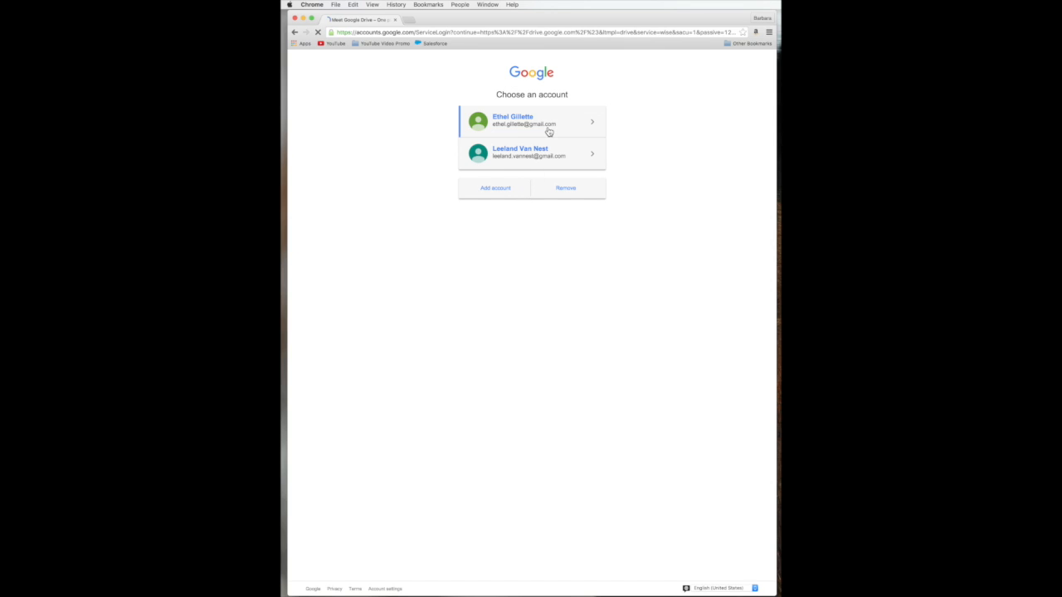
left_click(531, 121)
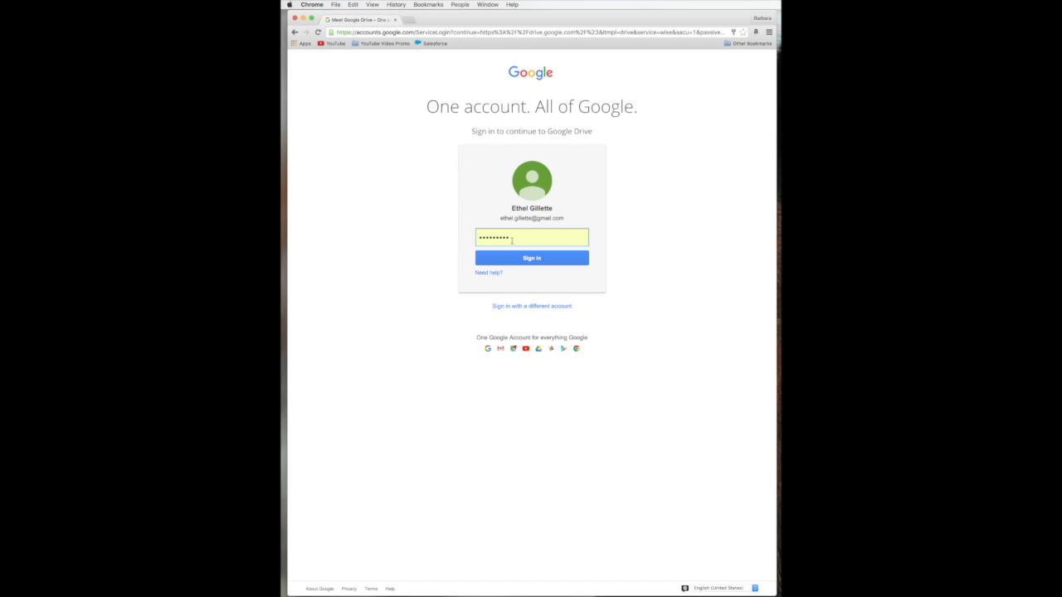
mouse_move(474, 242)
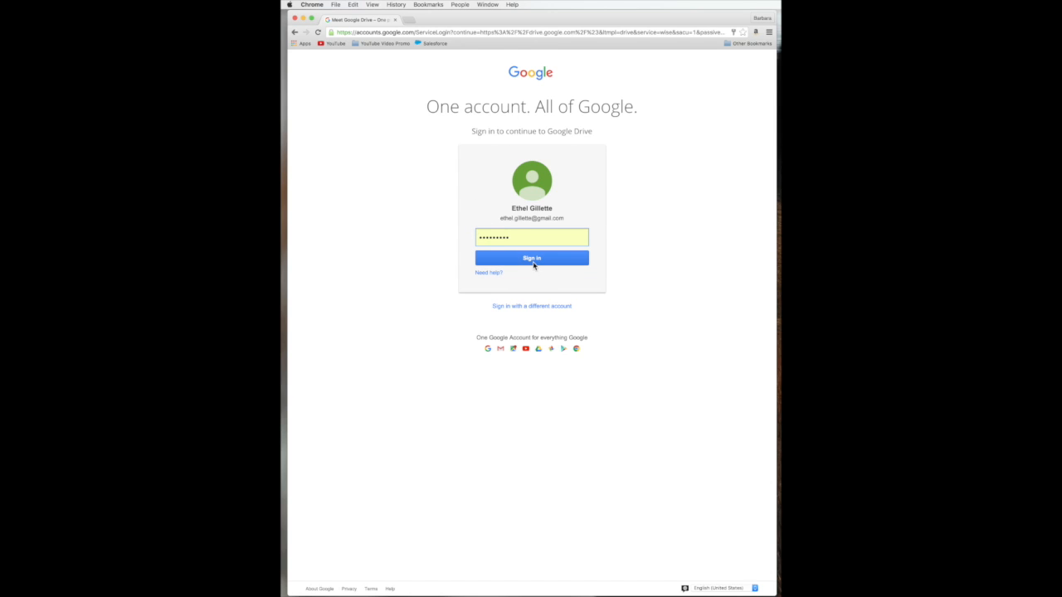
left_click(531, 259)
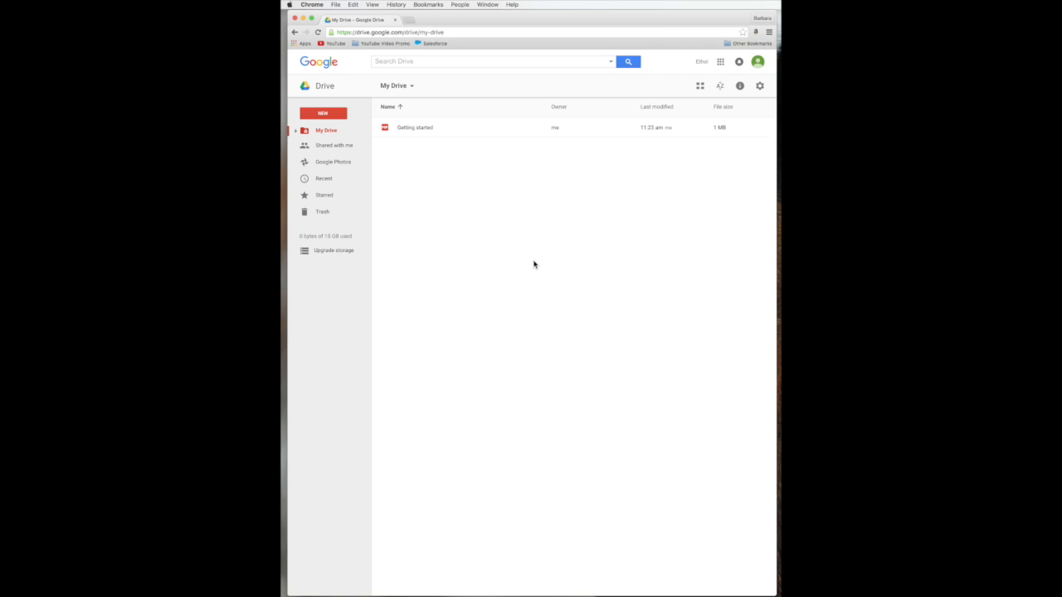
mouse_move(513, 193)
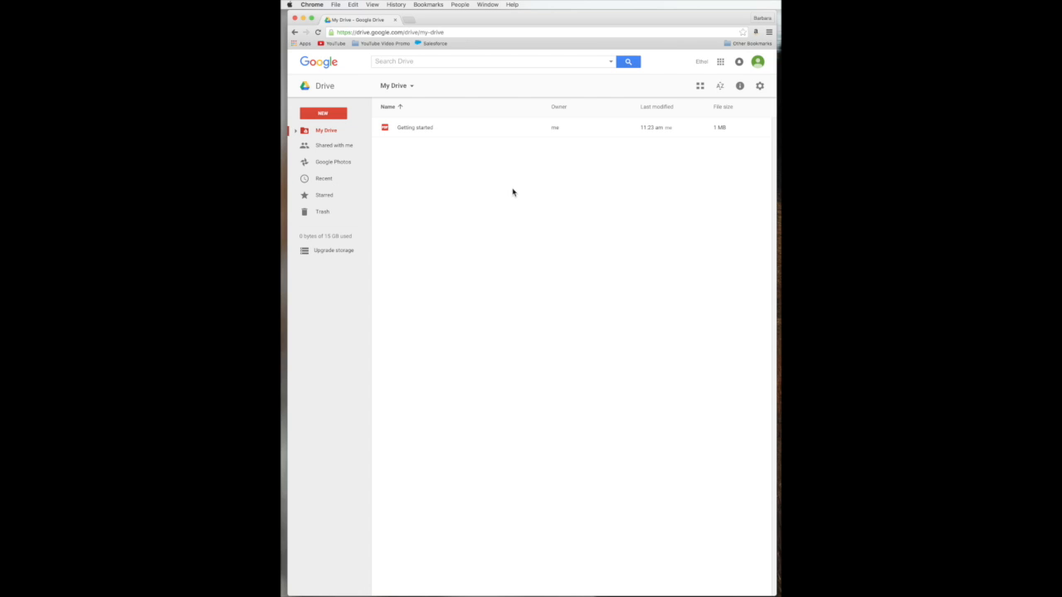
mouse_move(337, 92)
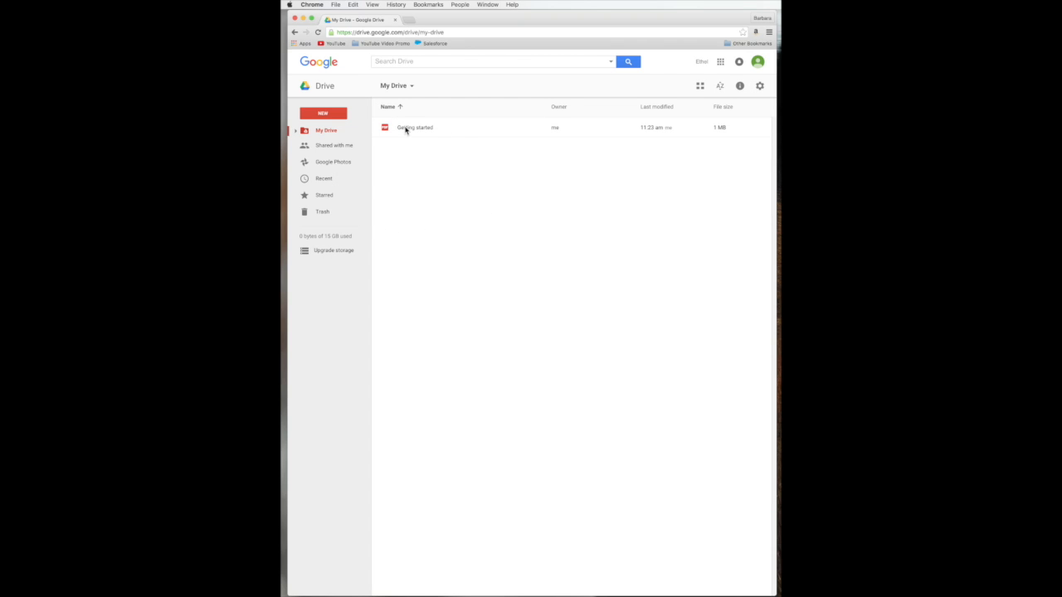
mouse_move(604, 129)
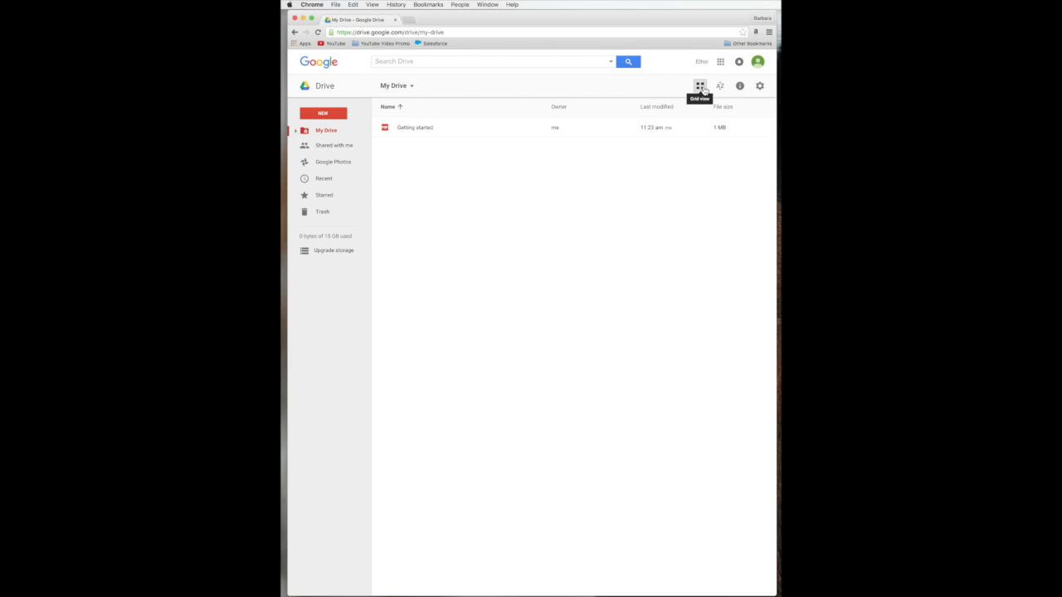
- Show My Drive's Getting started file as a thumbnail grid
left_click(700, 86)
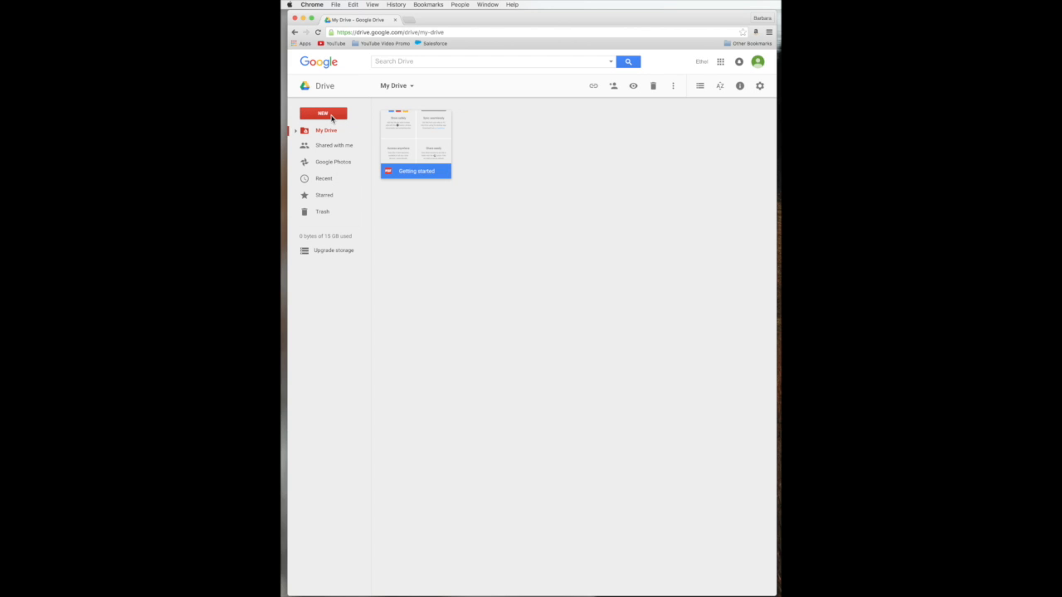
- Start a folder upload from the New menu, bringing up the file chooser
left_click(323, 113)
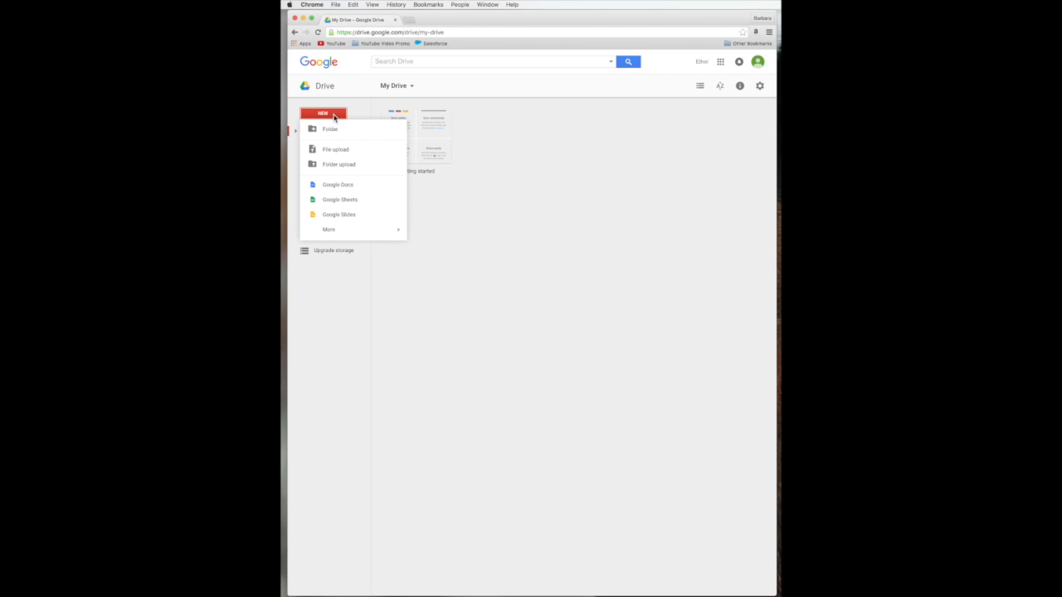
mouse_move(358, 151)
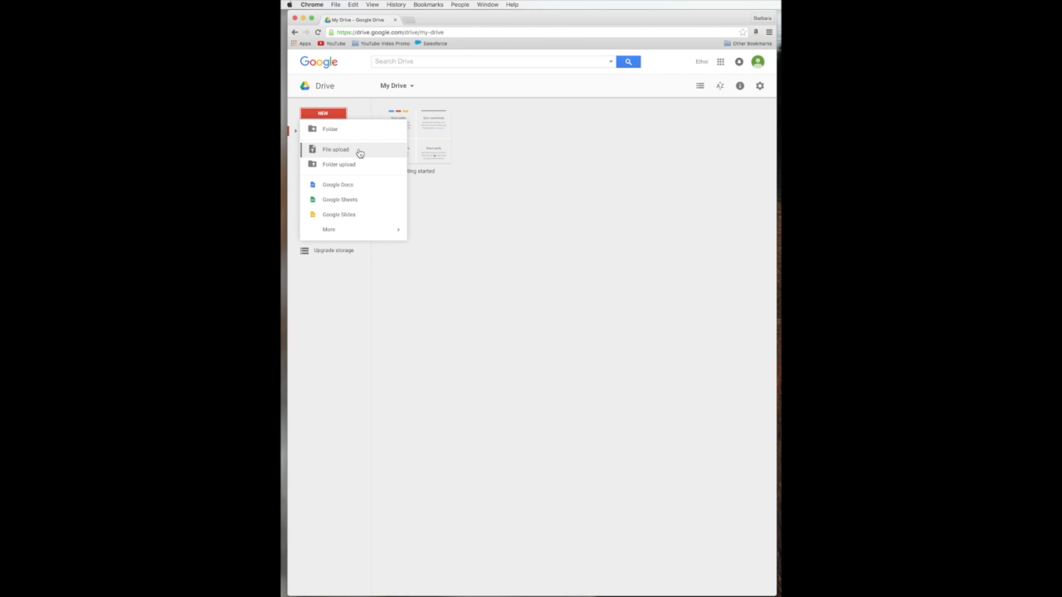
mouse_move(338, 164)
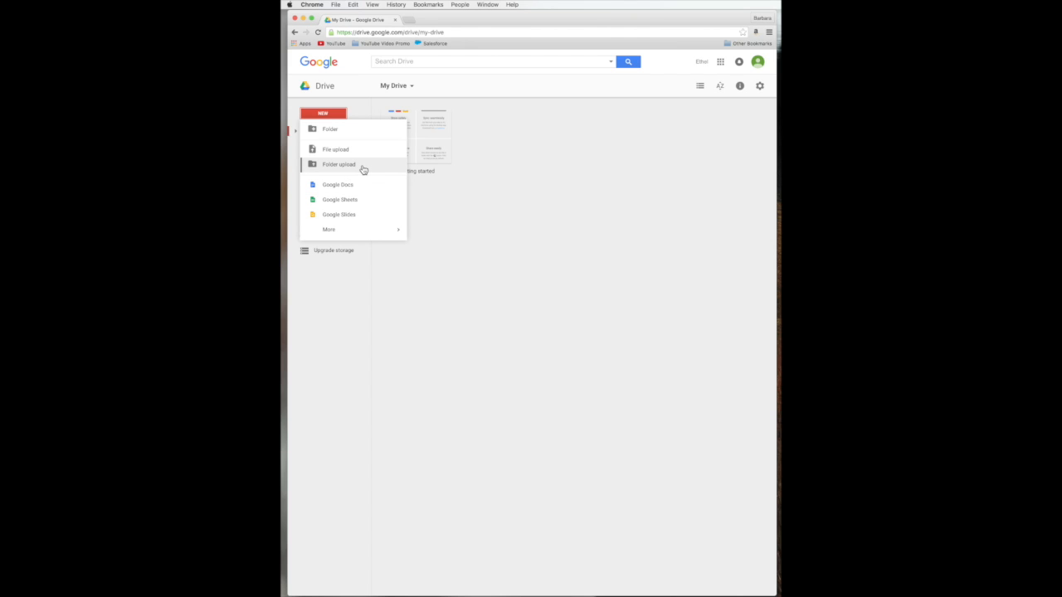
left_click(335, 149)
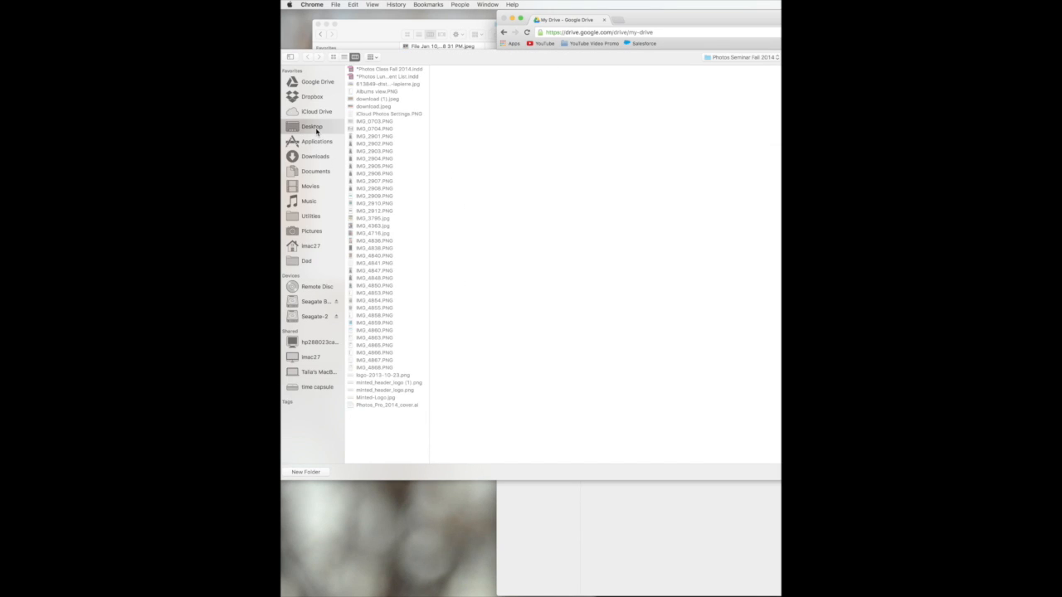
- Upload the Video folder from the Desktop into My Drive
left_click(312, 126)
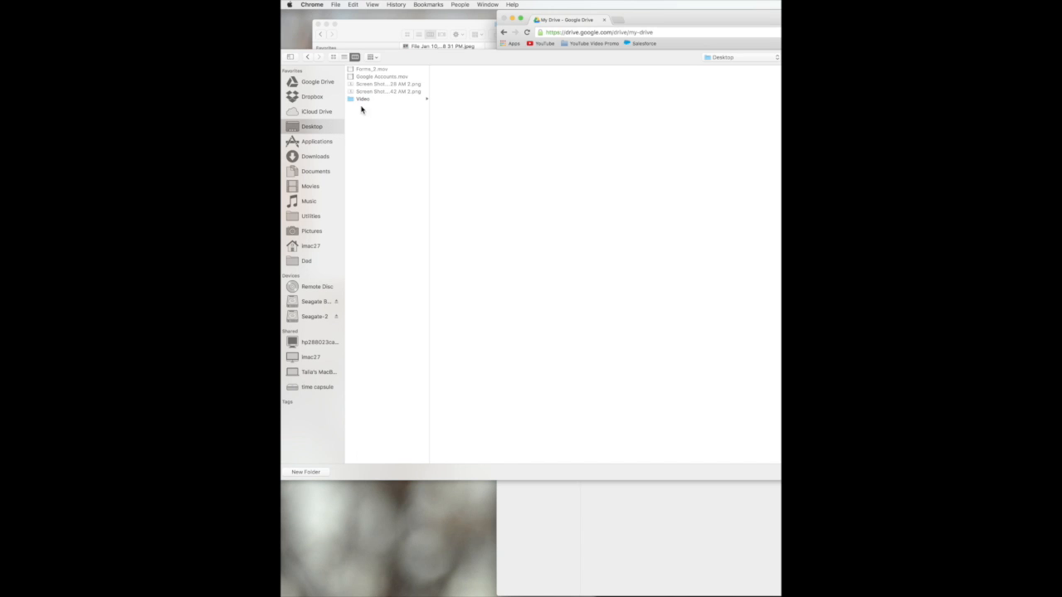
left_click(363, 100)
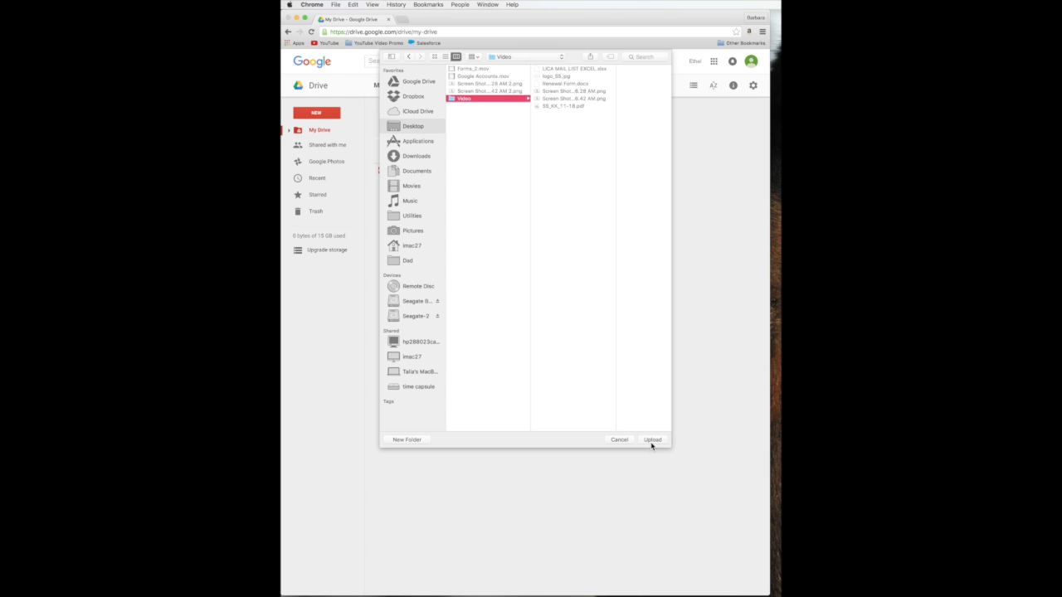
left_click(652, 440)
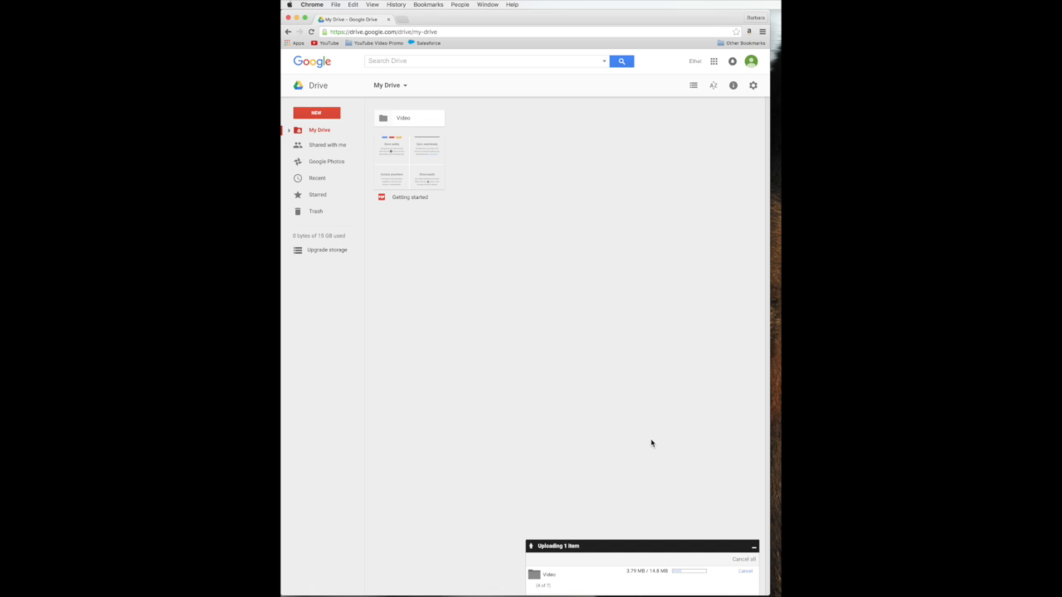
mouse_move(451, 276)
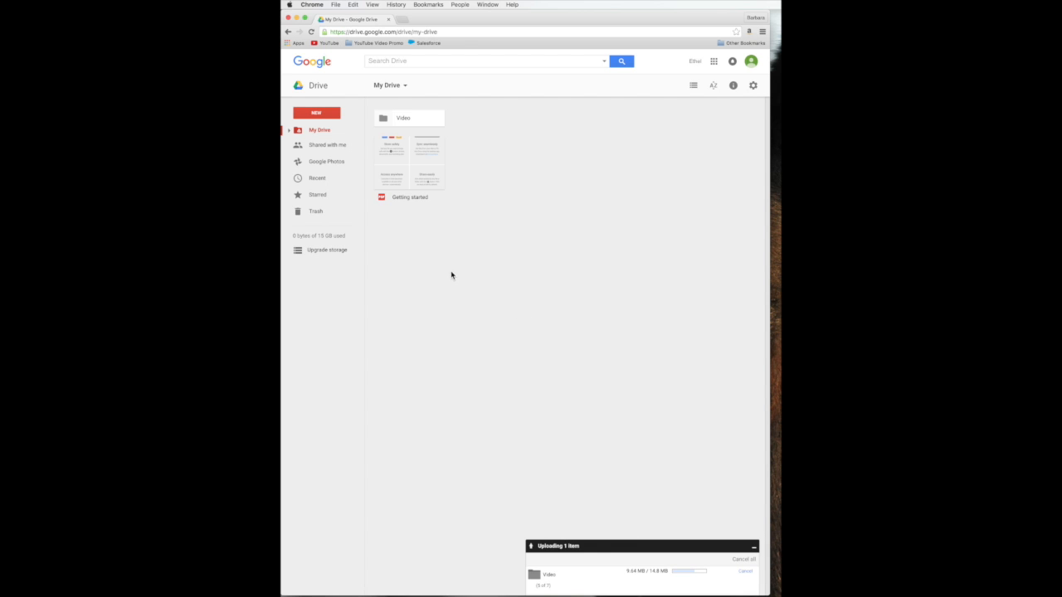
mouse_move(421, 247)
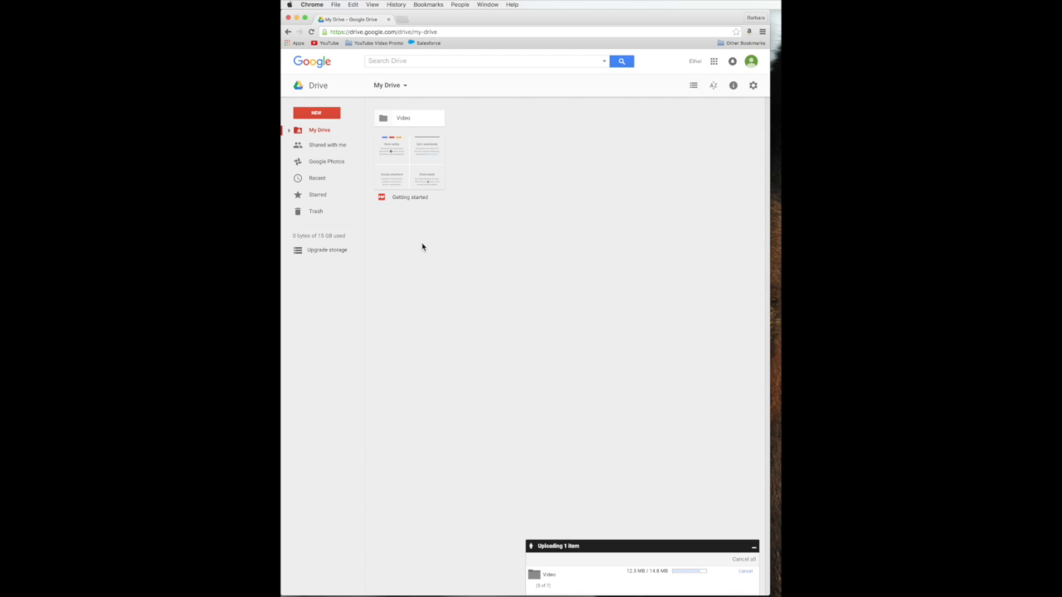
- Return My Drive to a list layout once the Video folder finishes uploading
left_click(694, 87)
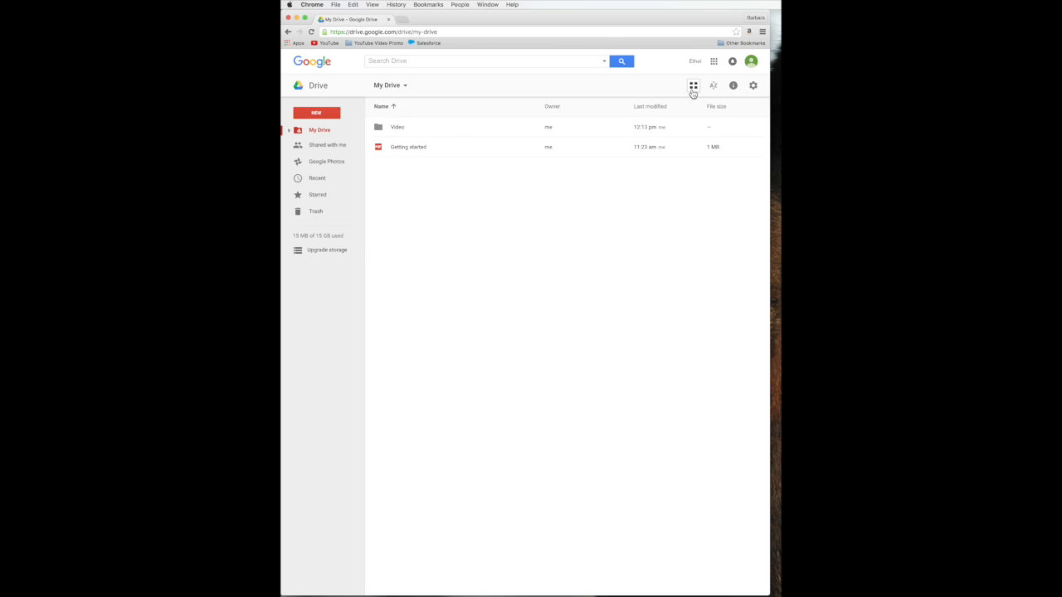
mouse_move(398, 174)
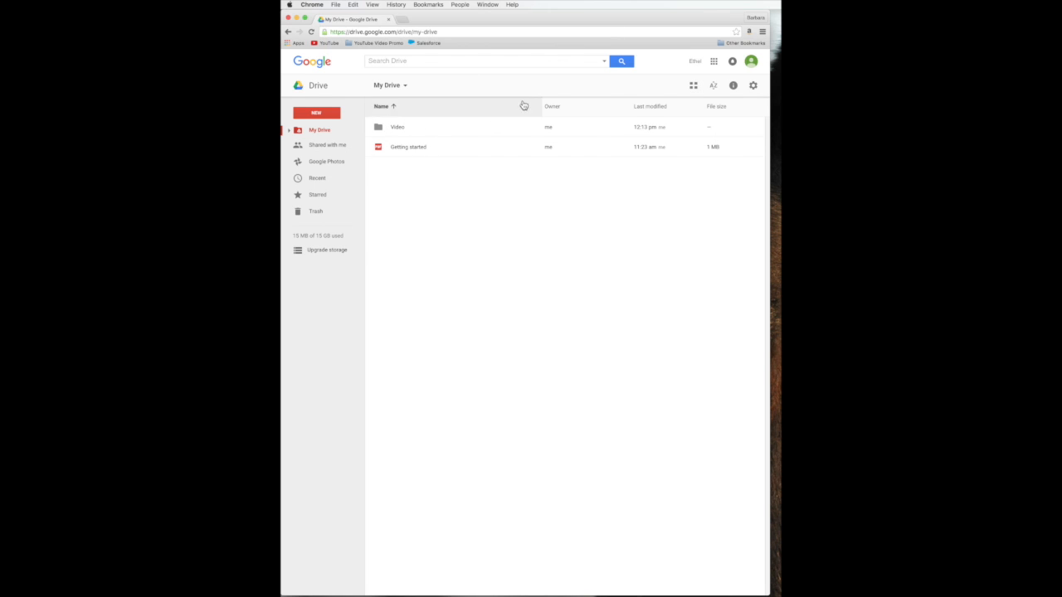
- Show My Drive as a detailed list and open the Video folder to see its files
left_click(693, 86)
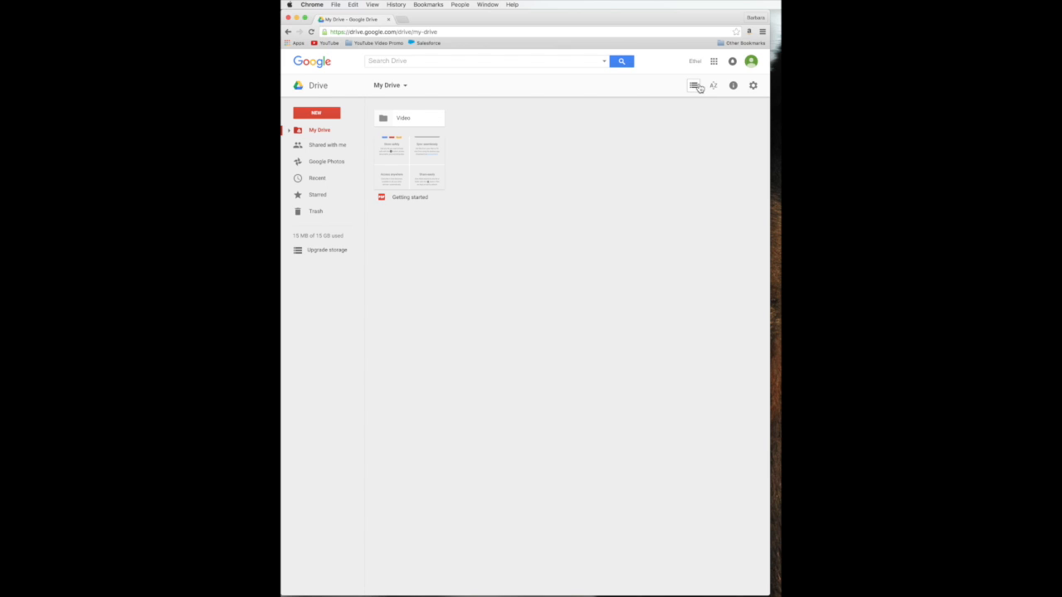
left_click(693, 87)
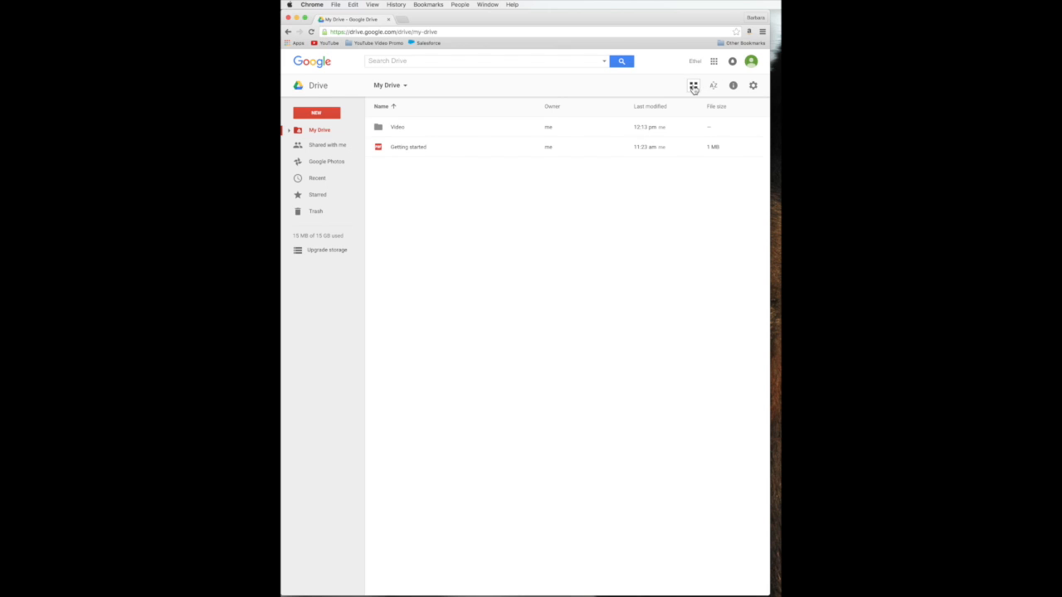
left_click(396, 126)
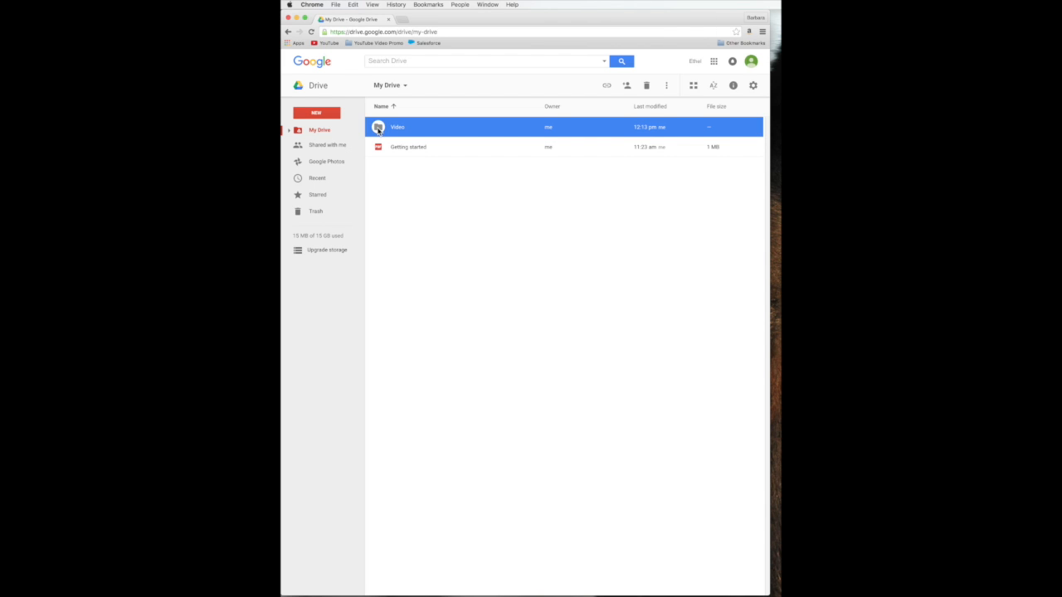
double_click(396, 126)
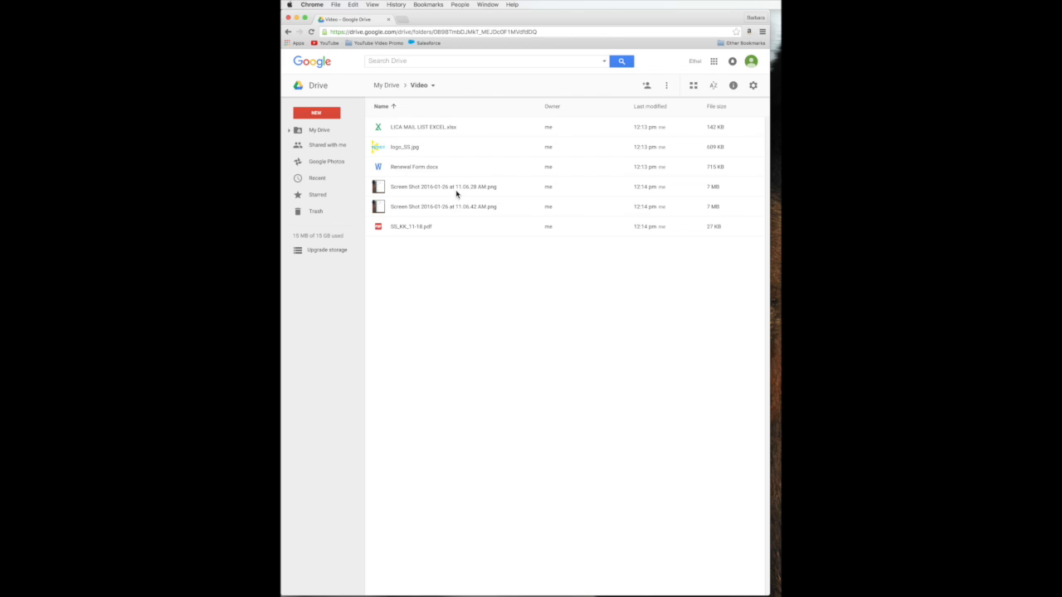
mouse_move(466, 133)
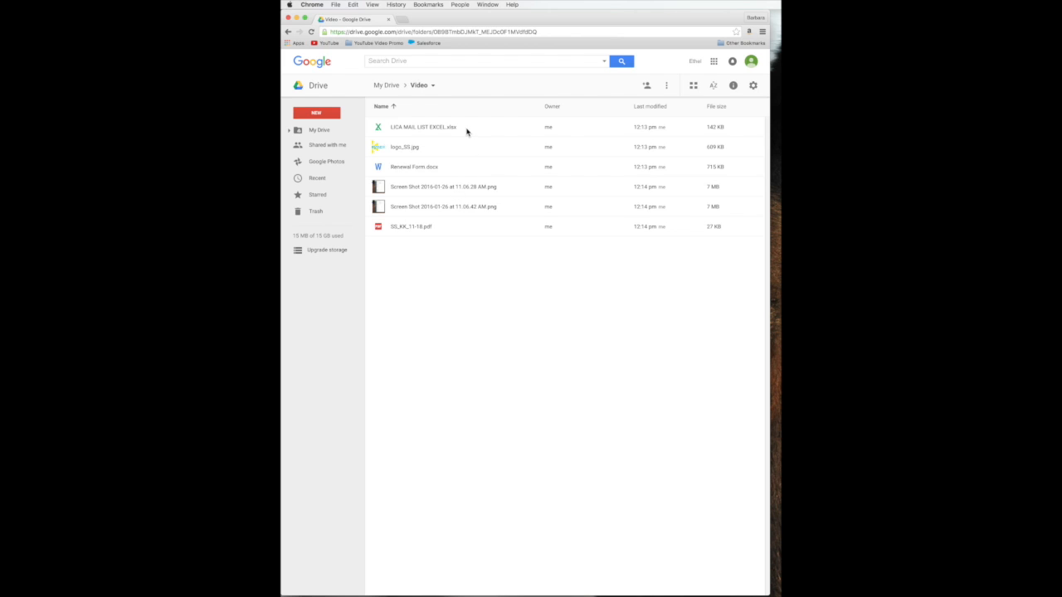
mouse_move(428, 153)
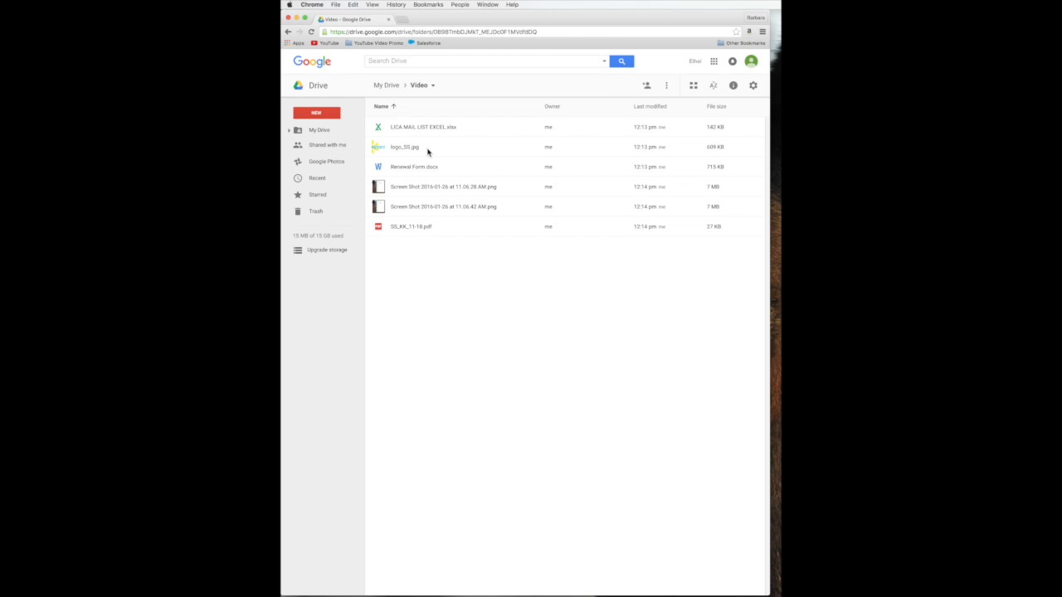
mouse_move(491, 198)
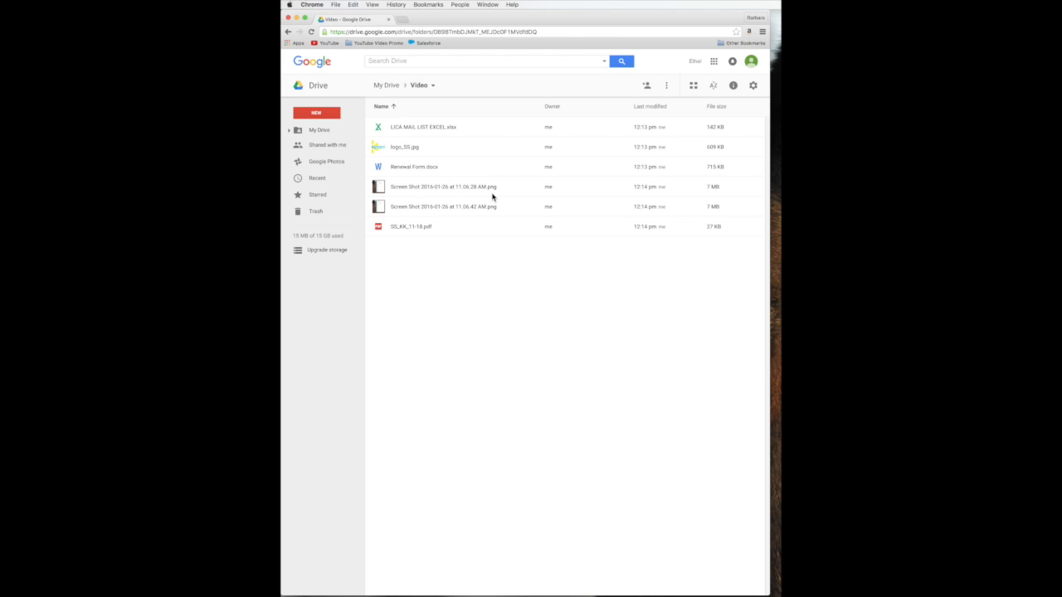
mouse_move(441, 234)
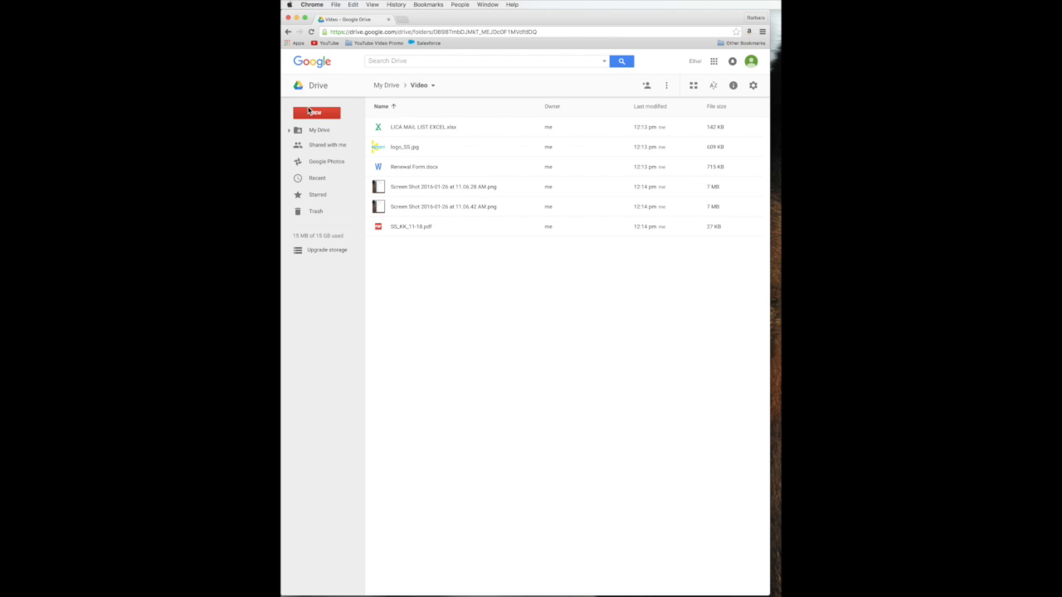
mouse_move(606, 156)
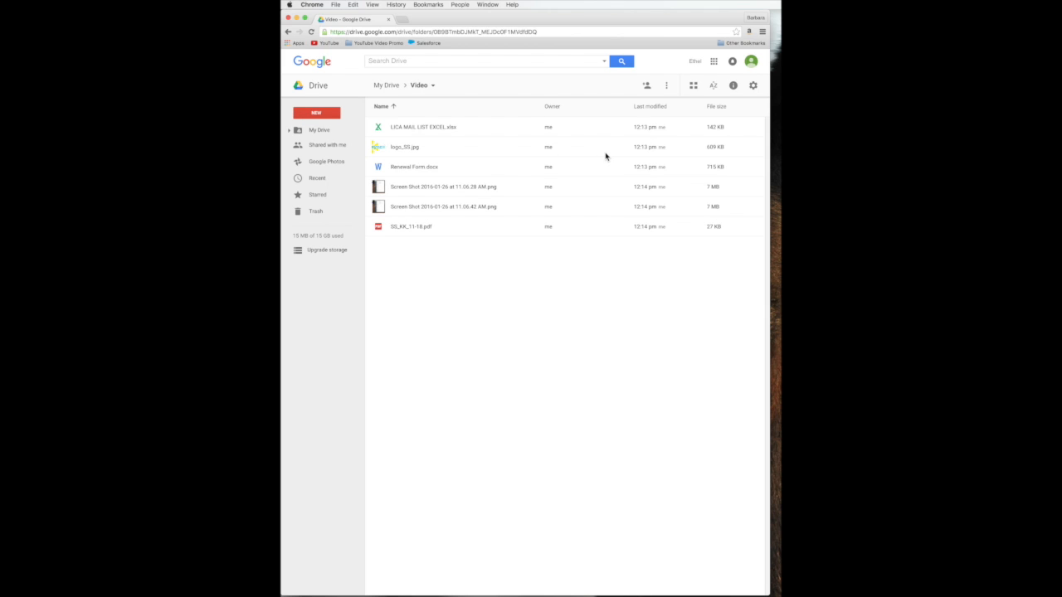
mouse_move(672, 101)
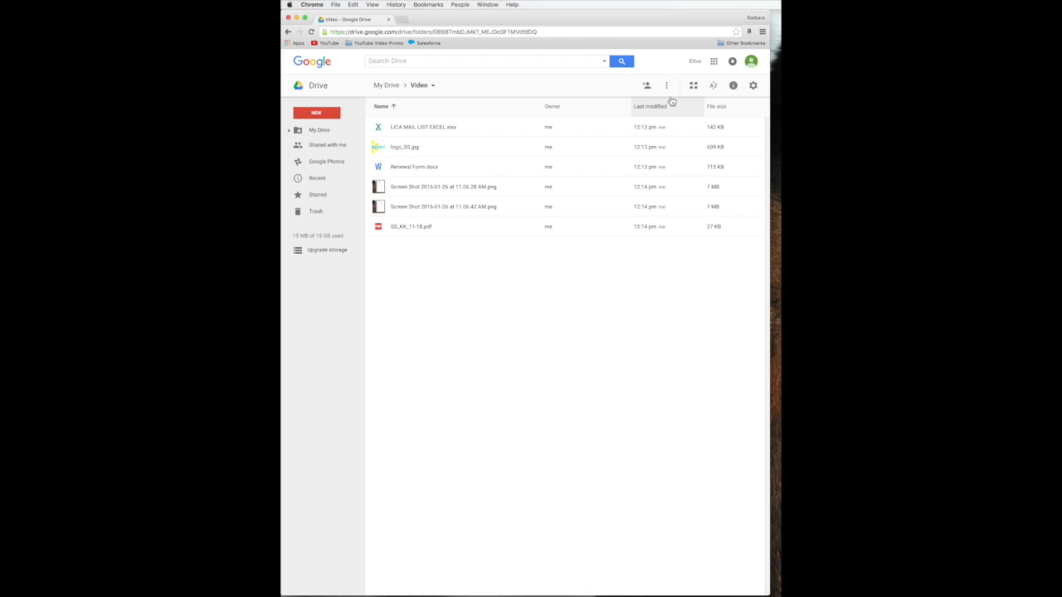
mouse_move(667, 86)
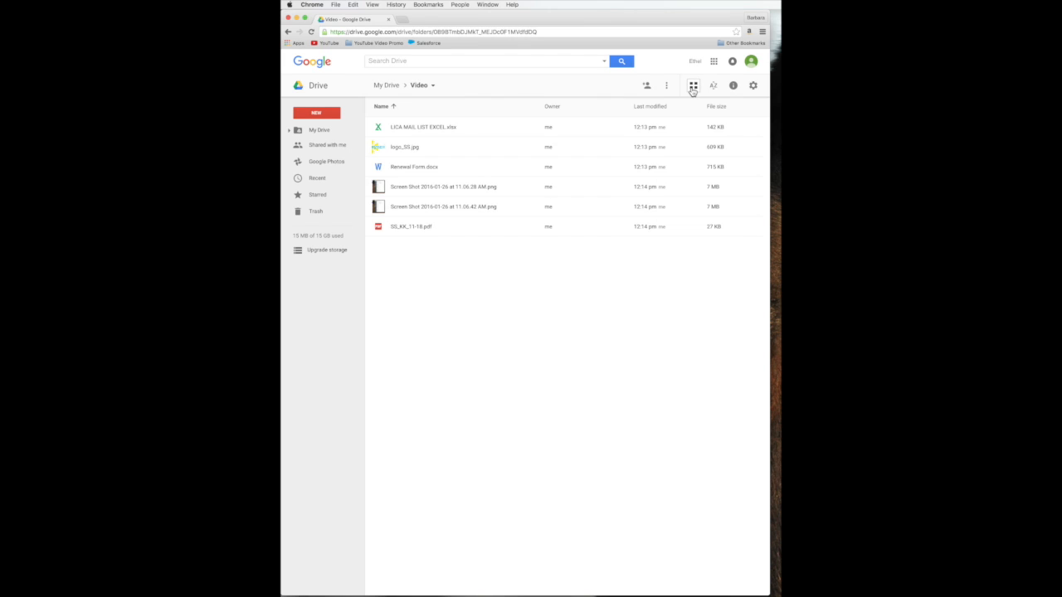
left_click(714, 86)
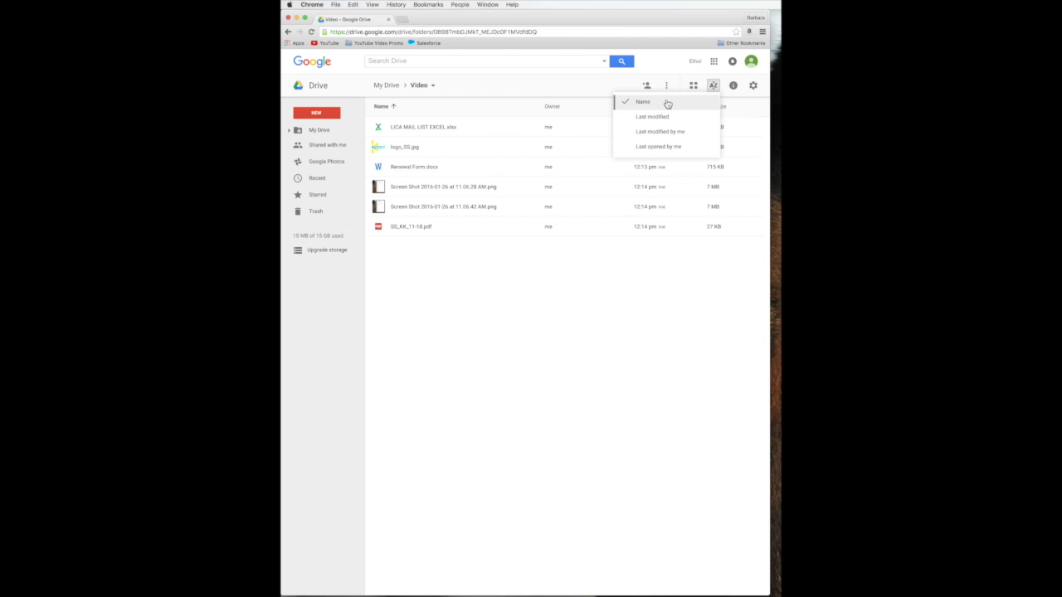
mouse_move(673, 116)
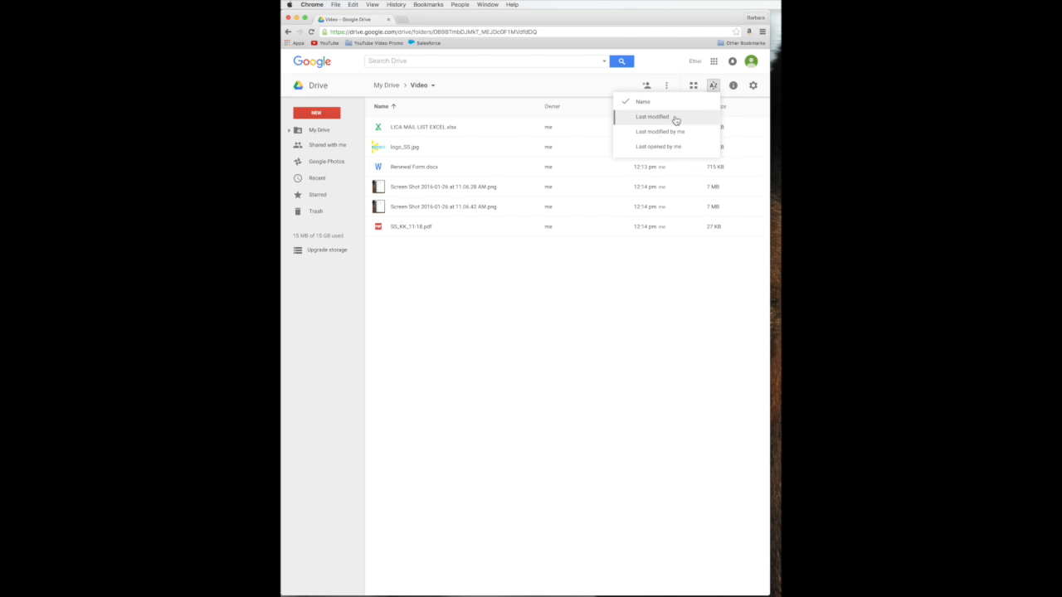
left_click(651, 116)
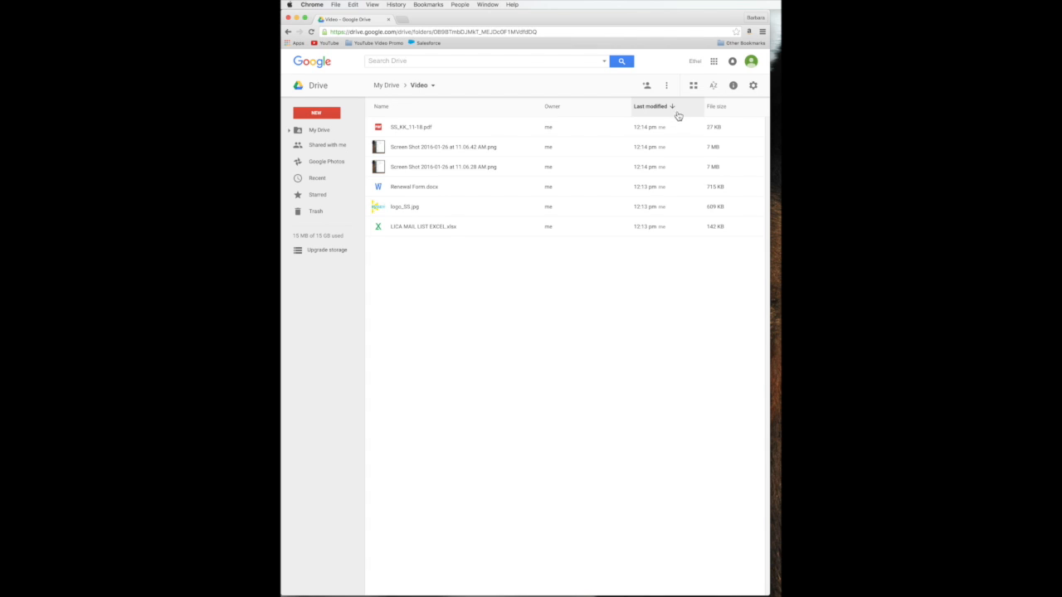
left_click(381, 106)
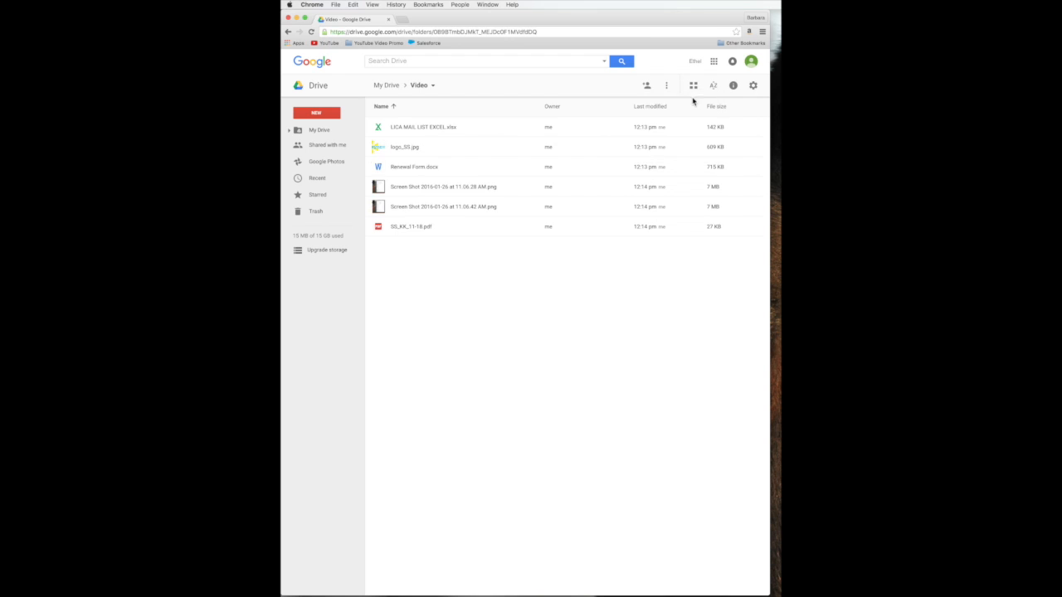
left_click(713, 86)
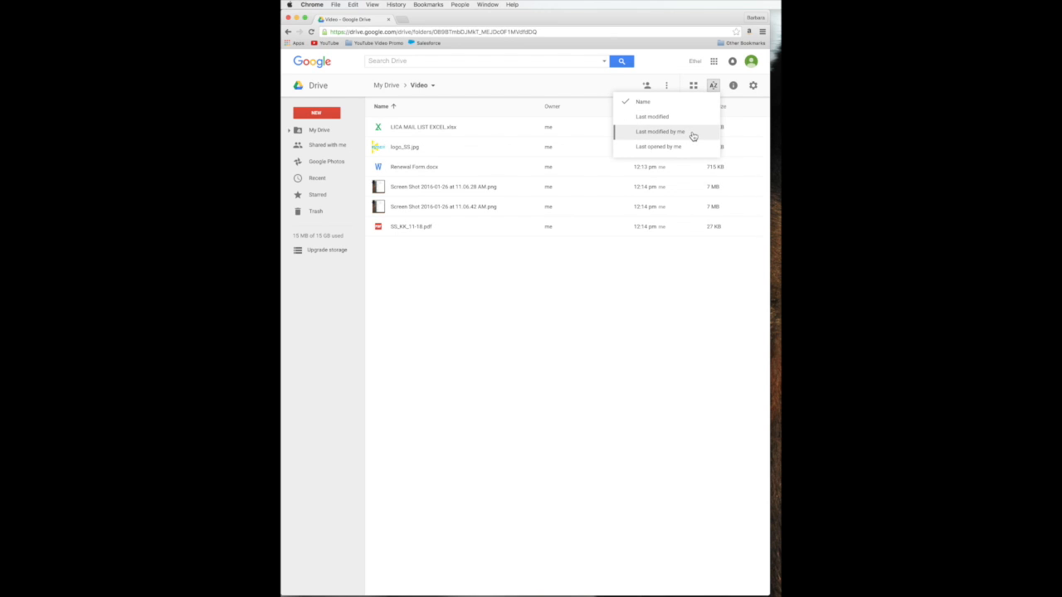
mouse_move(660, 146)
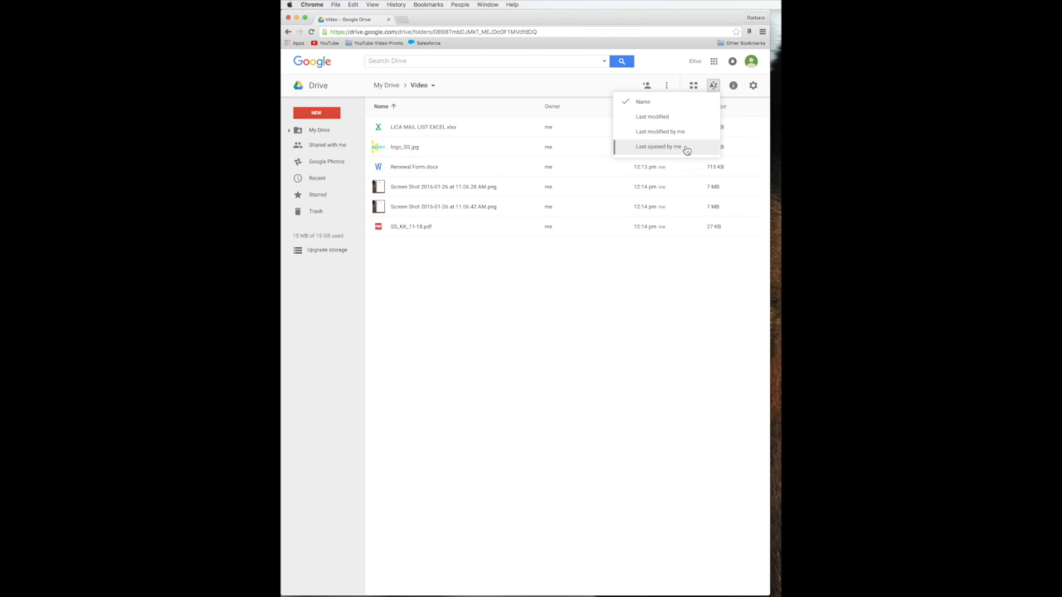
mouse_move(660, 131)
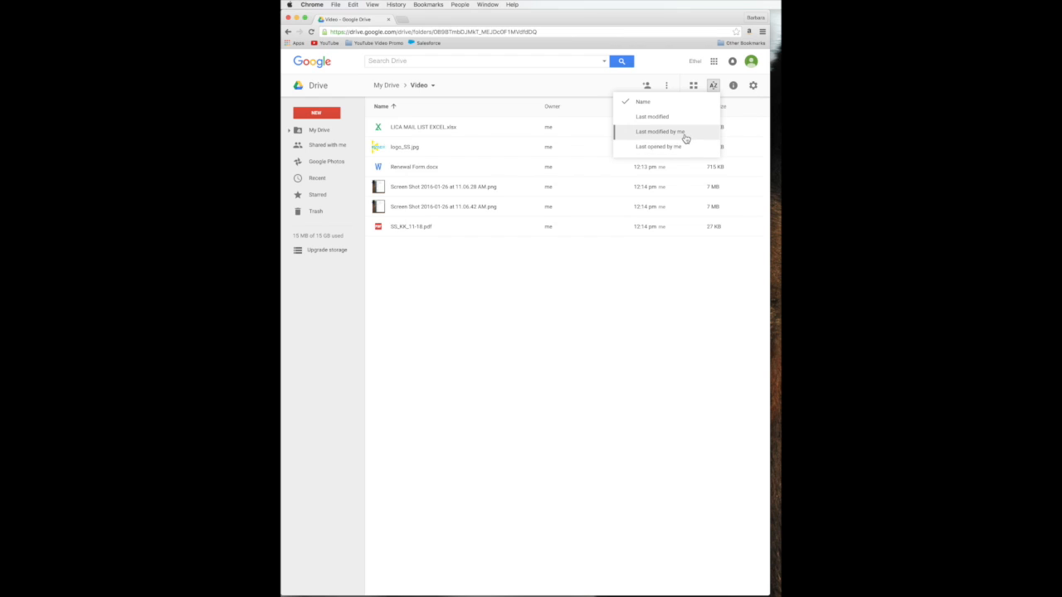
mouse_move(677, 139)
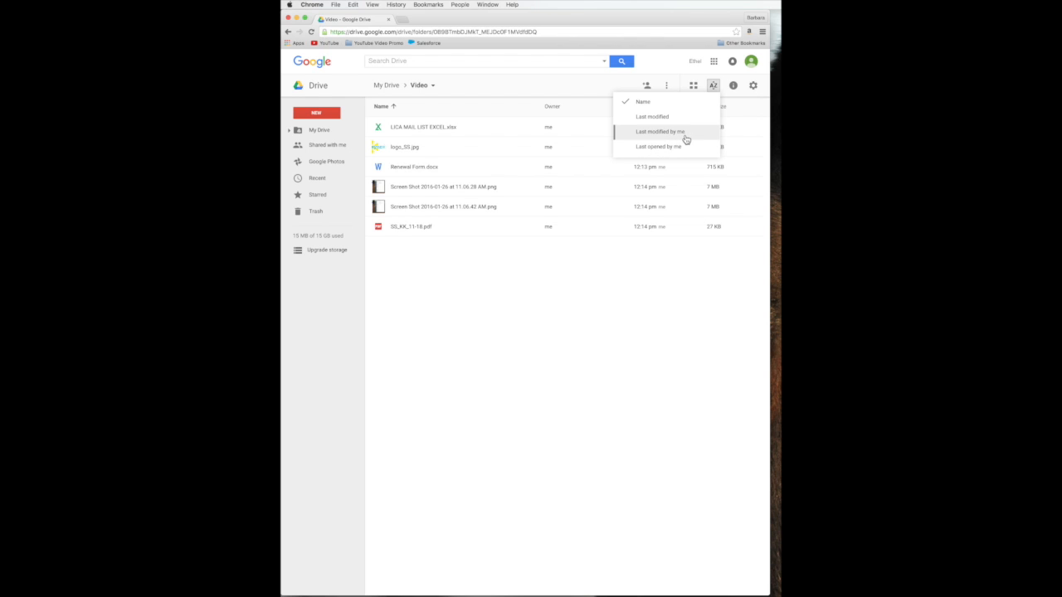
mouse_move(680, 146)
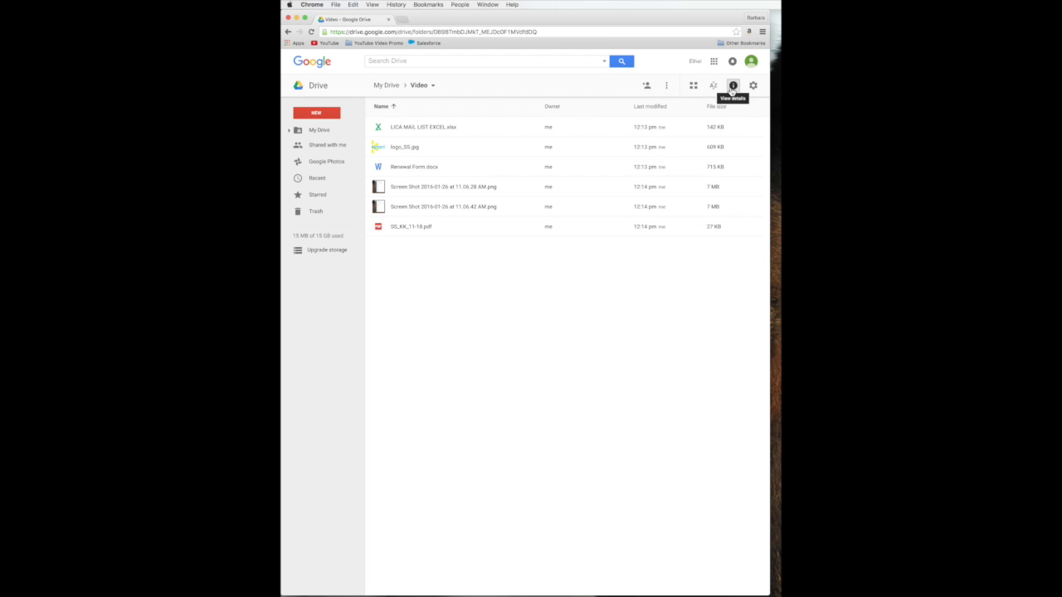
- View the Video folder's activity details, then close the details pane
left_click(733, 87)
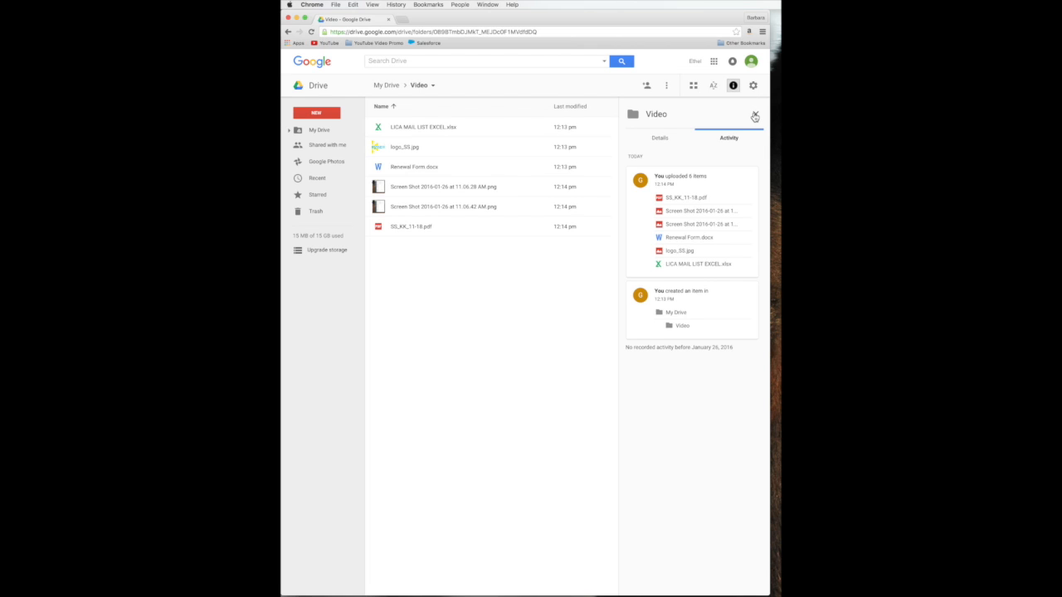
left_click(753, 116)
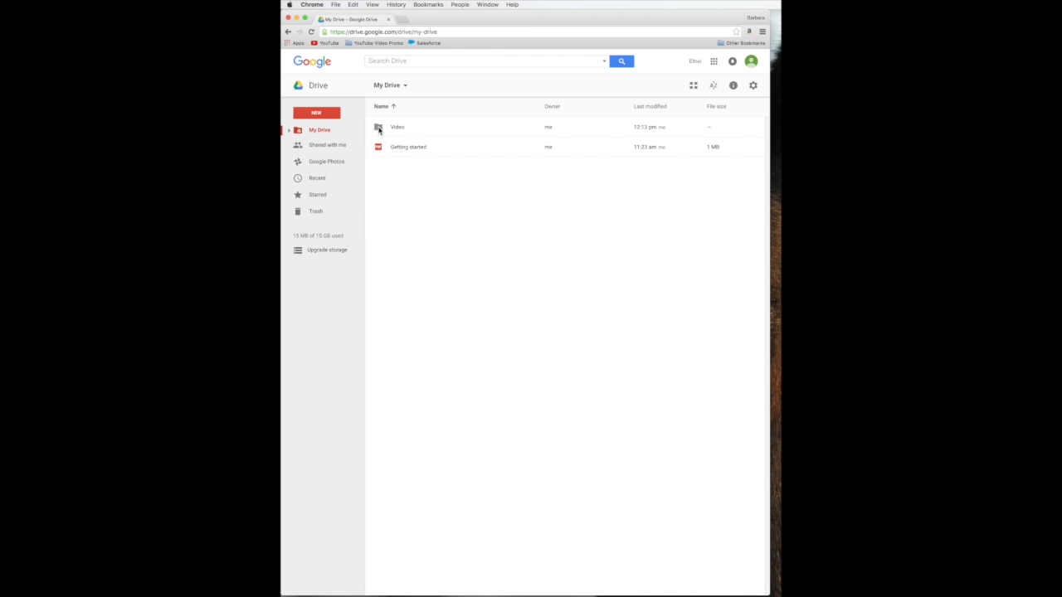
mouse_move(352, 145)
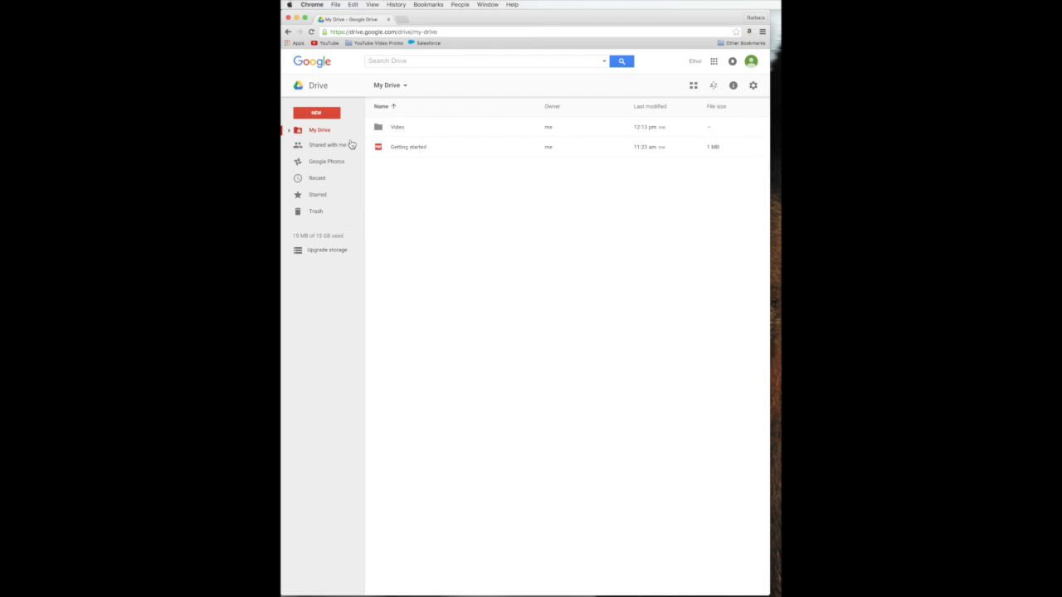
mouse_move(323, 146)
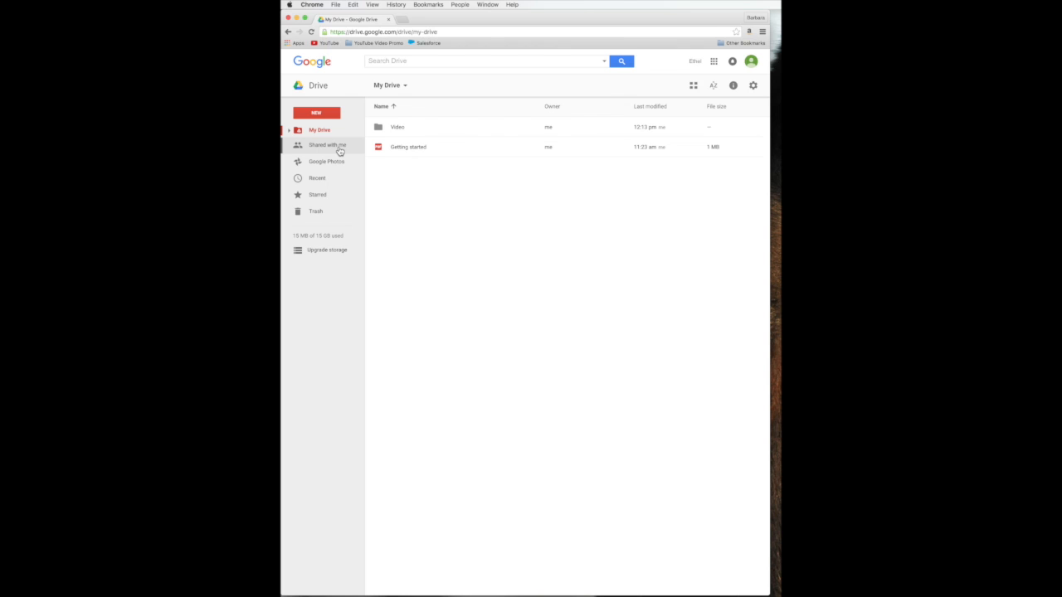
- Browse Shared with me, Google Photos, Recent, Starred and the empty Trash
left_click(327, 146)
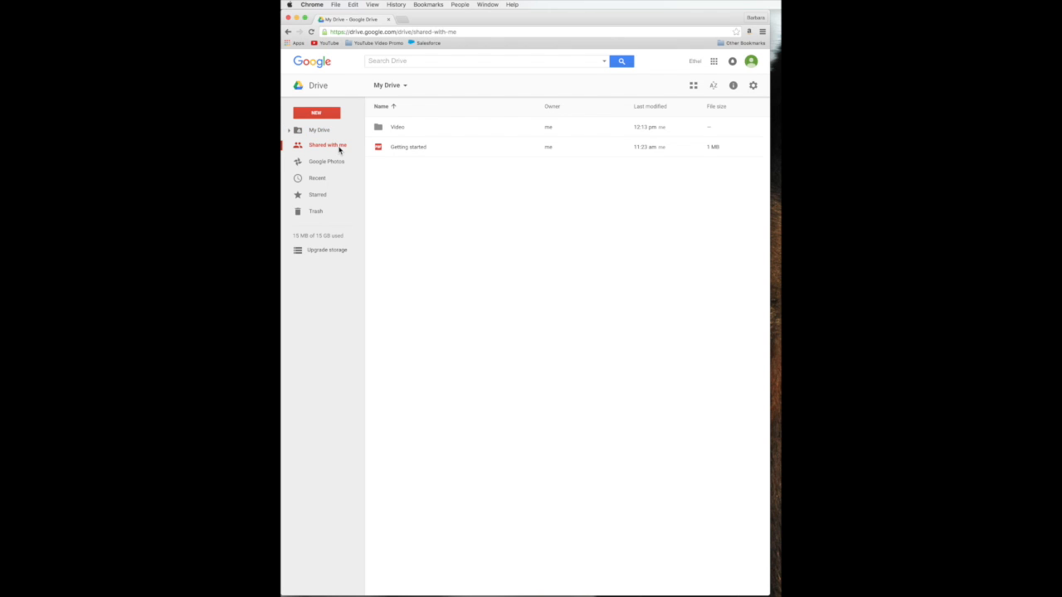
left_click(325, 161)
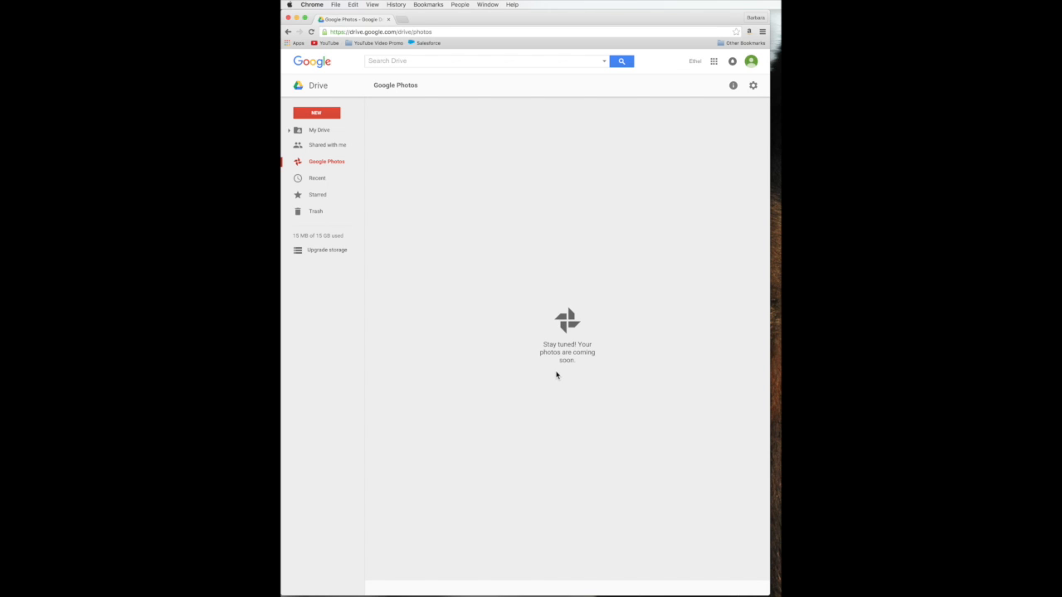
mouse_move(319, 179)
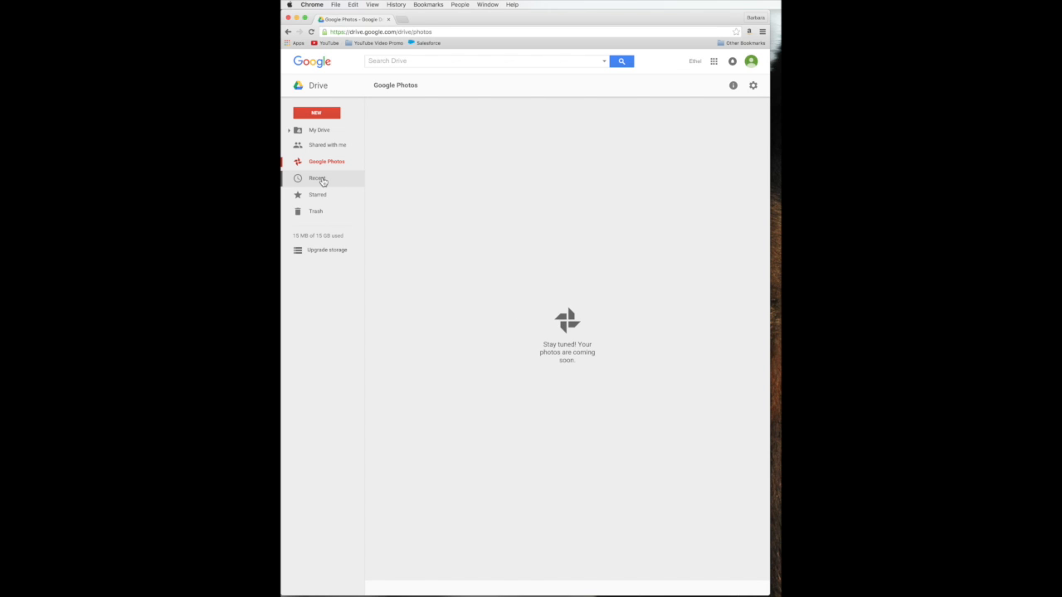
left_click(317, 177)
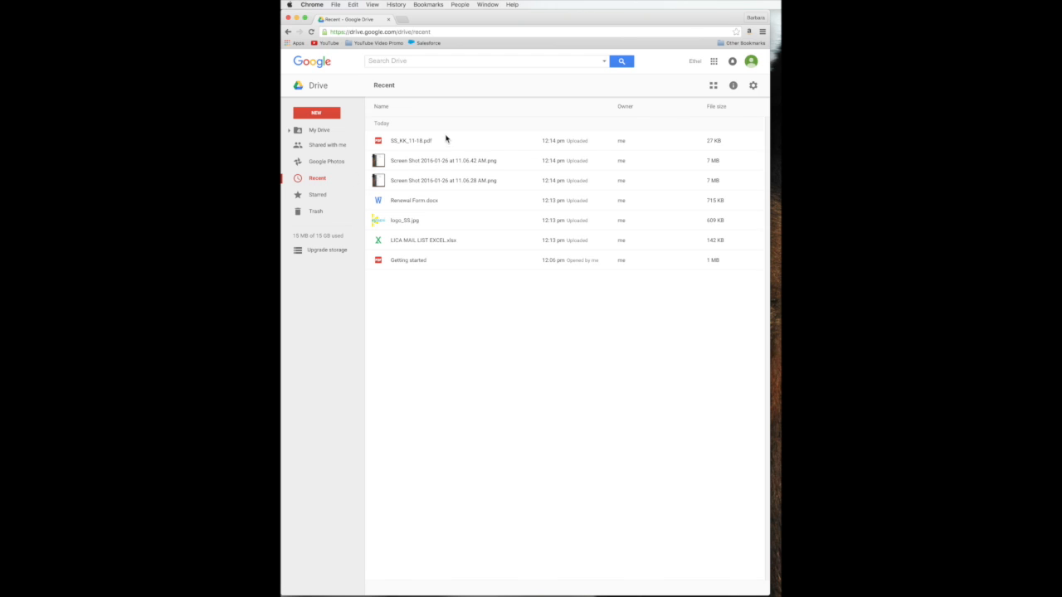
mouse_move(375, 131)
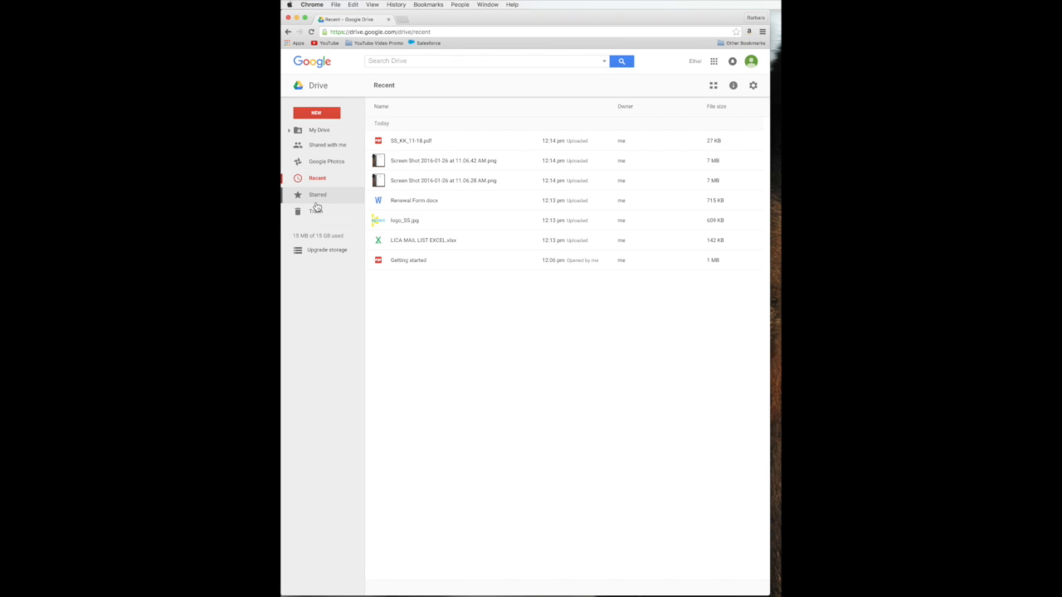
left_click(317, 194)
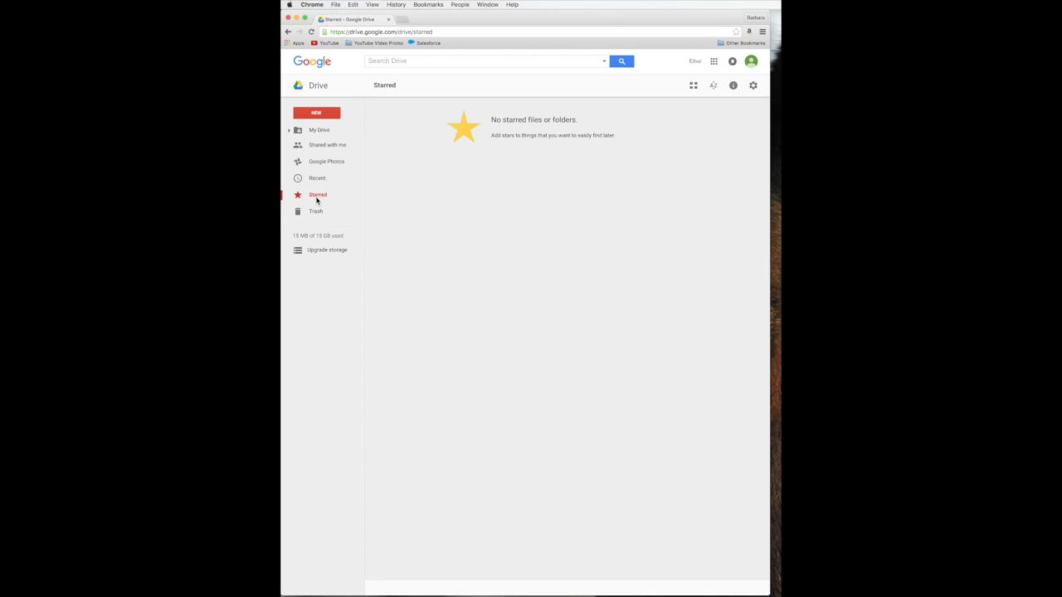
left_click(315, 210)
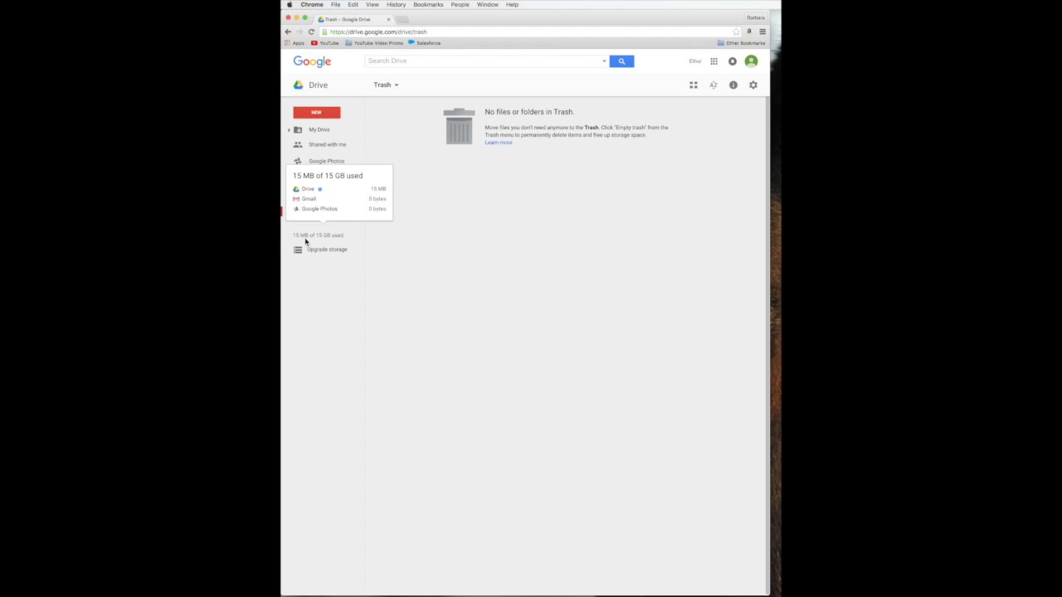
mouse_move(327, 242)
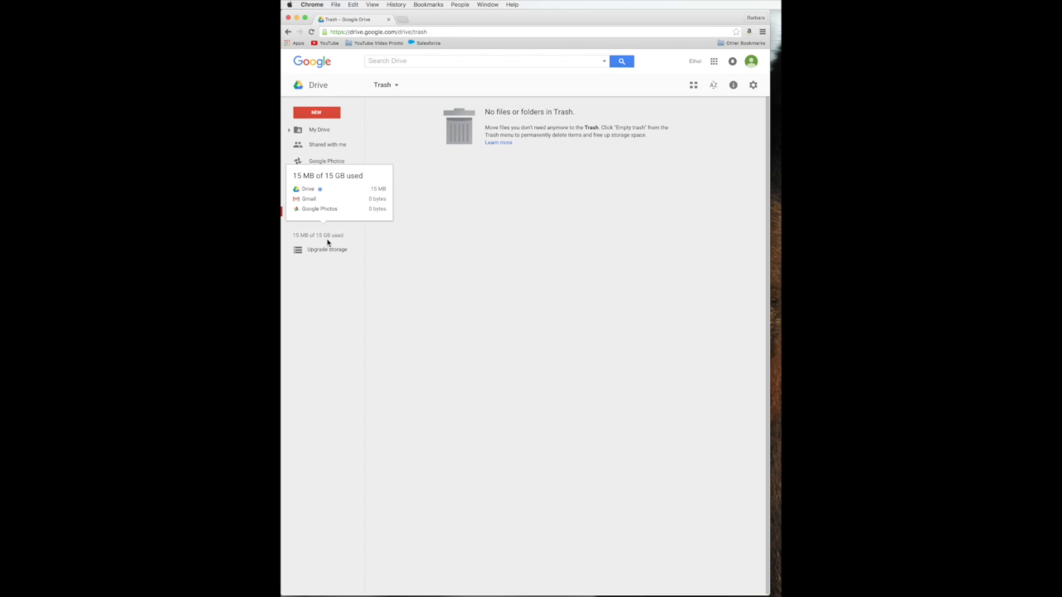
mouse_move(335, 244)
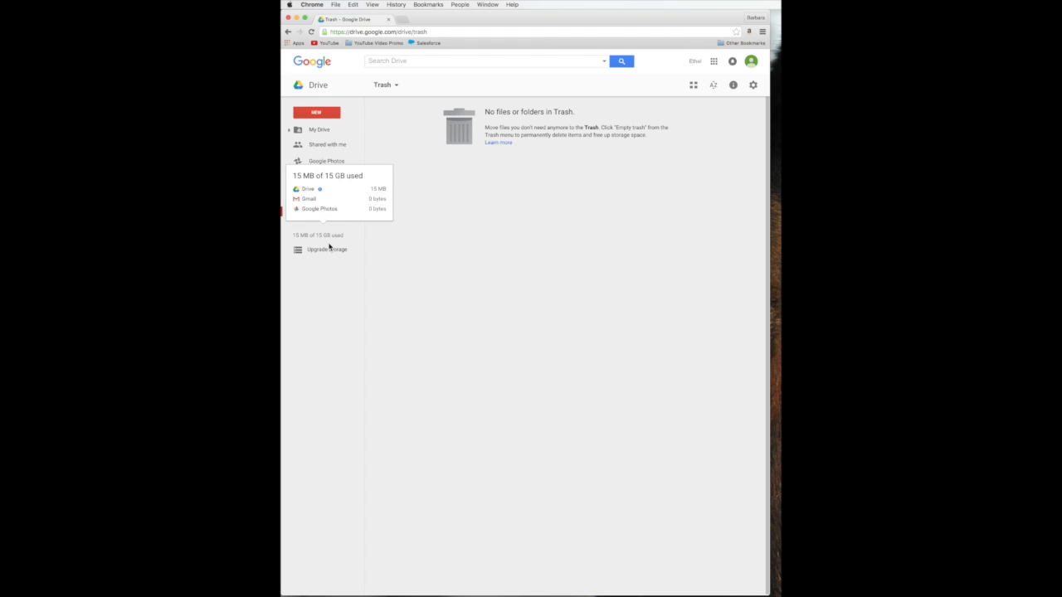
- Go back to My Drive listing the Video folder and Getting started
left_click(319, 130)
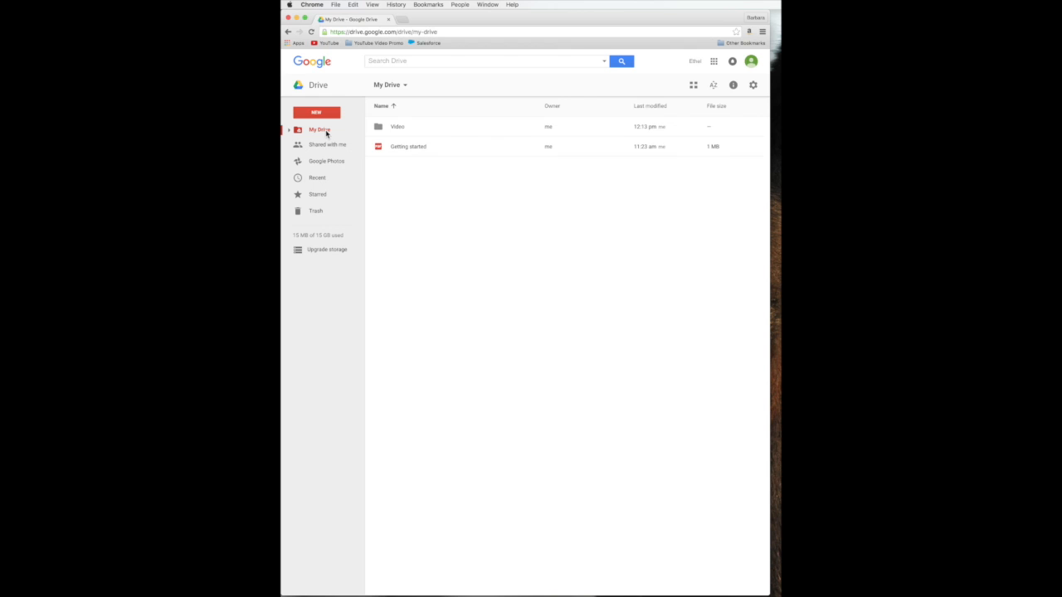
mouse_move(405, 126)
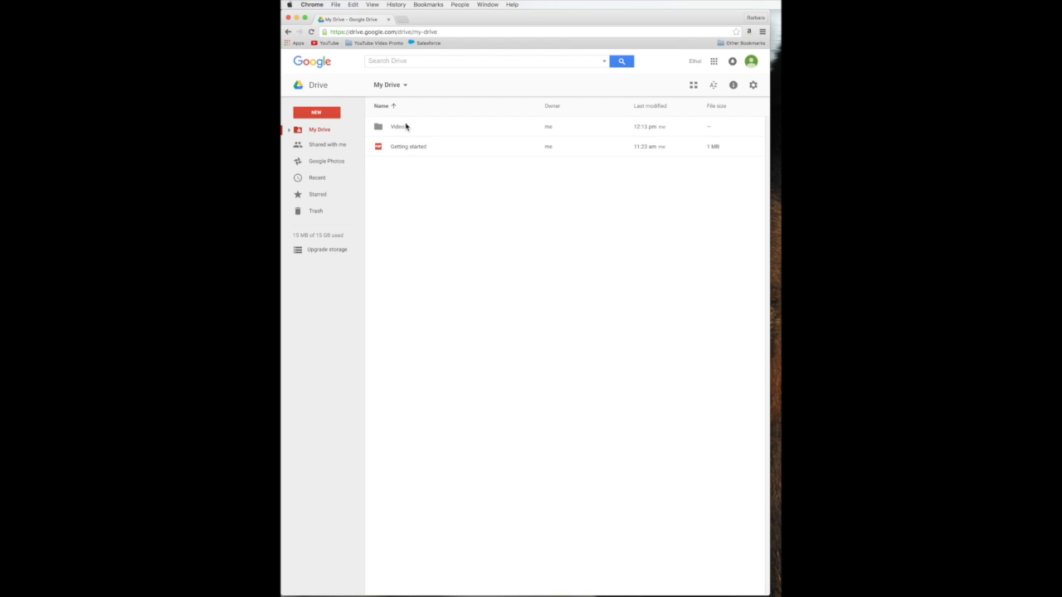
left_click(398, 126)
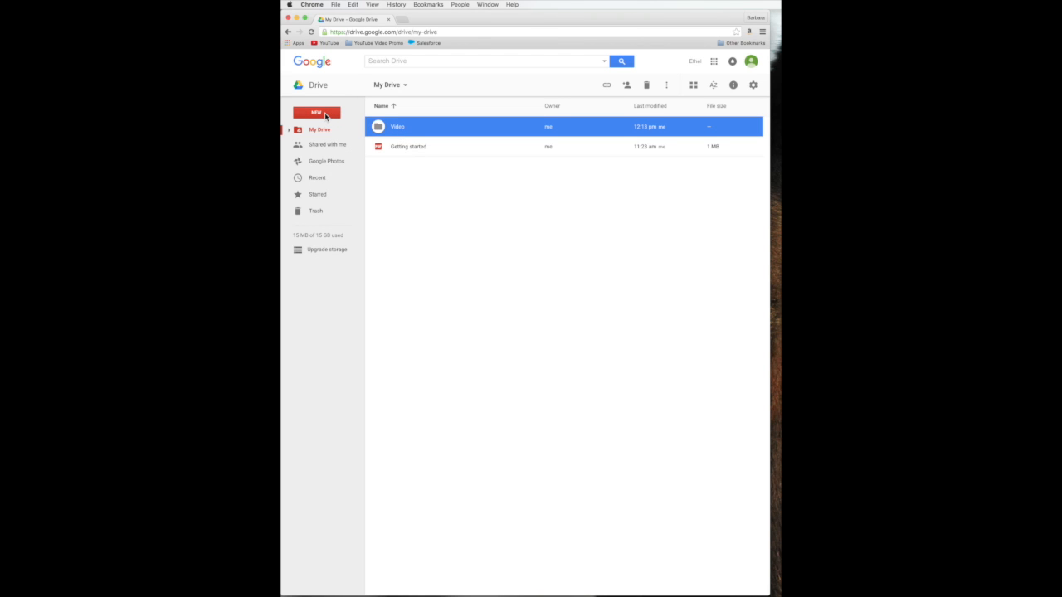
left_click(315, 113)
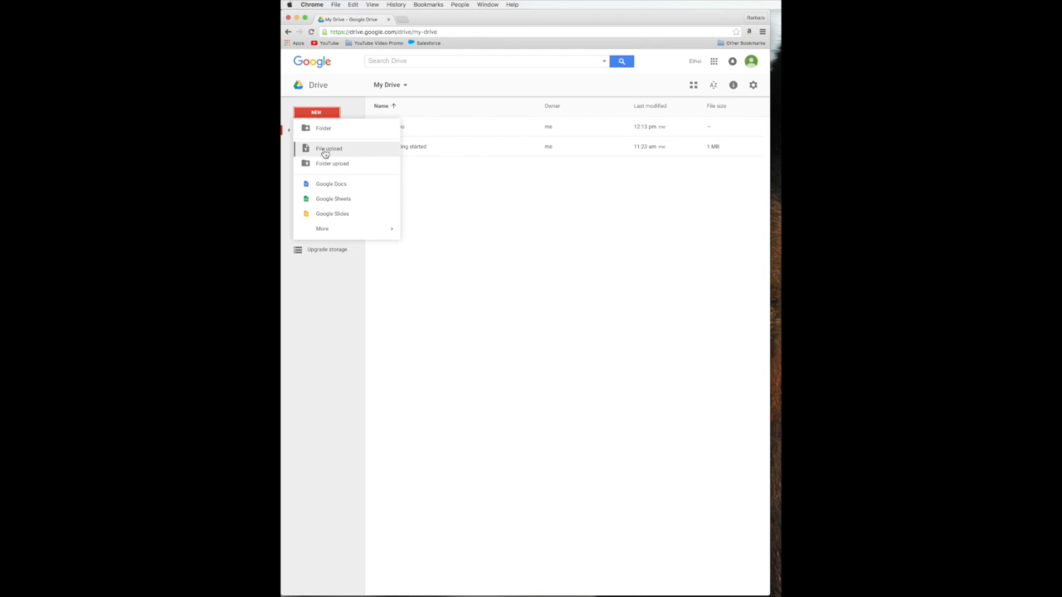
mouse_move(352, 156)
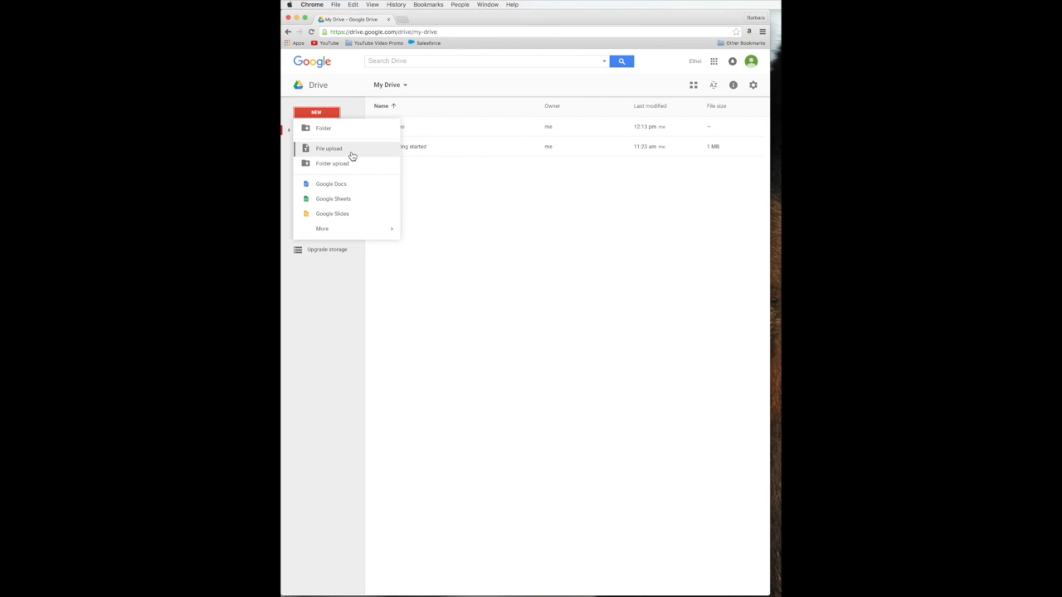
mouse_move(331, 160)
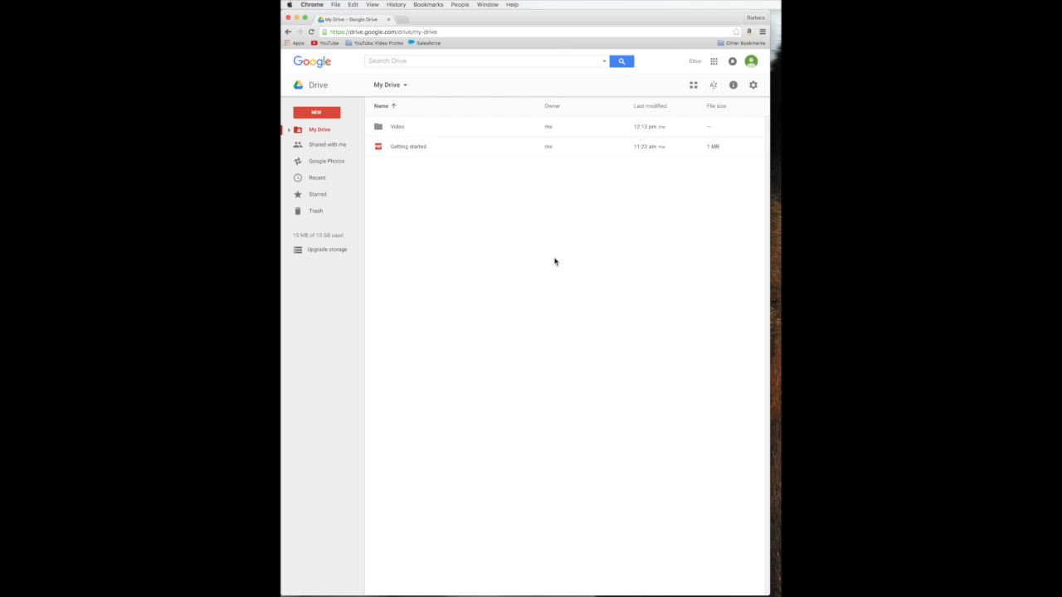
mouse_move(494, 275)
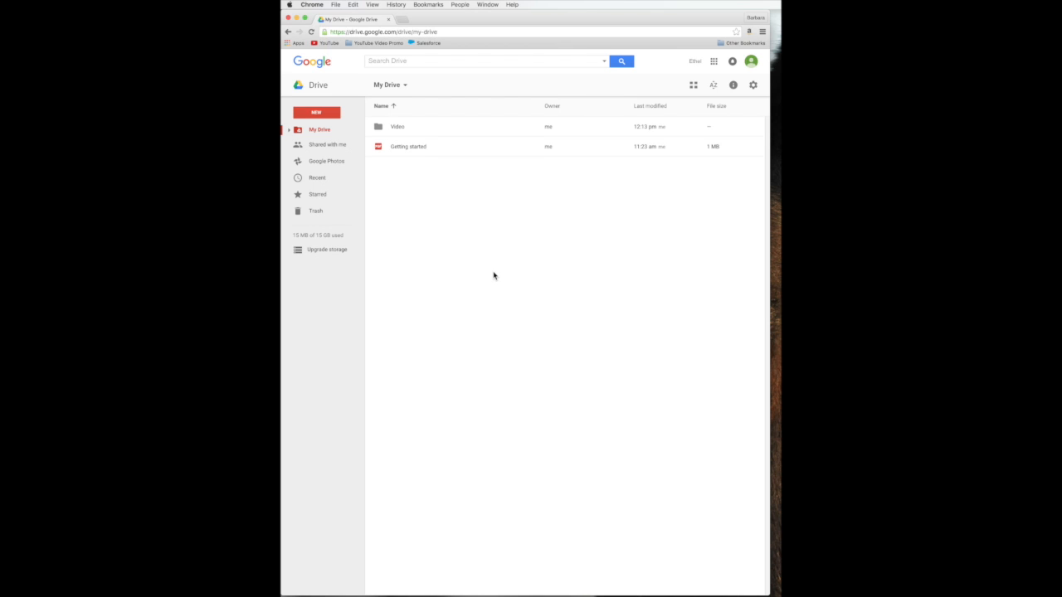
mouse_move(715, 414)
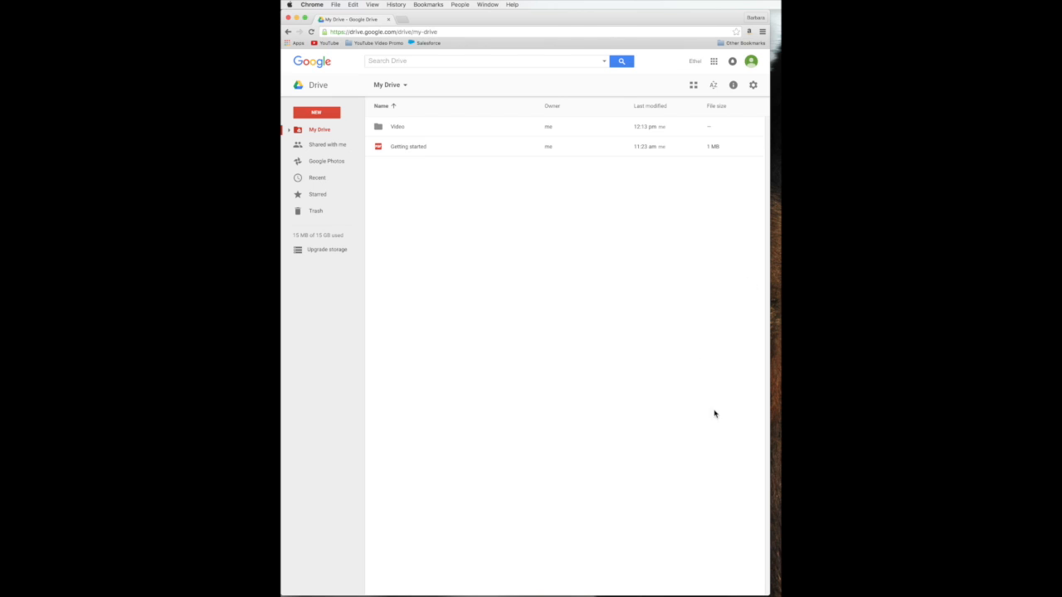
mouse_move(577, 343)
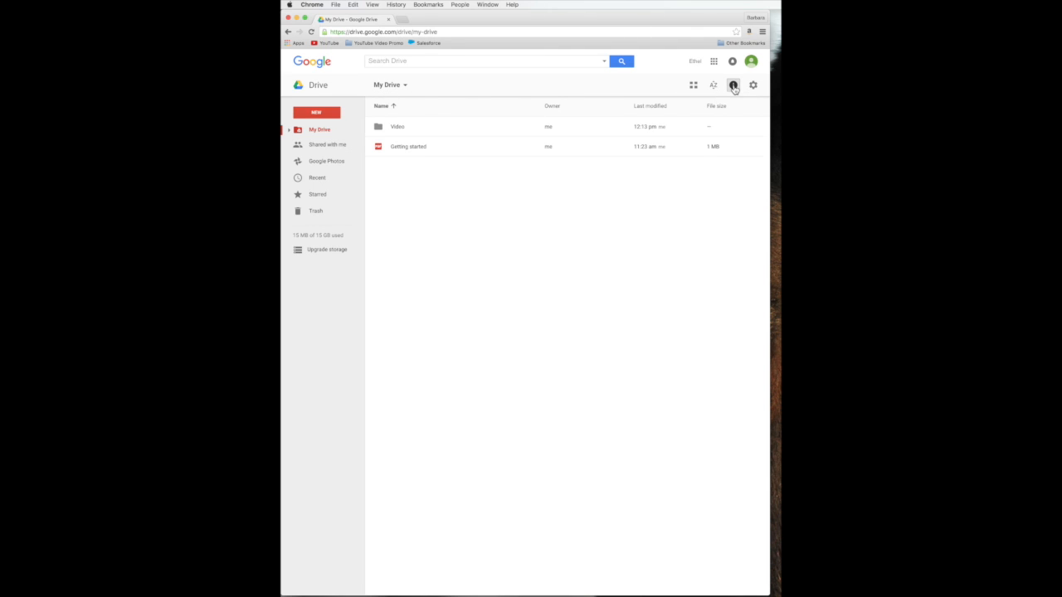
left_click(733, 85)
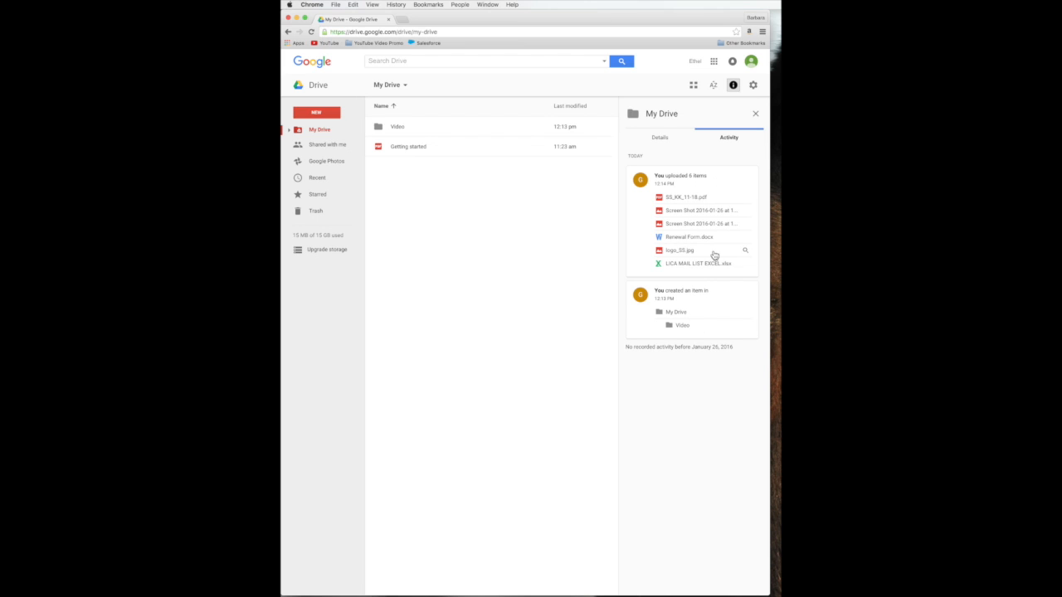
mouse_move(715, 290)
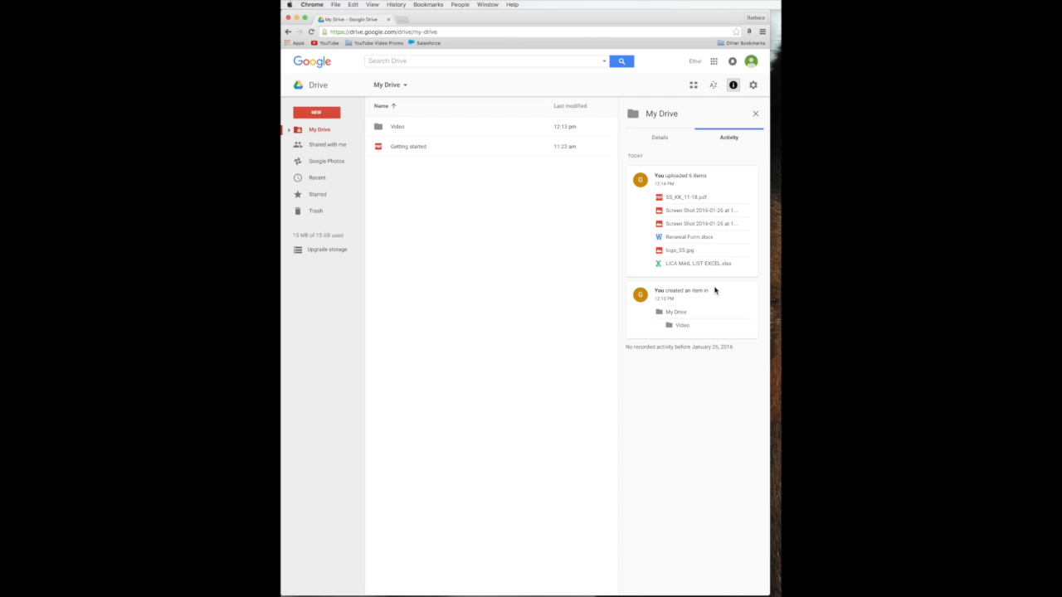
mouse_move(709, 282)
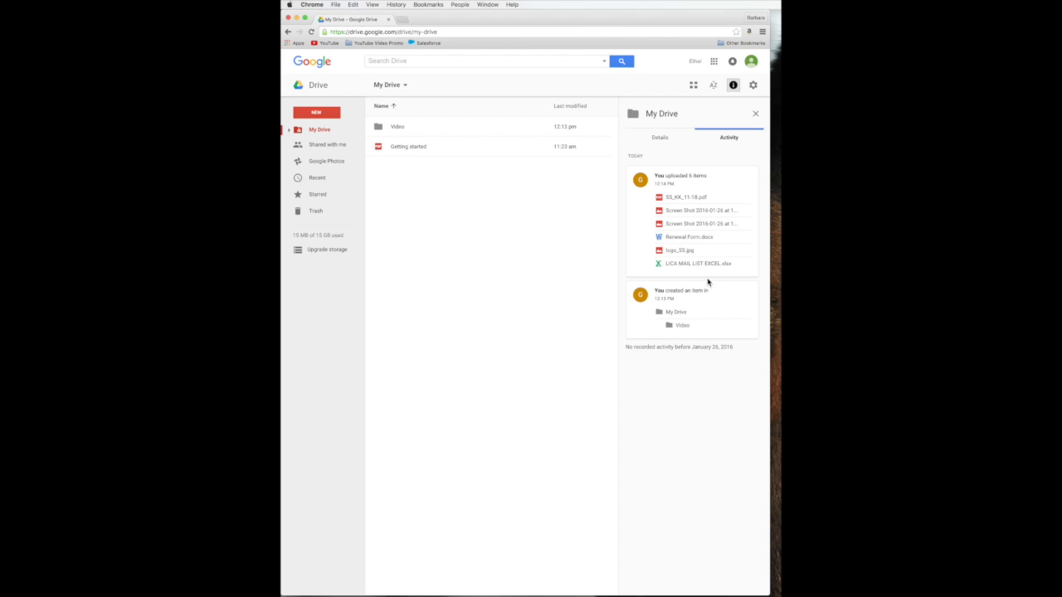
mouse_move(701, 176)
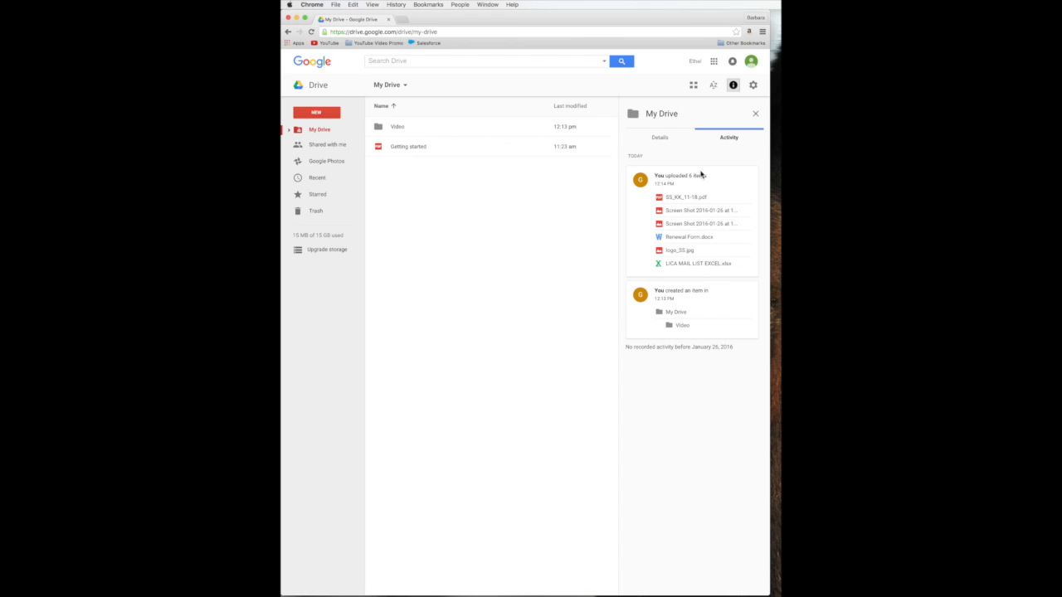
mouse_move(690, 264)
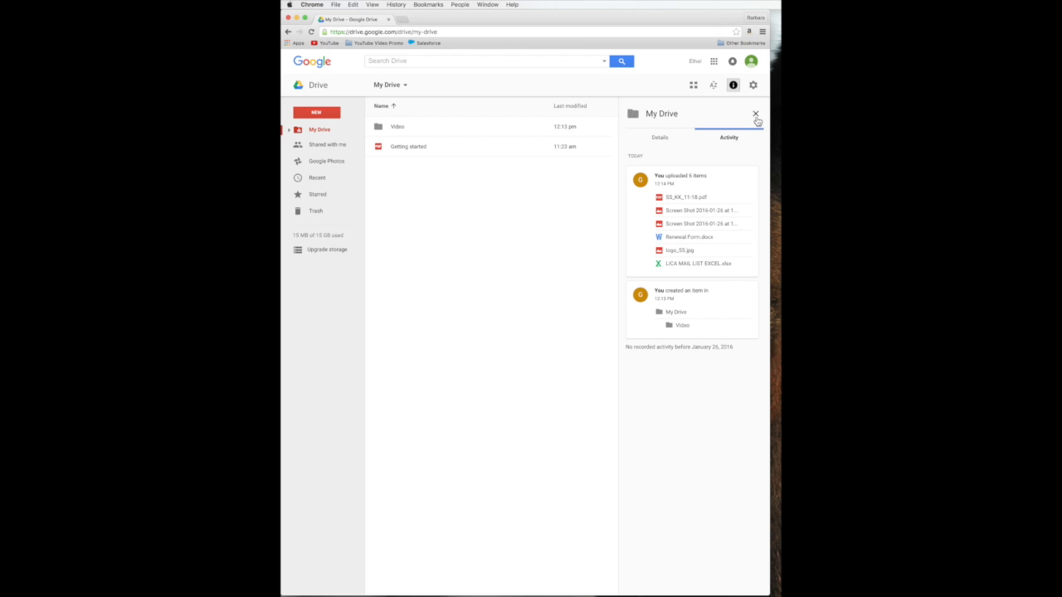
left_click(755, 113)
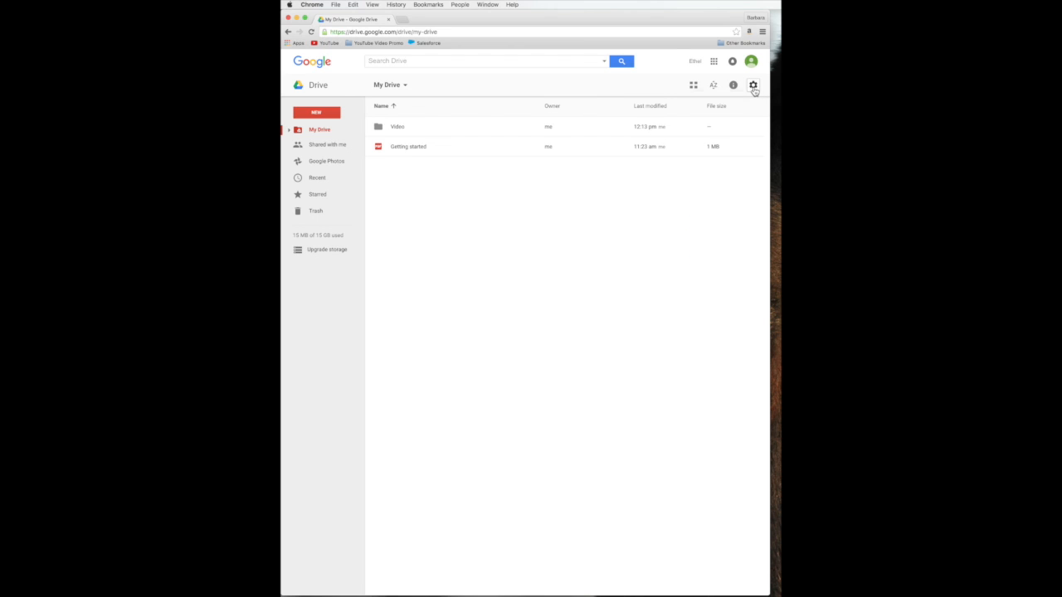
- Open Google Drive's Settings dialog over My Drive
left_click(753, 84)
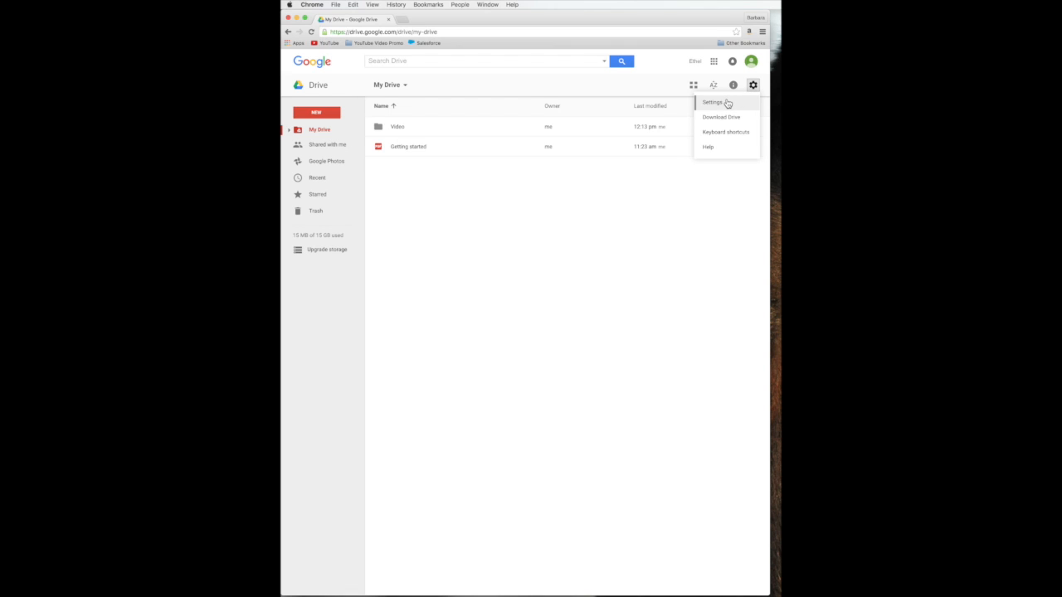
left_click(712, 103)
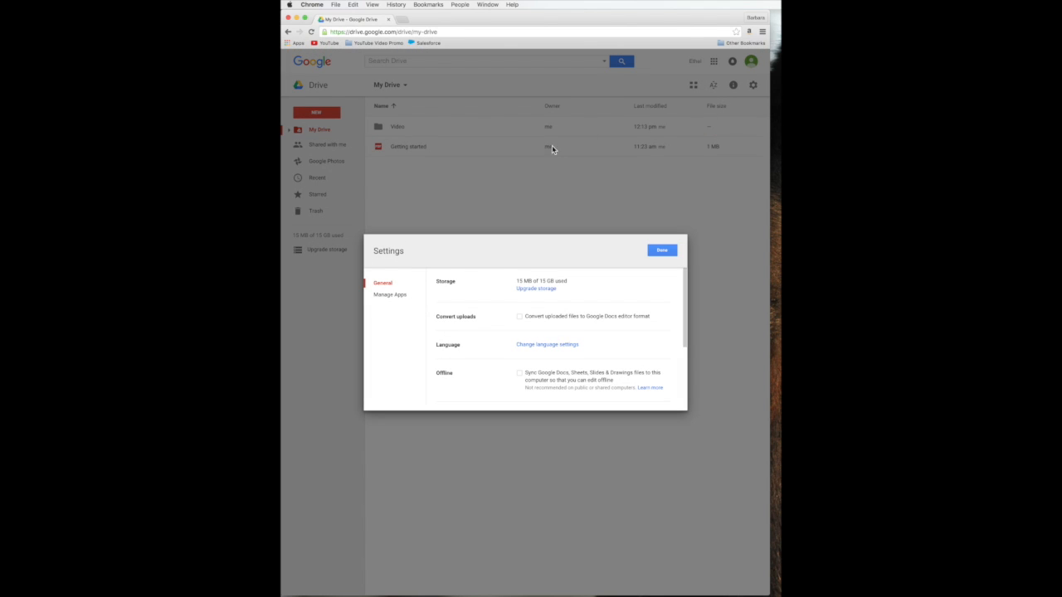
mouse_move(509, 296)
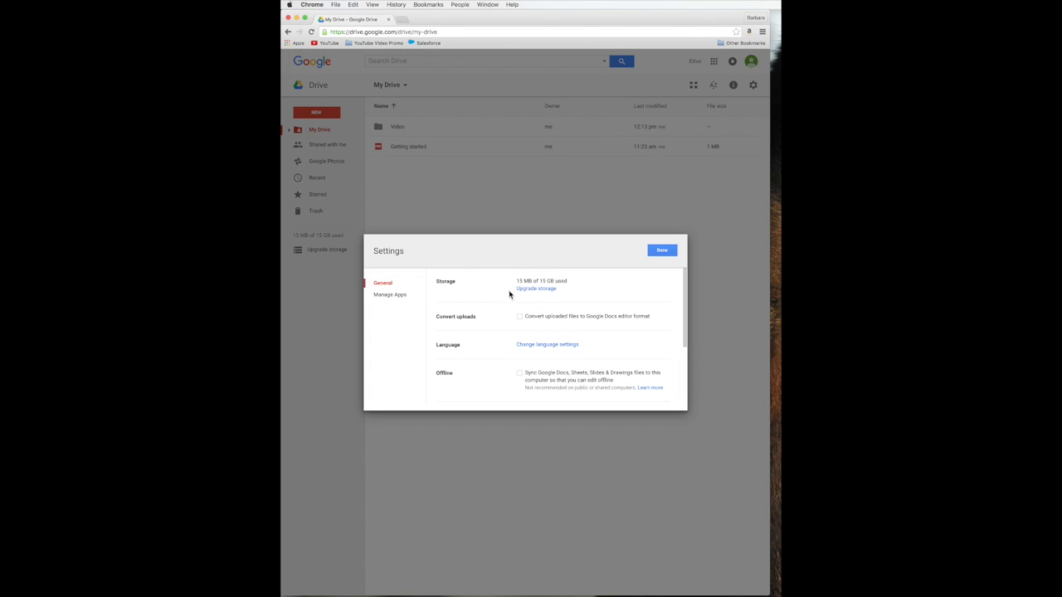
mouse_move(464, 309)
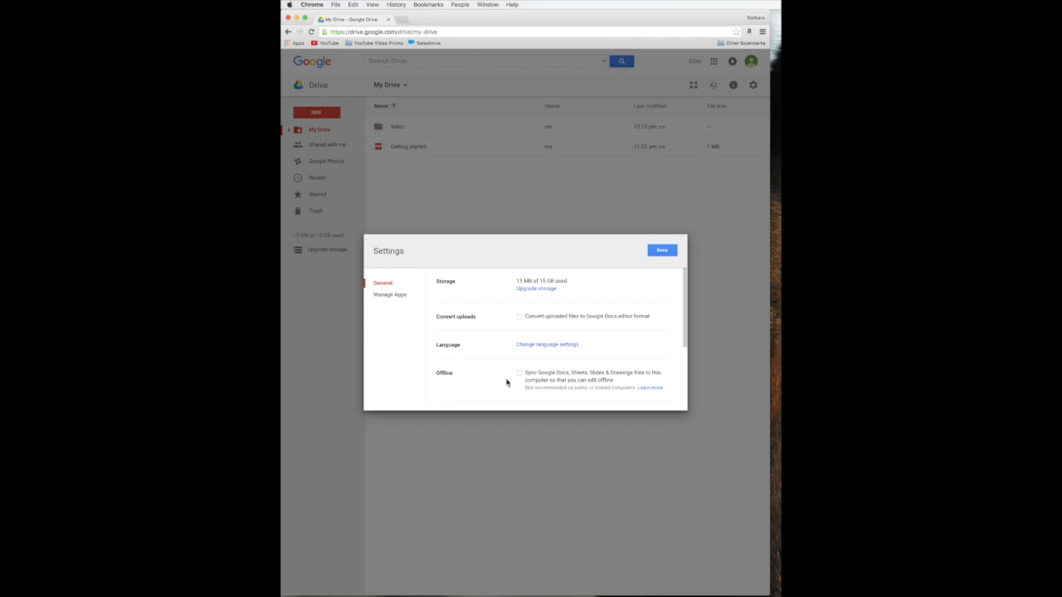
mouse_move(554, 328)
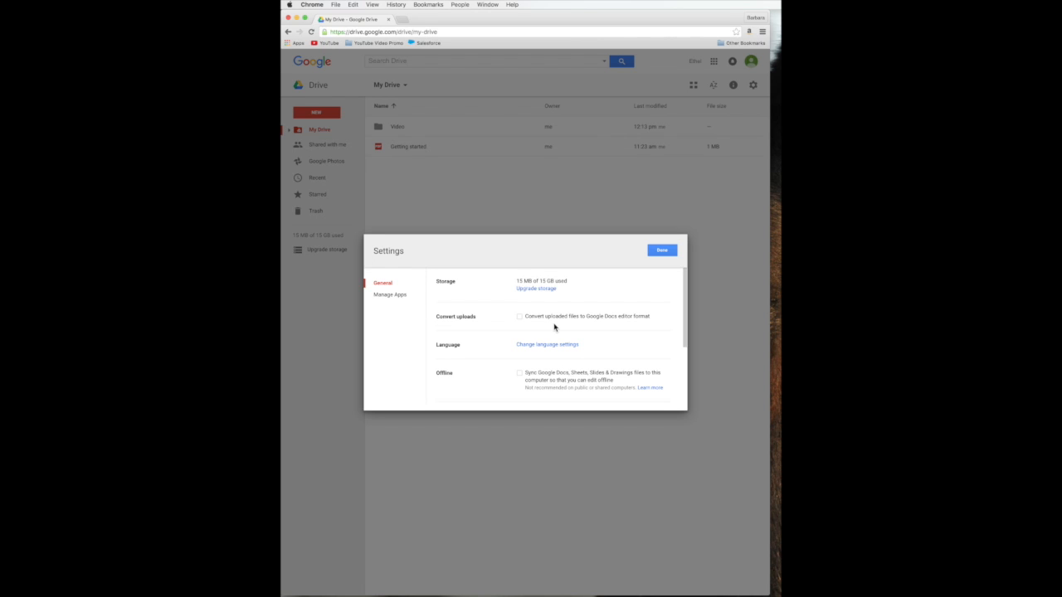
mouse_move(617, 324)
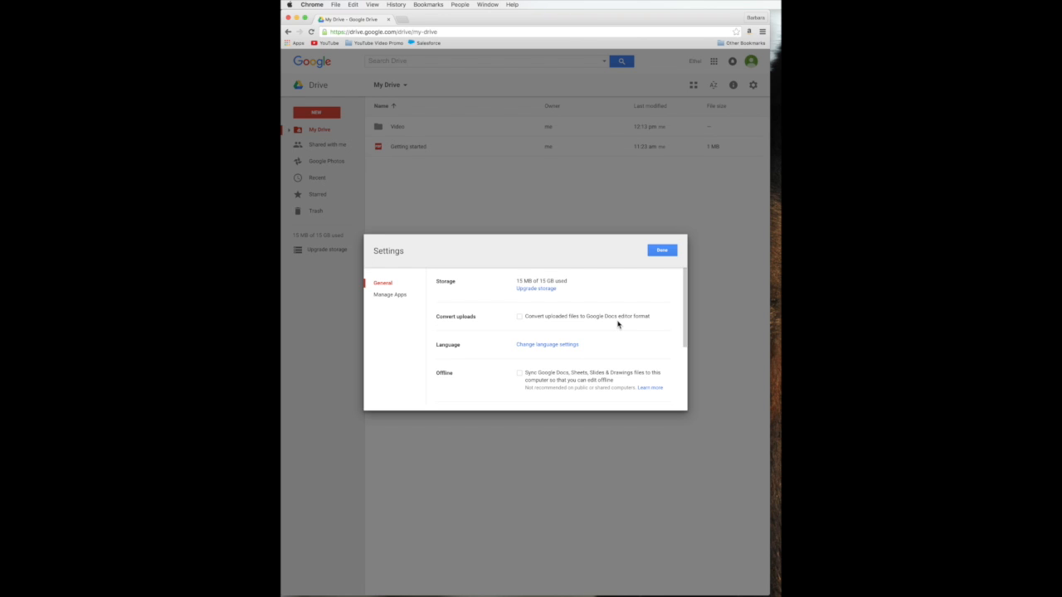
mouse_move(639, 324)
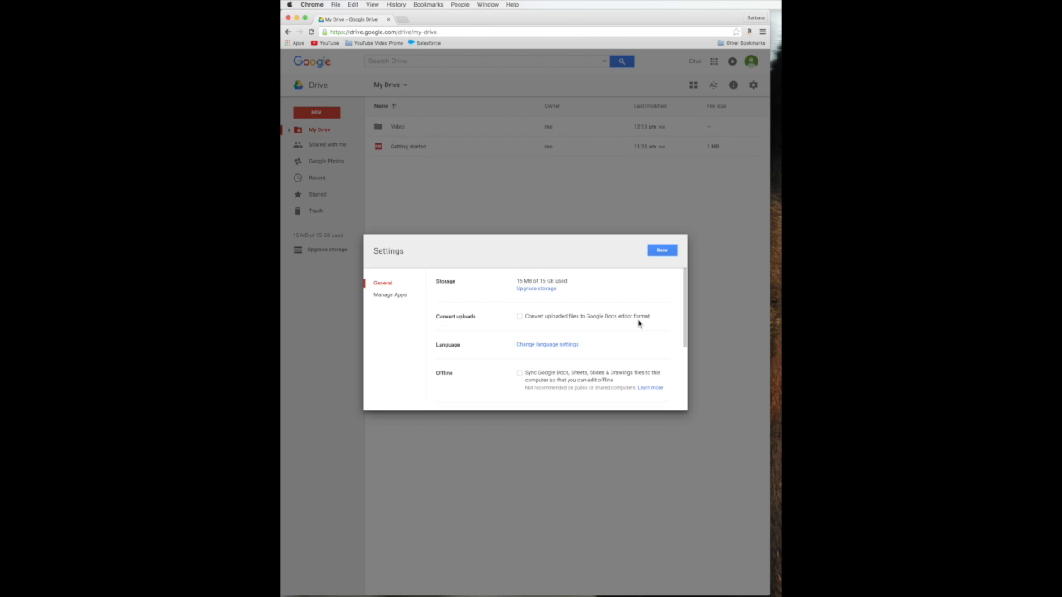
mouse_move(630, 328)
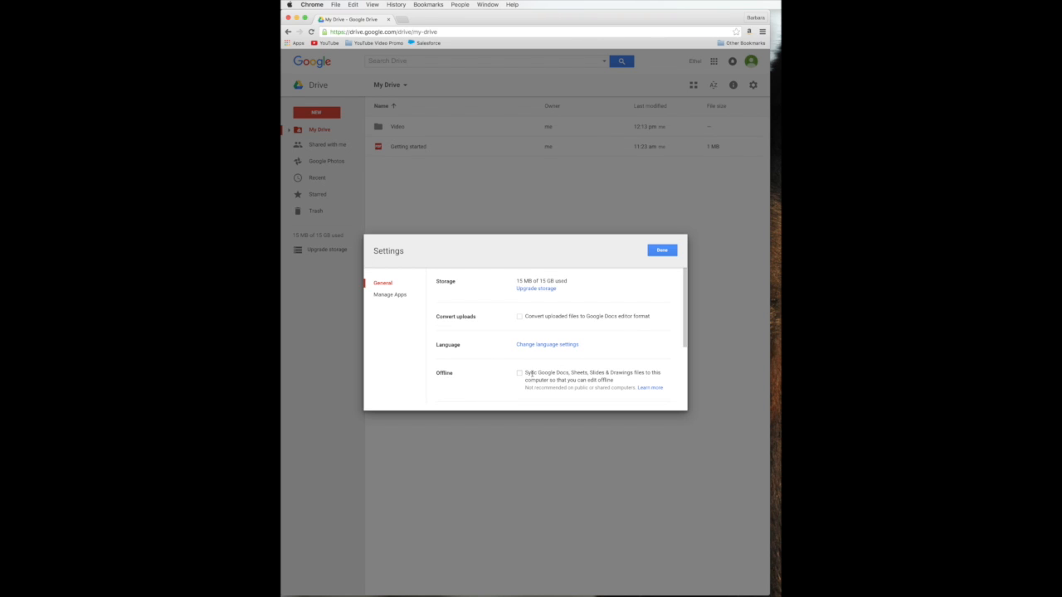
mouse_move(628, 384)
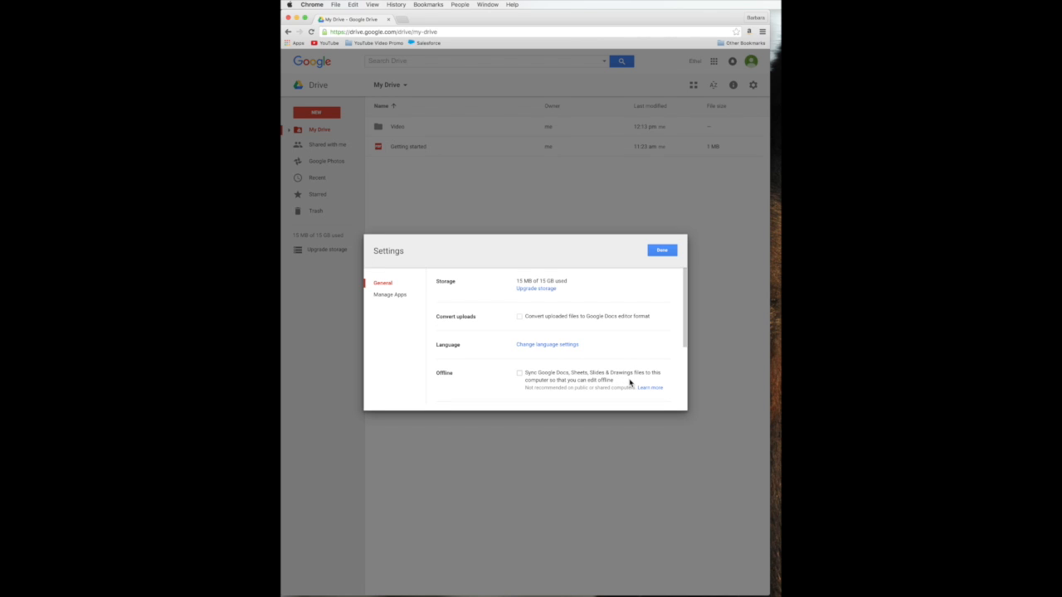
mouse_move(560, 395)
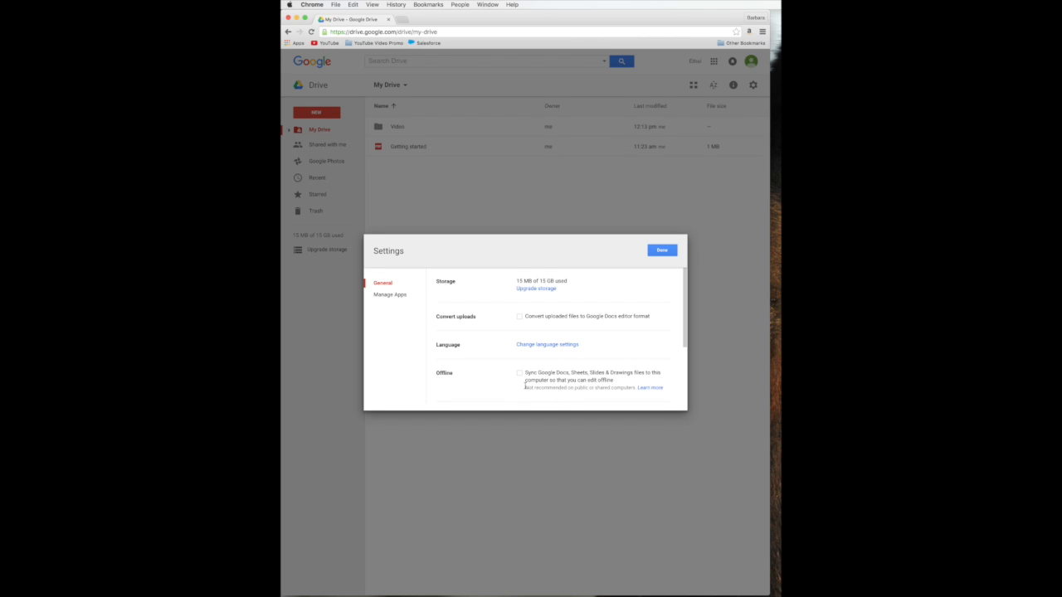
mouse_move(644, 395)
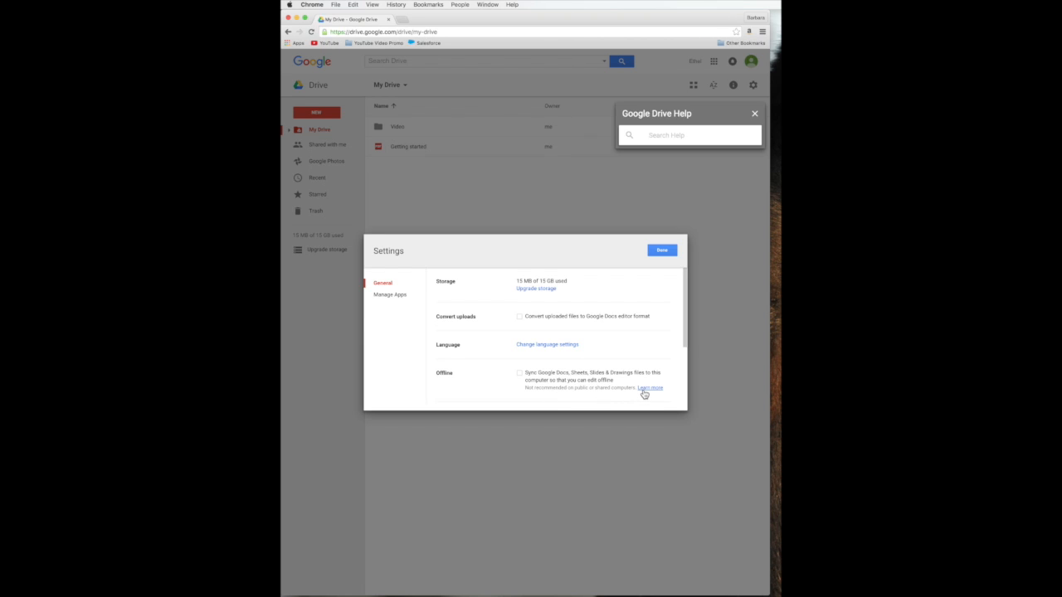
- View the working-offline help article, dismiss it, and confirm Settings to return to My Drive
left_click(650, 389)
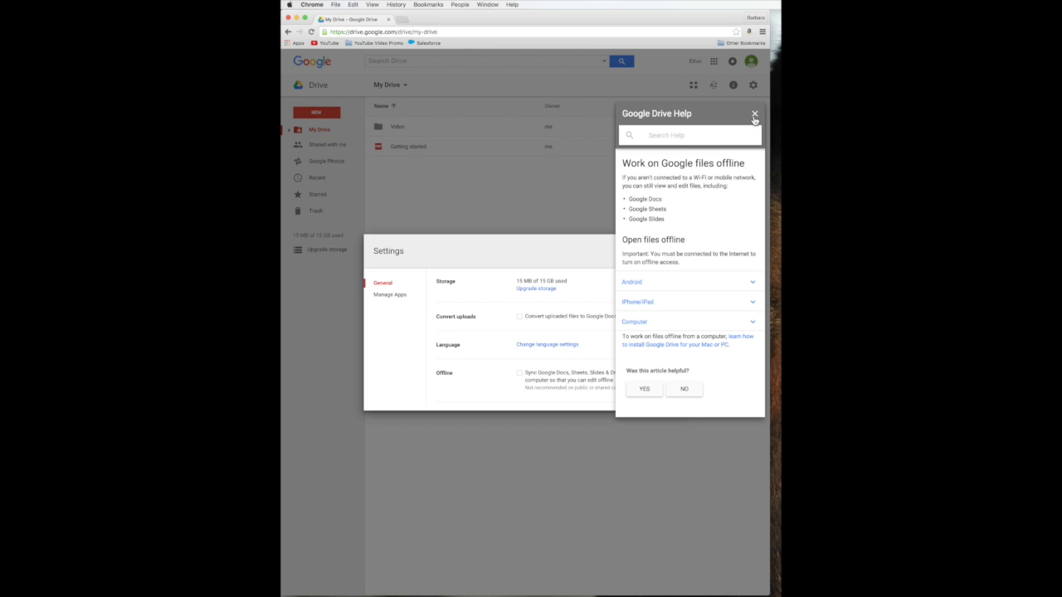
left_click(753, 112)
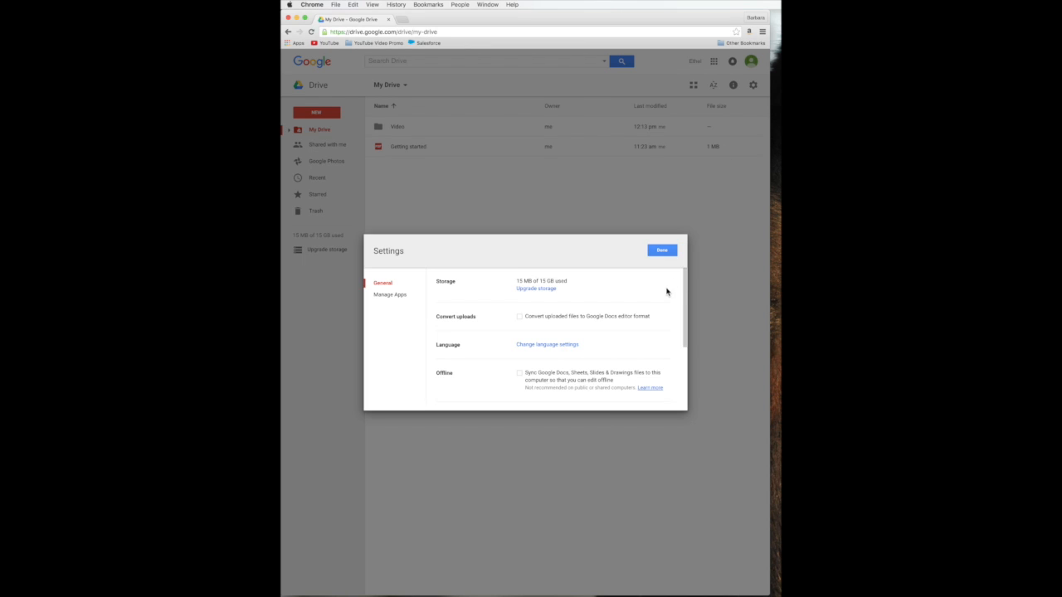
mouse_move(663, 297)
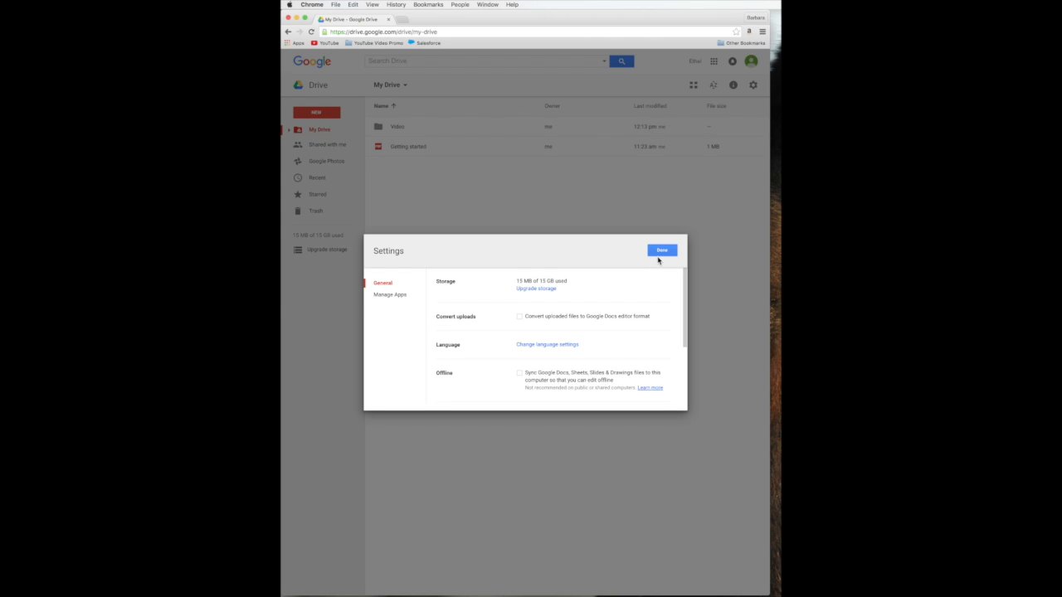
mouse_move(640, 408)
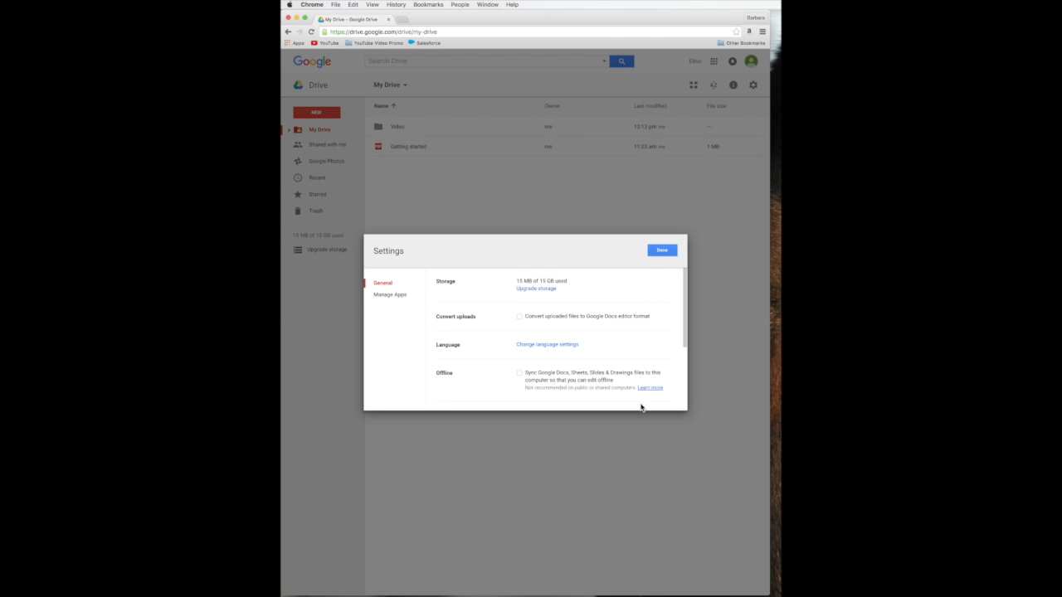
mouse_move(677, 285)
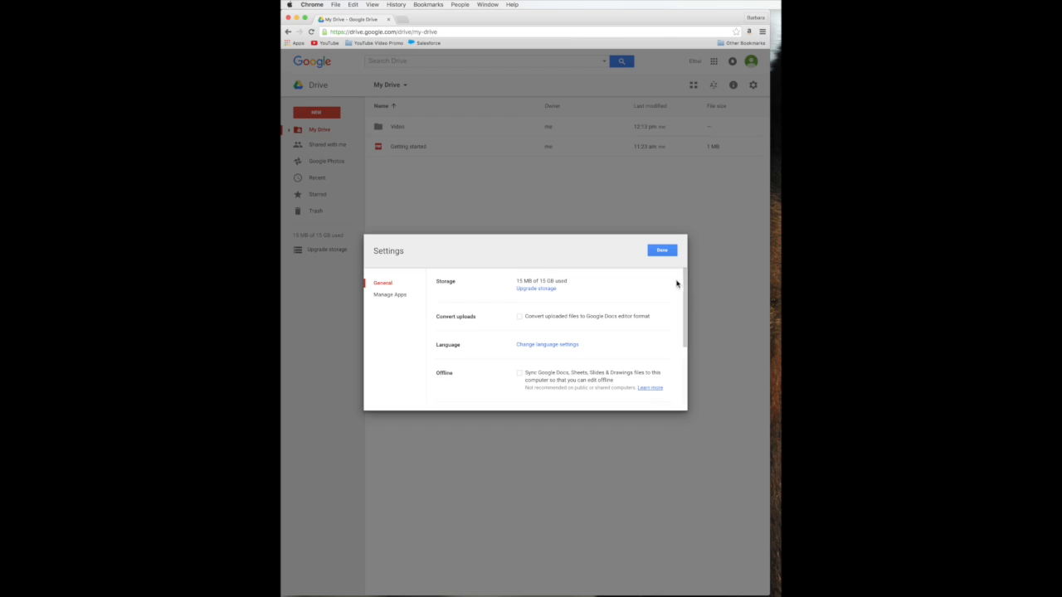
left_click(660, 249)
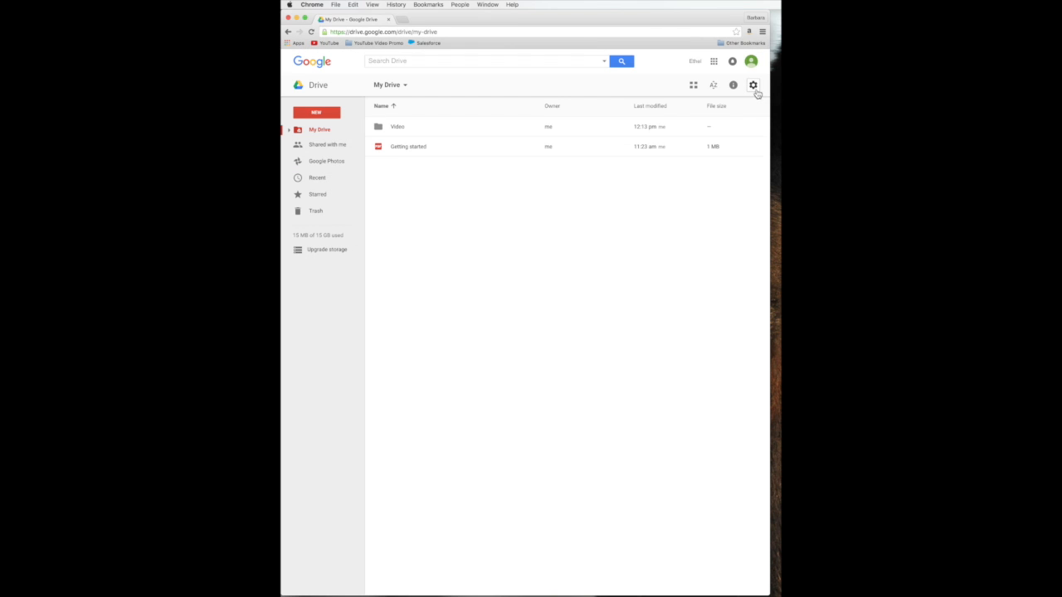
left_click(753, 84)
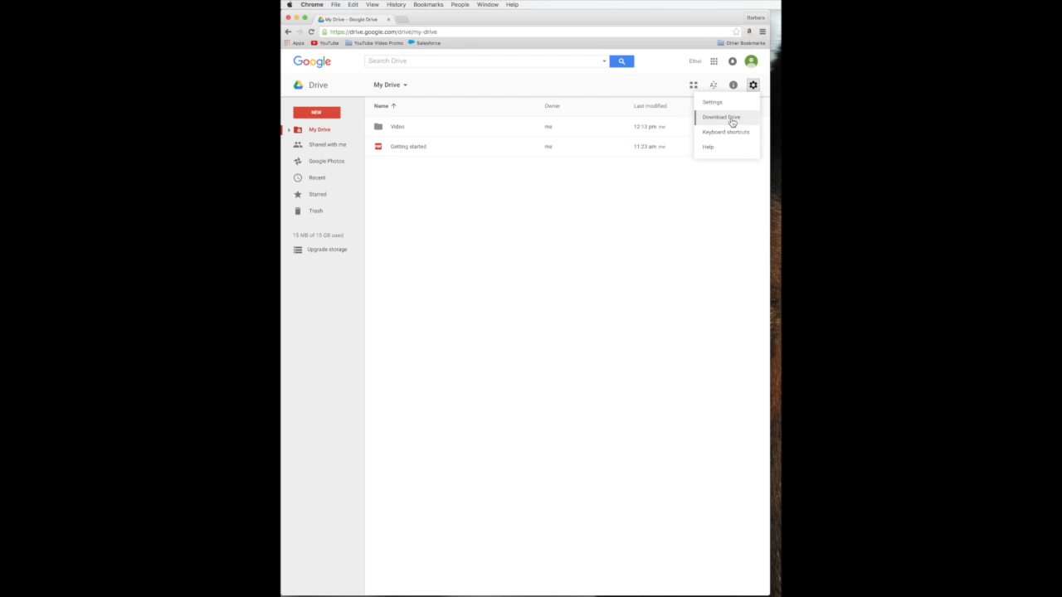
mouse_move(724, 133)
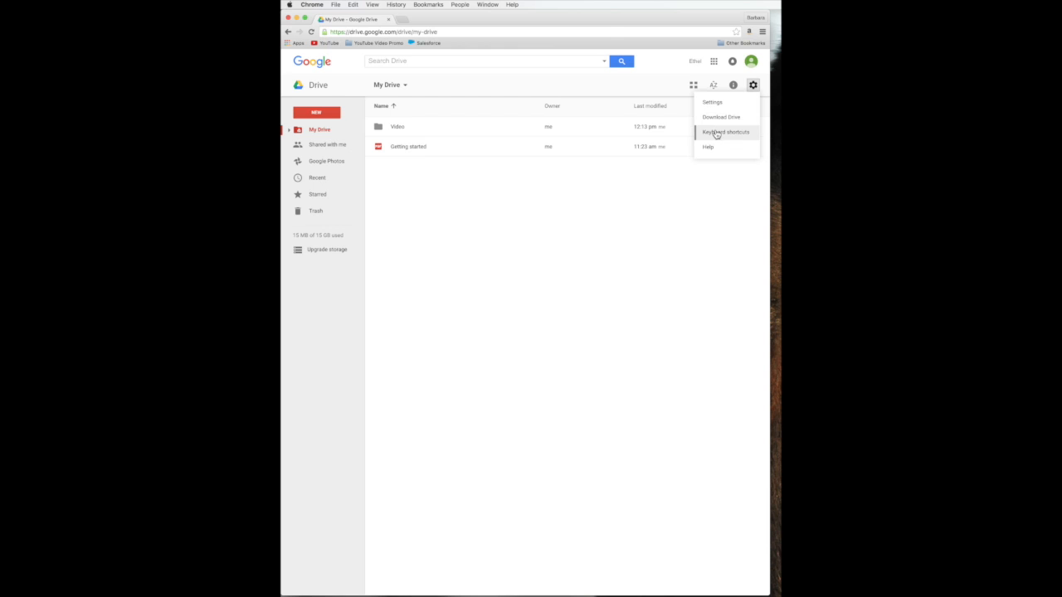
mouse_move(709, 146)
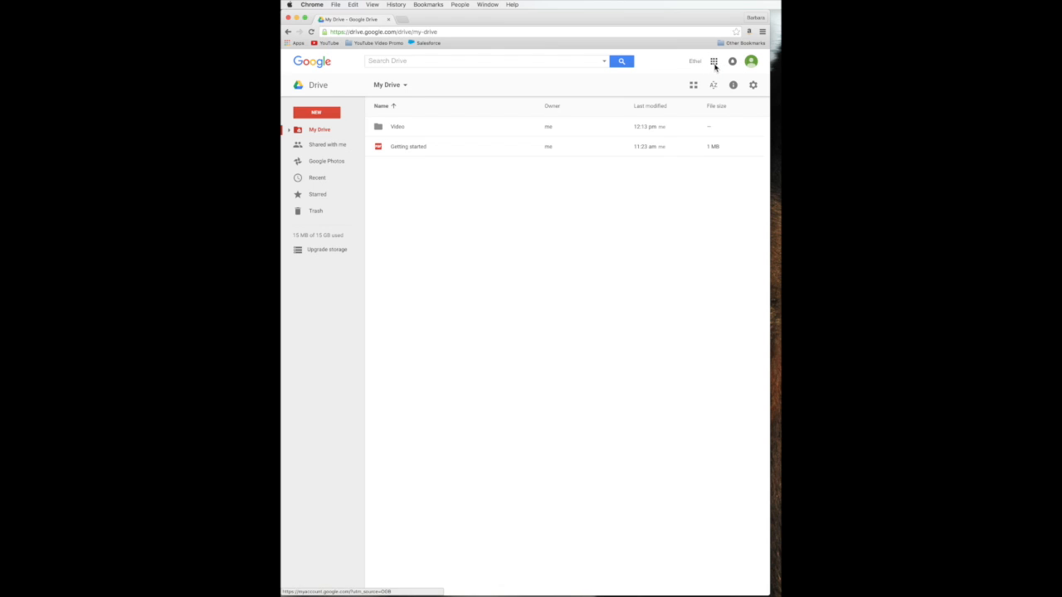
left_click(713, 60)
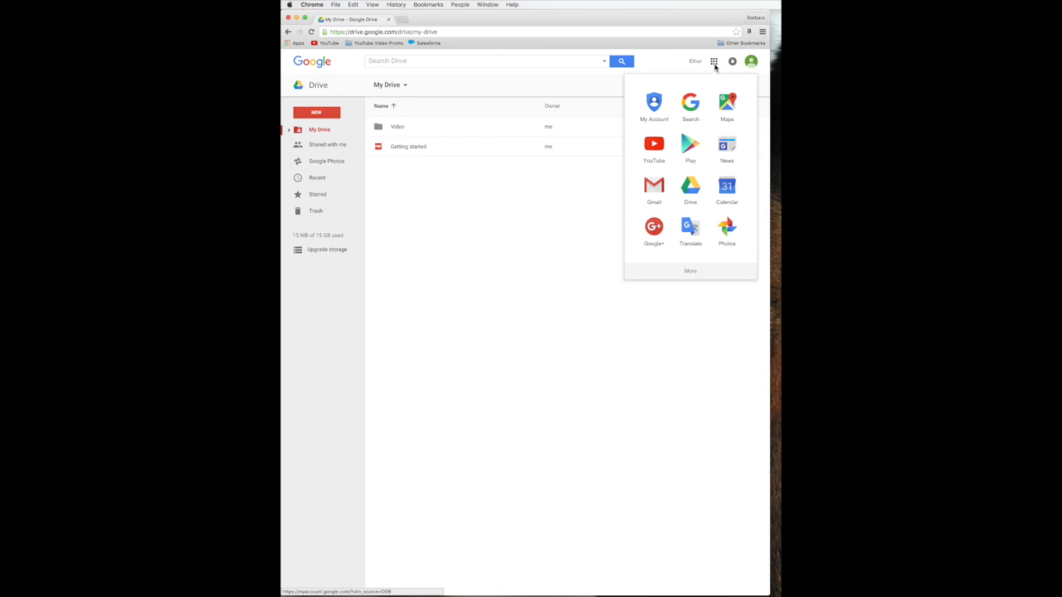
mouse_move(653, 142)
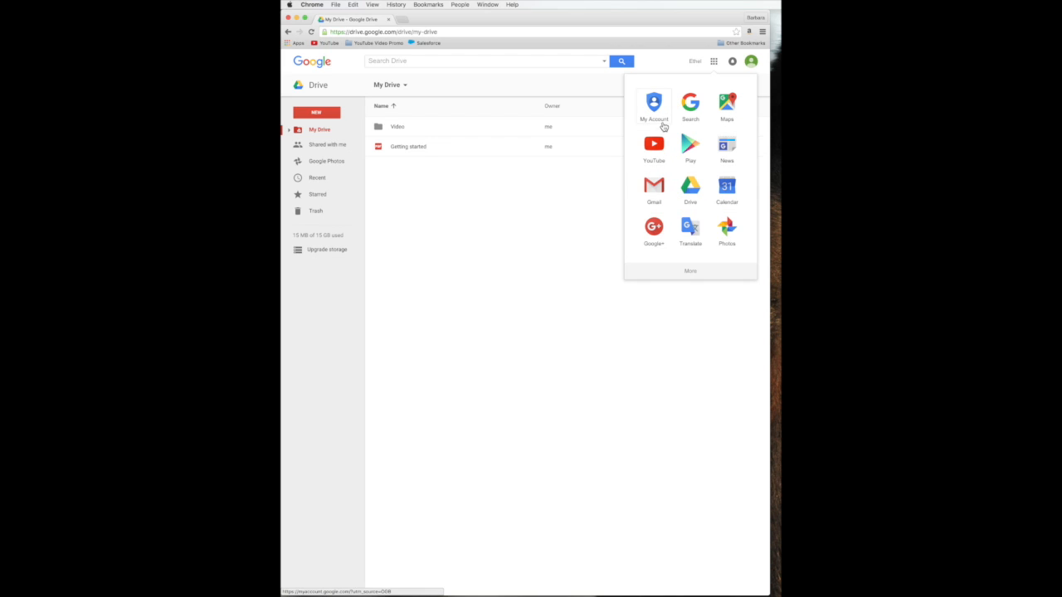
mouse_move(707, 149)
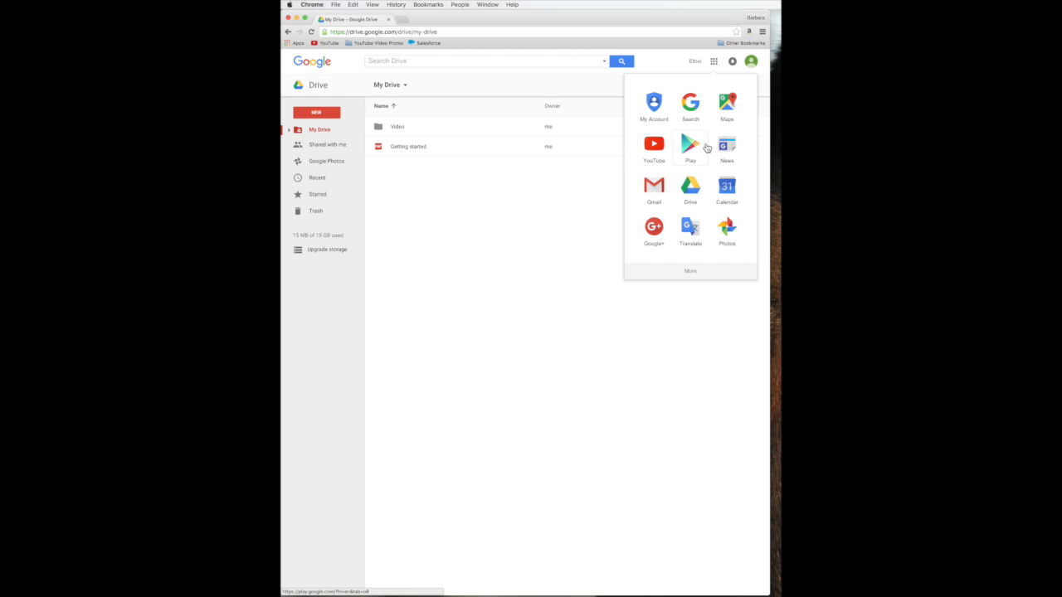
mouse_move(726, 103)
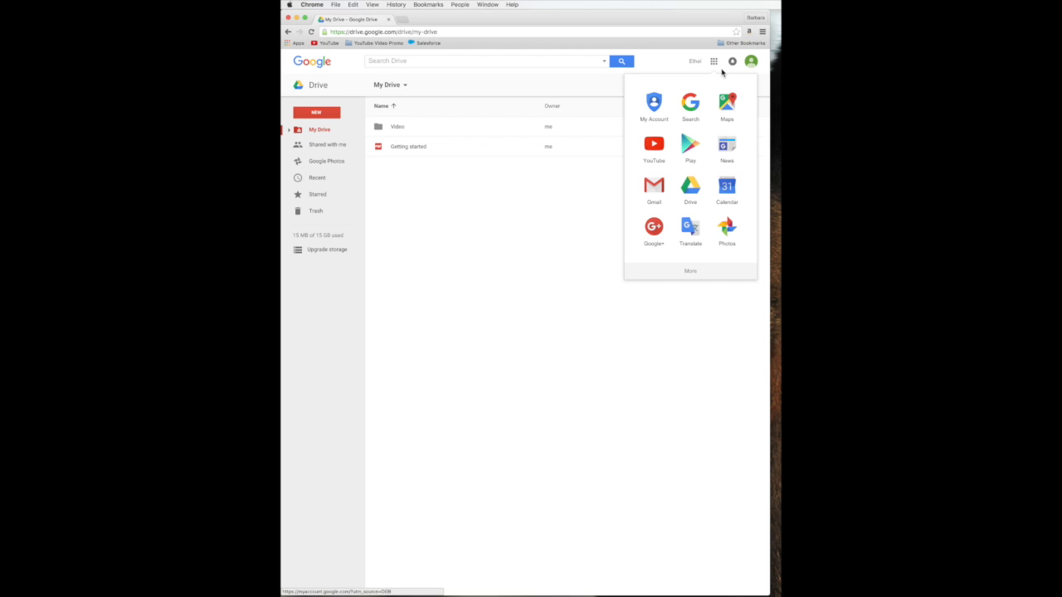
mouse_move(729, 70)
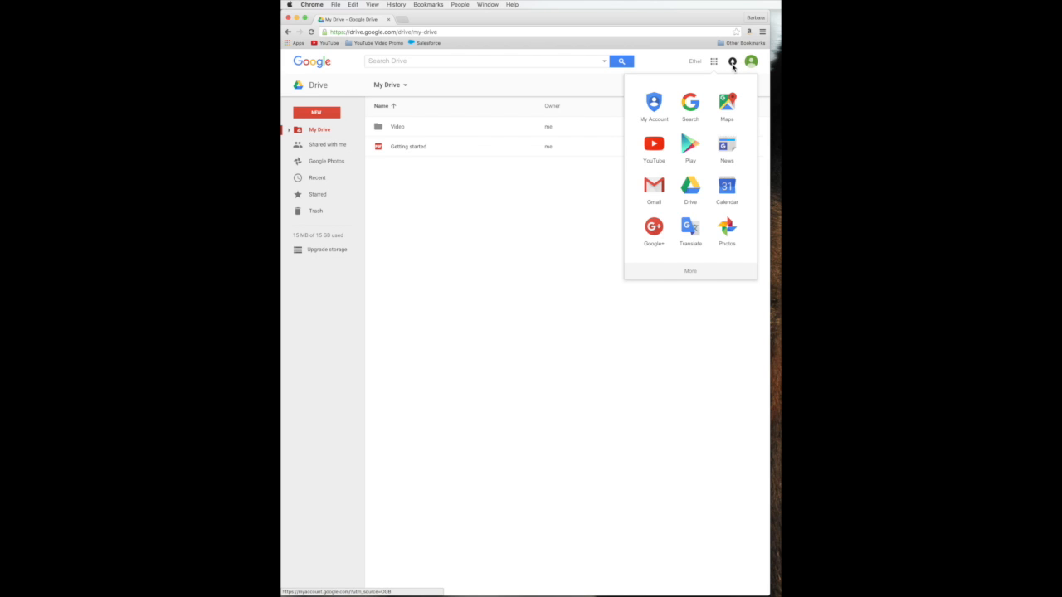
left_click(713, 60)
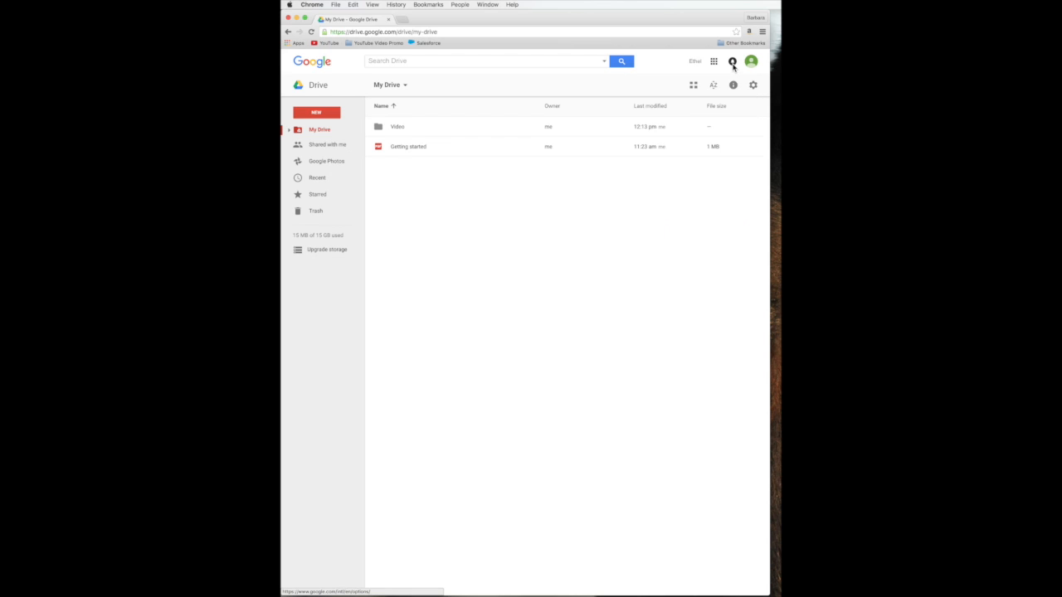
left_click(734, 60)
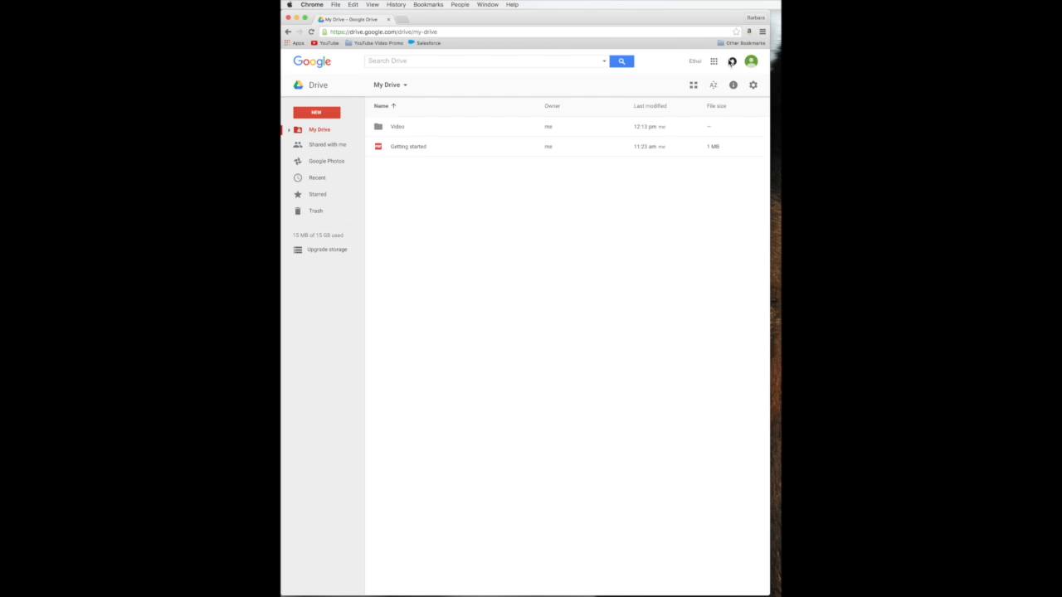
mouse_move(732, 61)
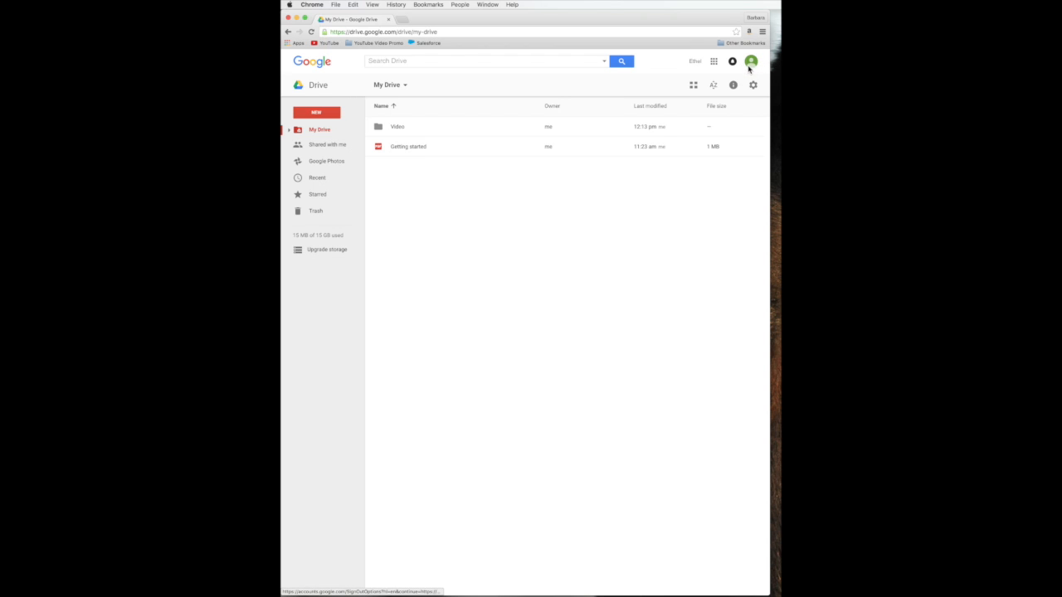
left_click(749, 60)
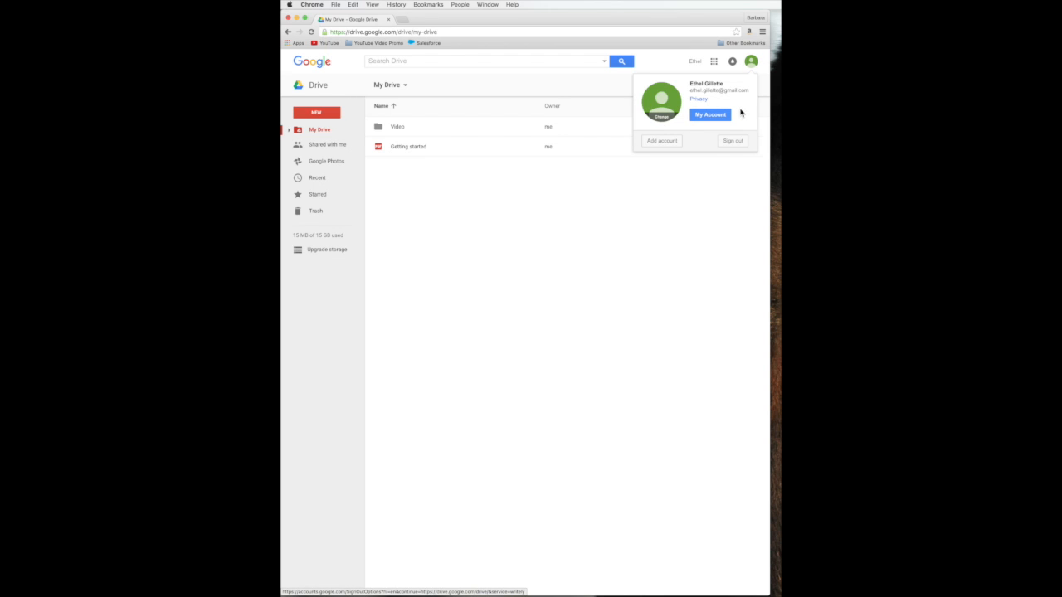
mouse_move(763, 129)
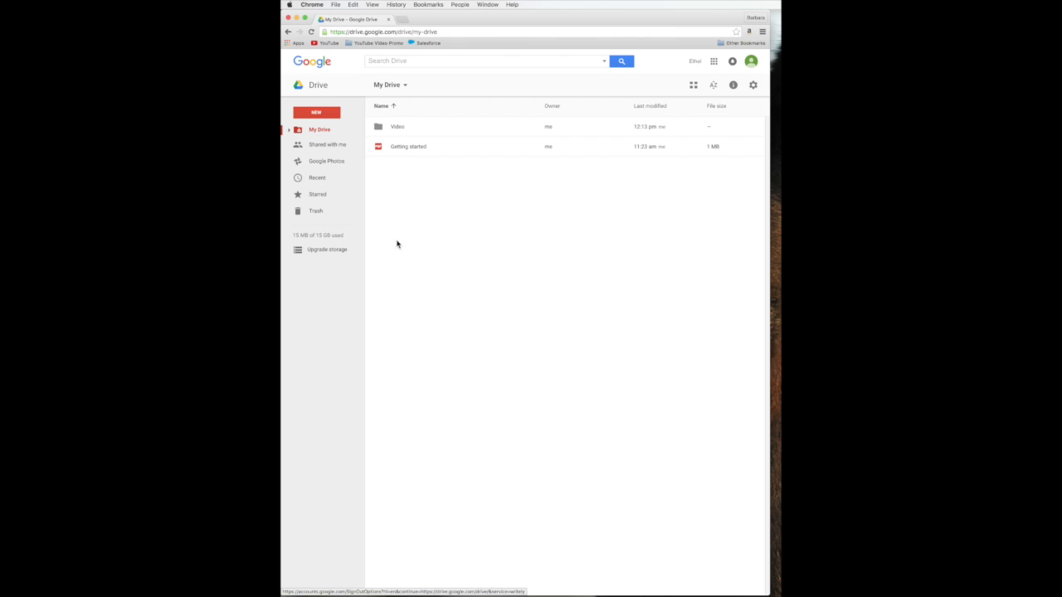
mouse_move(407, 189)
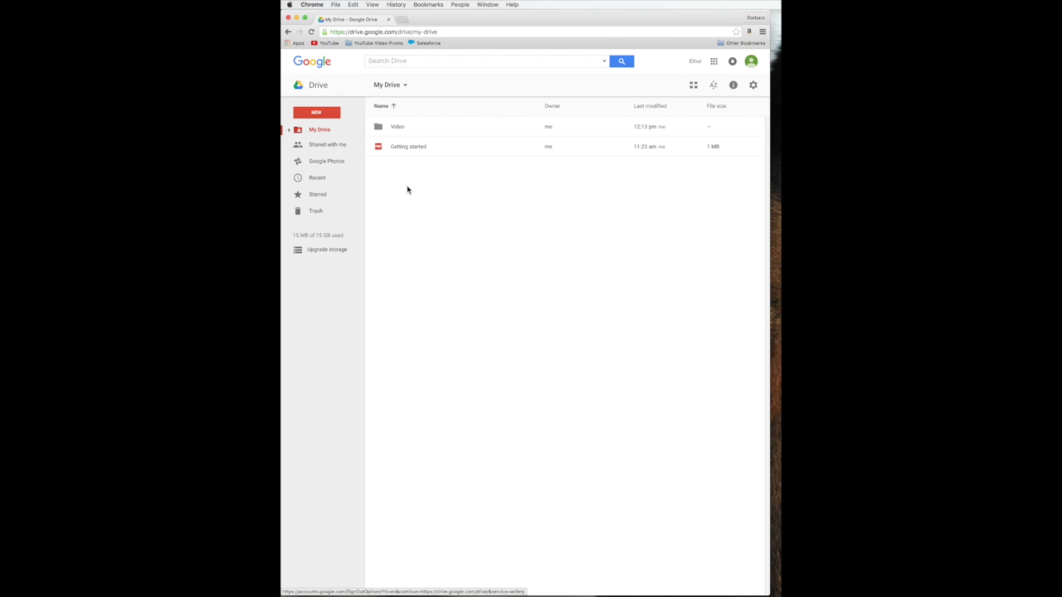
left_click(315, 113)
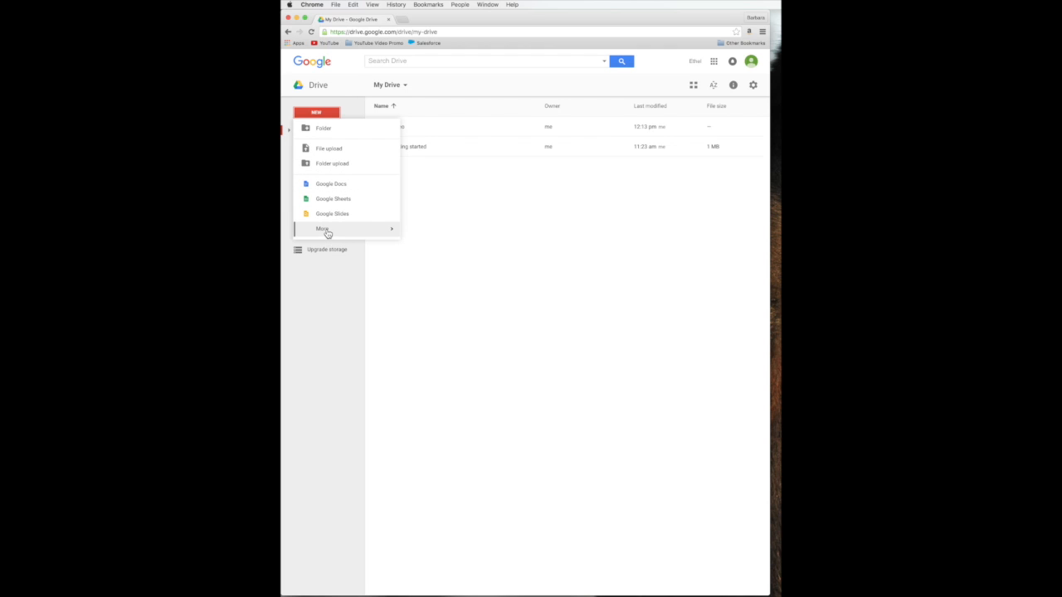
mouse_move(332, 183)
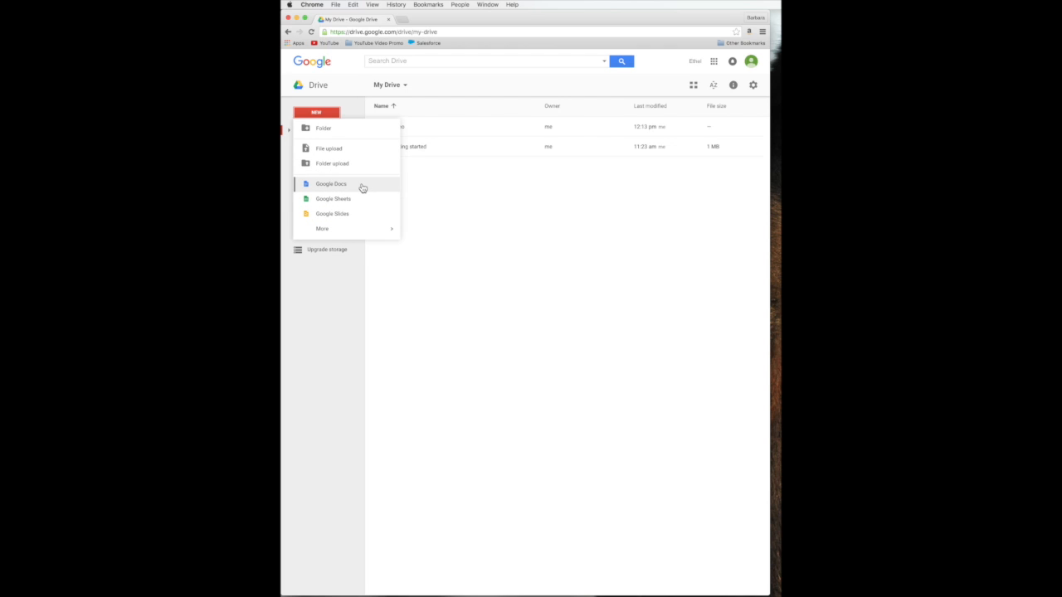
mouse_move(322, 228)
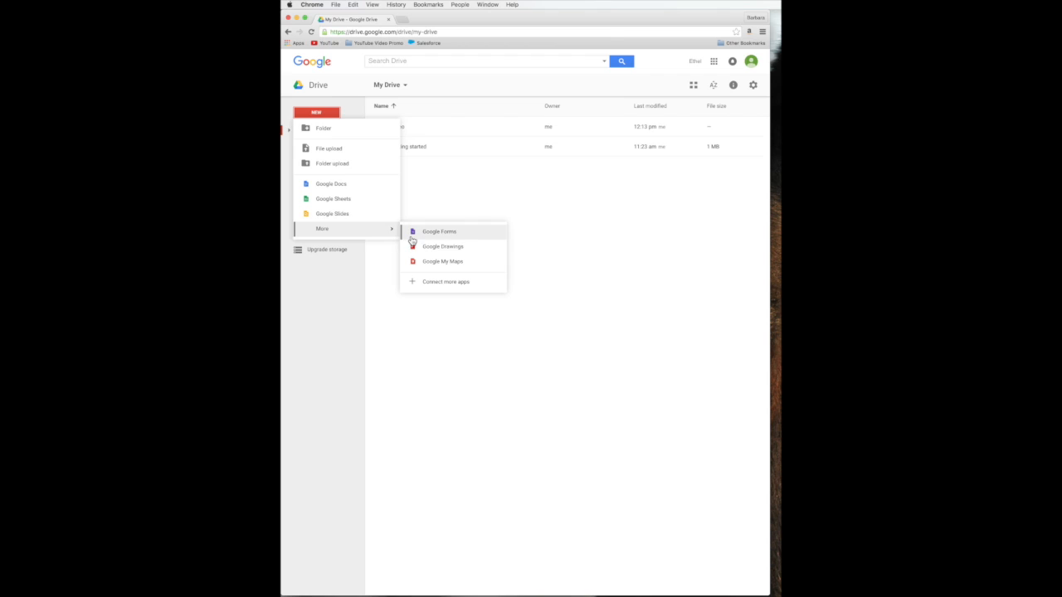
left_click(573, 295)
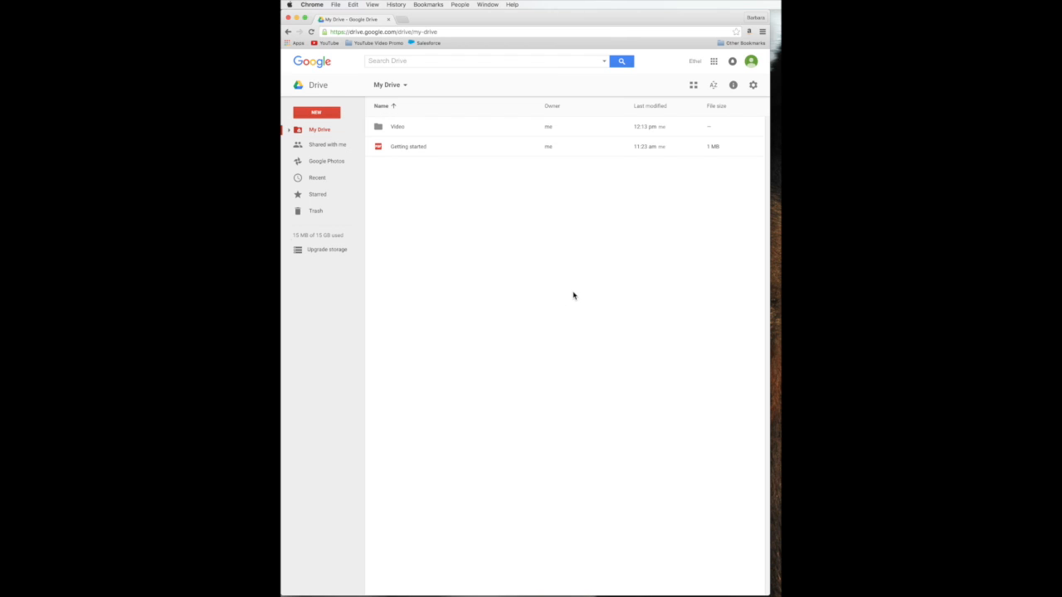